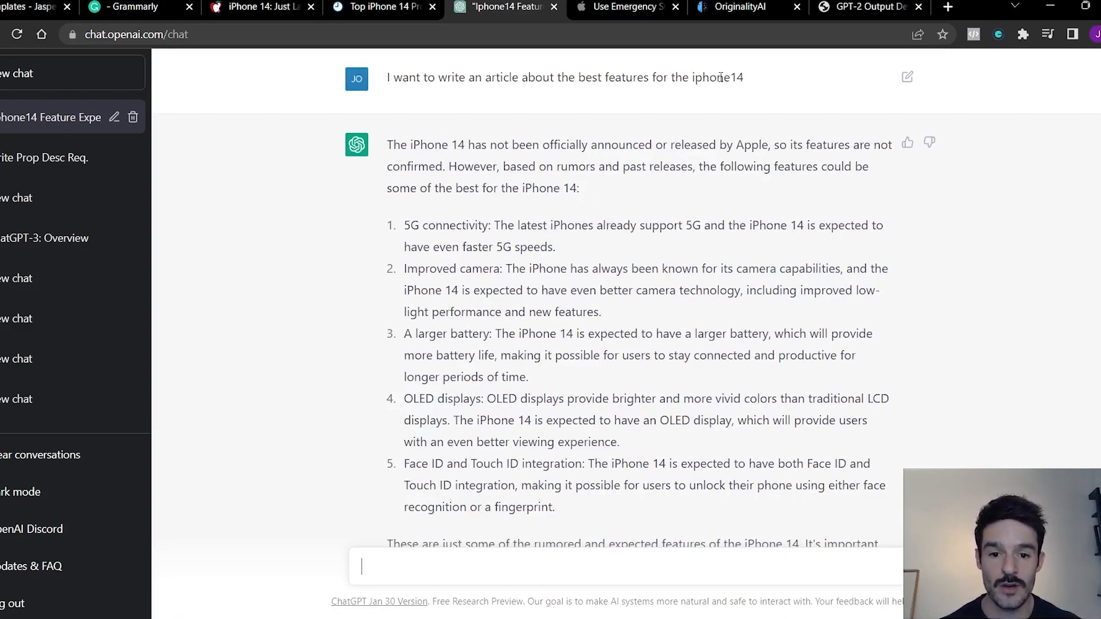
pyautogui.moveTo(750, 83)
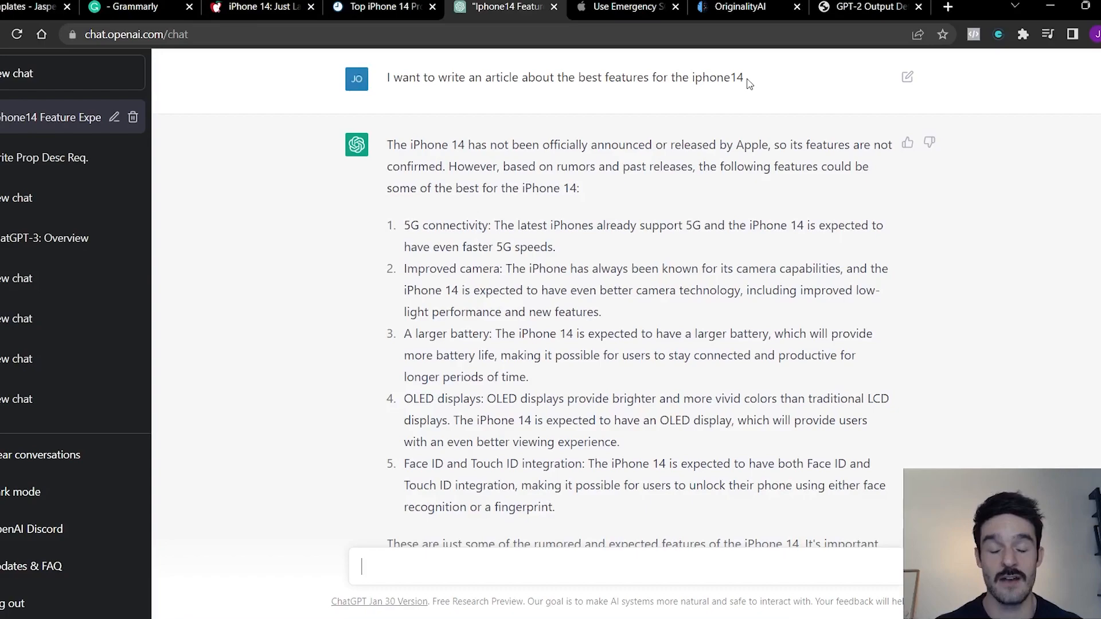
pyautogui.moveTo(390, 151)
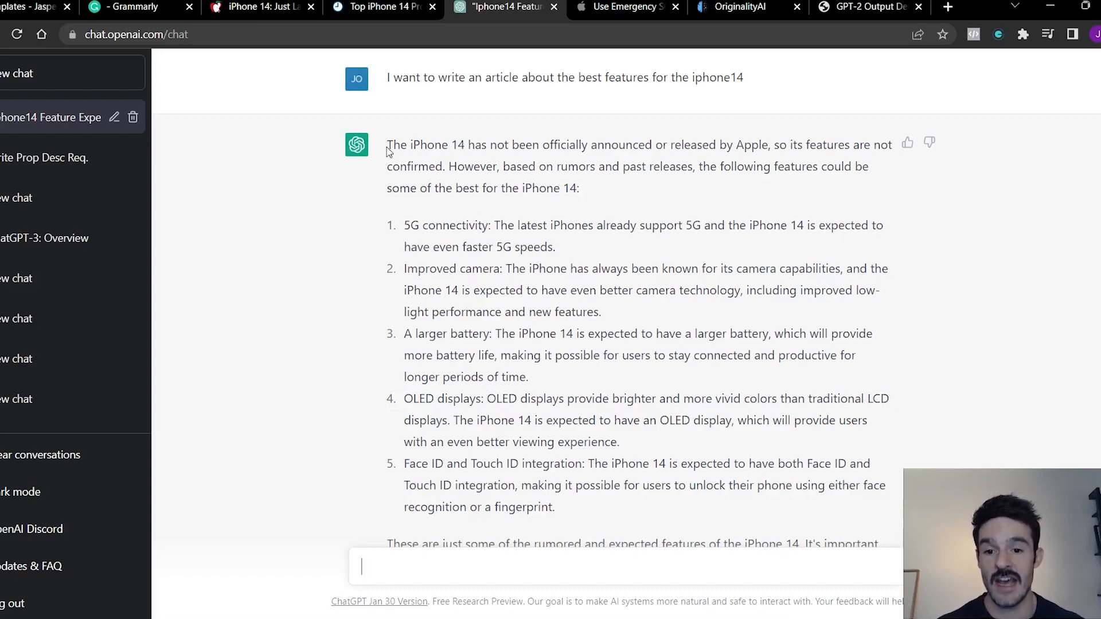
pyautogui.moveTo(617, 197)
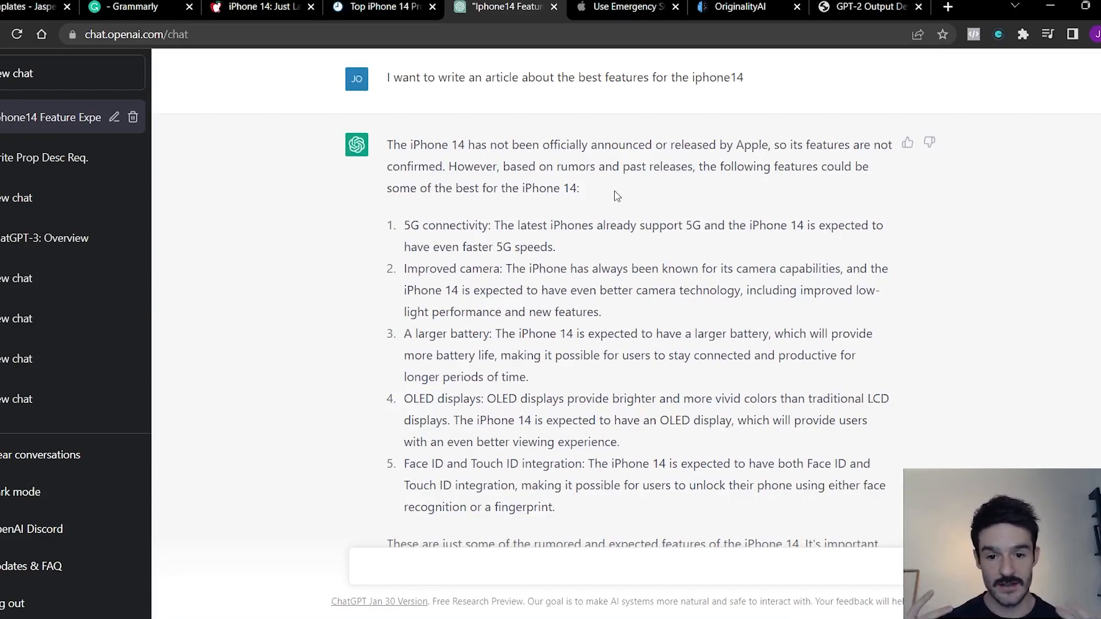
pyautogui.moveTo(546, 184)
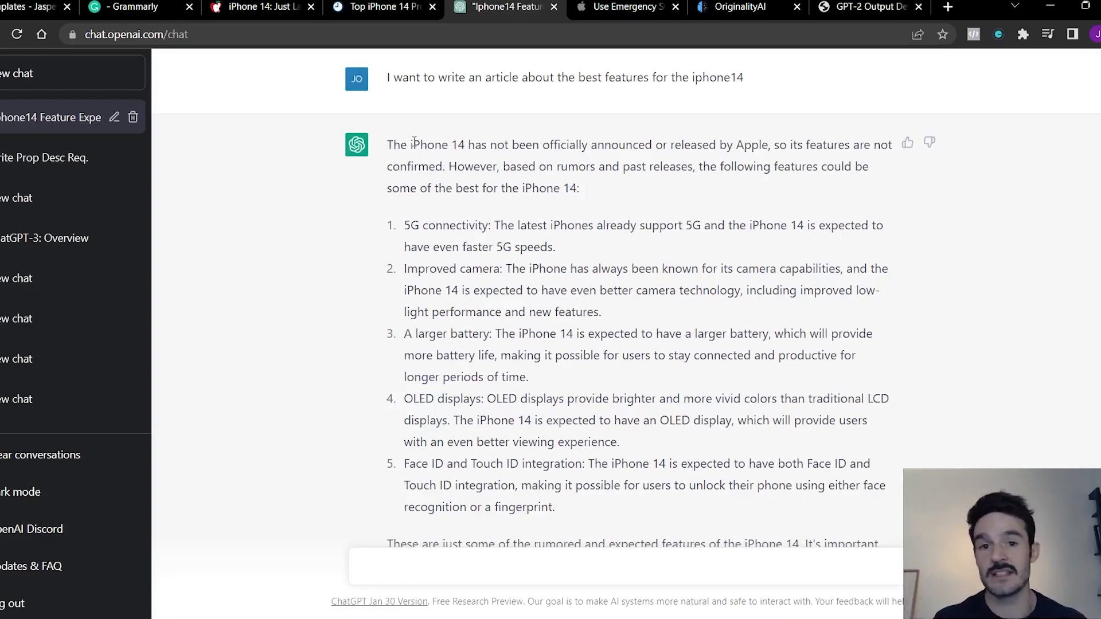
# - Start a new Jasper document from Templates using the Blog Post workflow
pyautogui.doubleClick(397, 144)
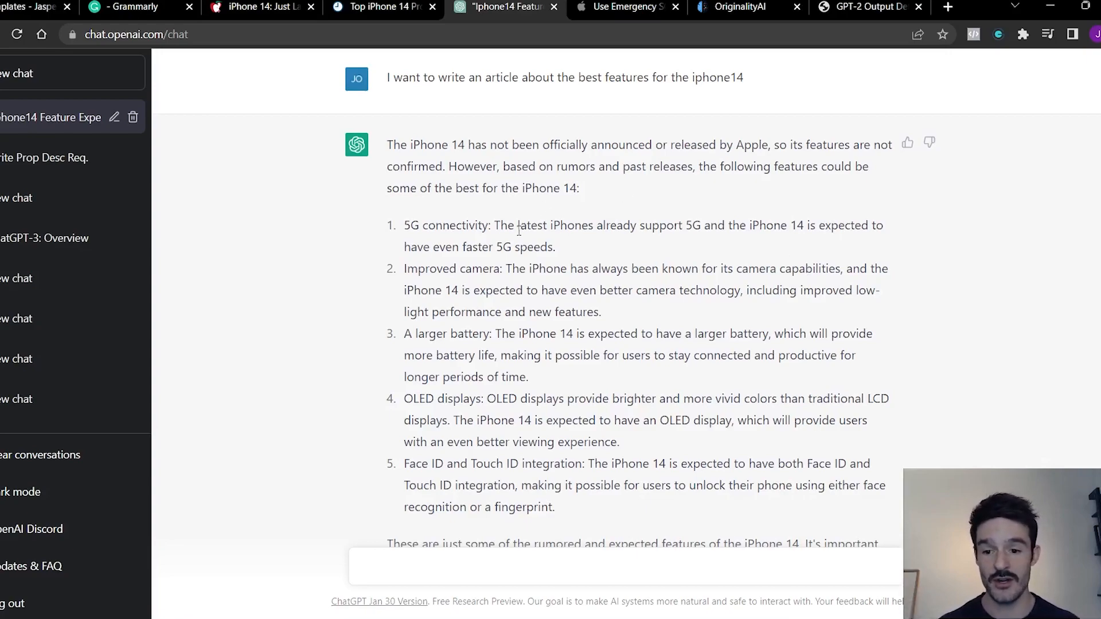
pyautogui.moveTo(516, 229)
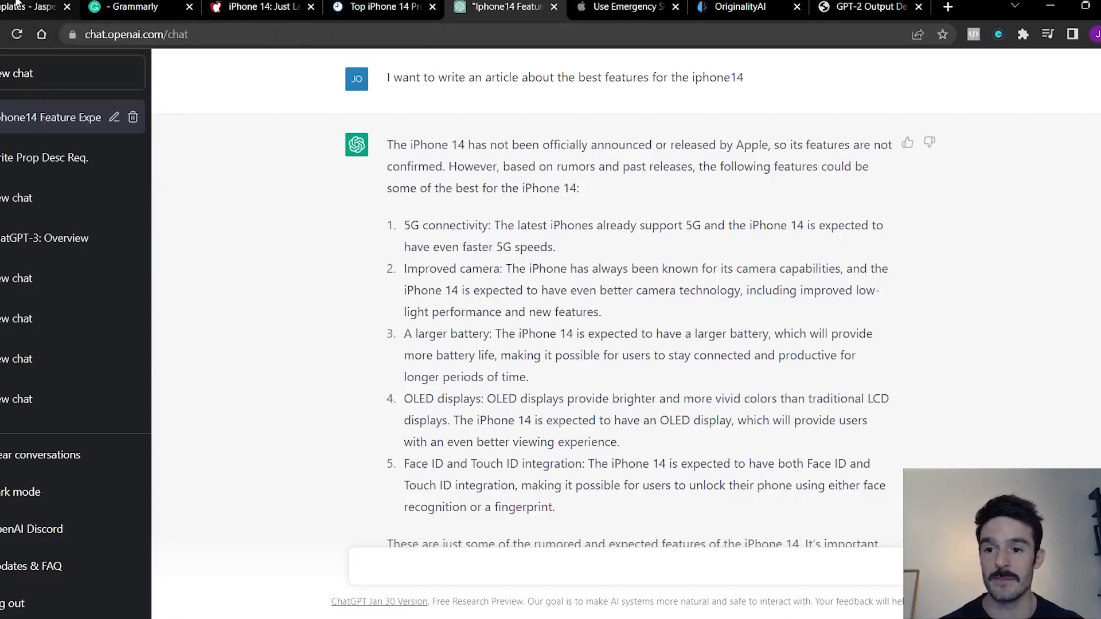
pyautogui.click(35, 7)
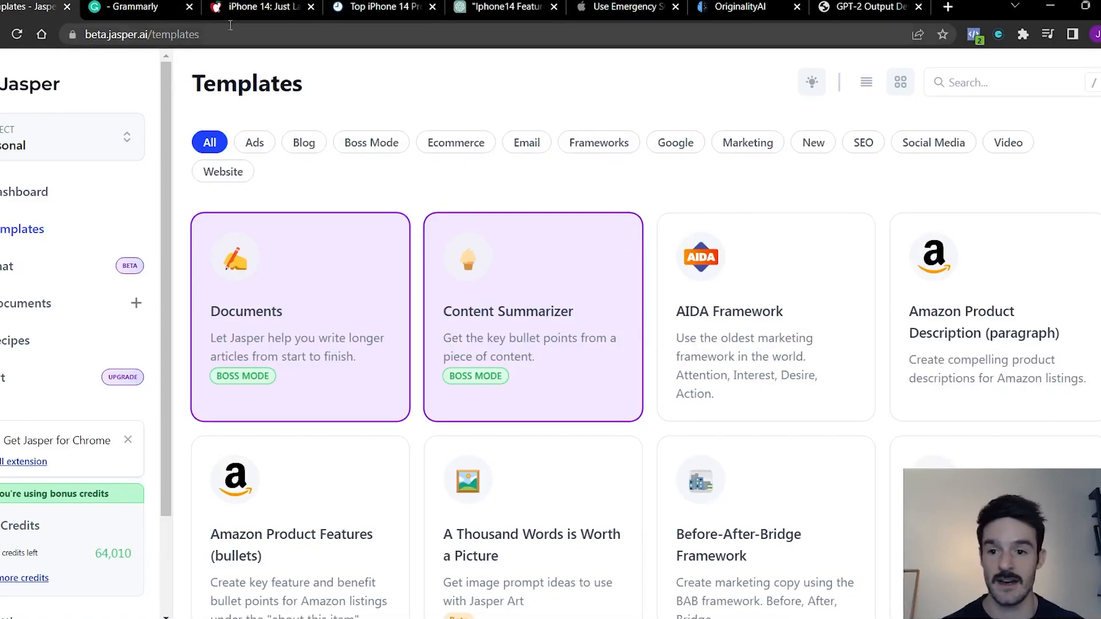
pyautogui.moveTo(94, 270)
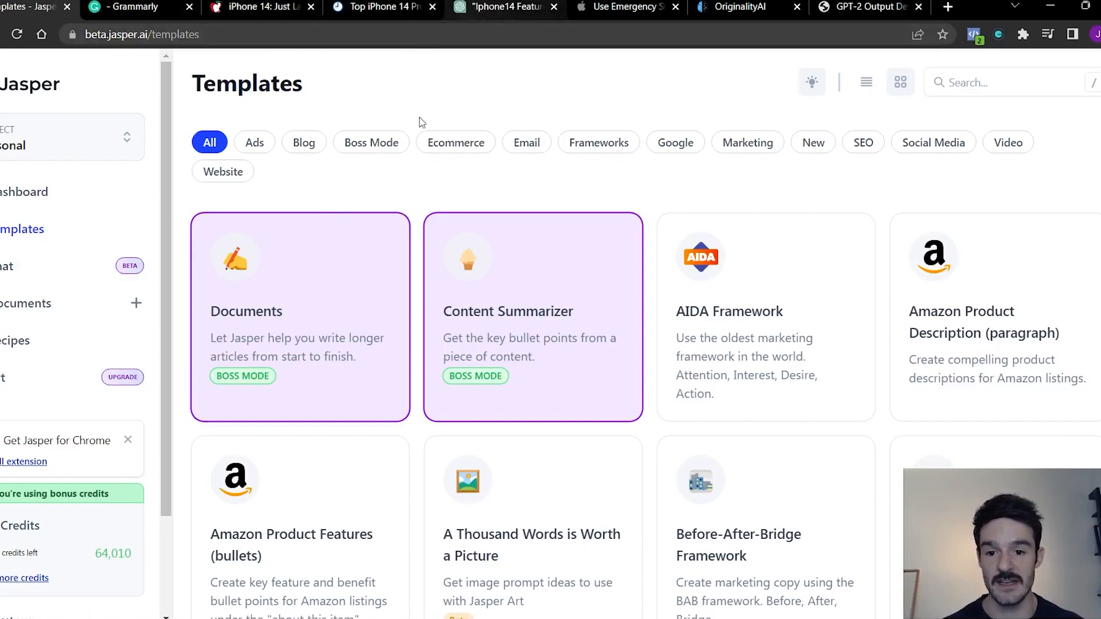
pyautogui.moveTo(594, 176)
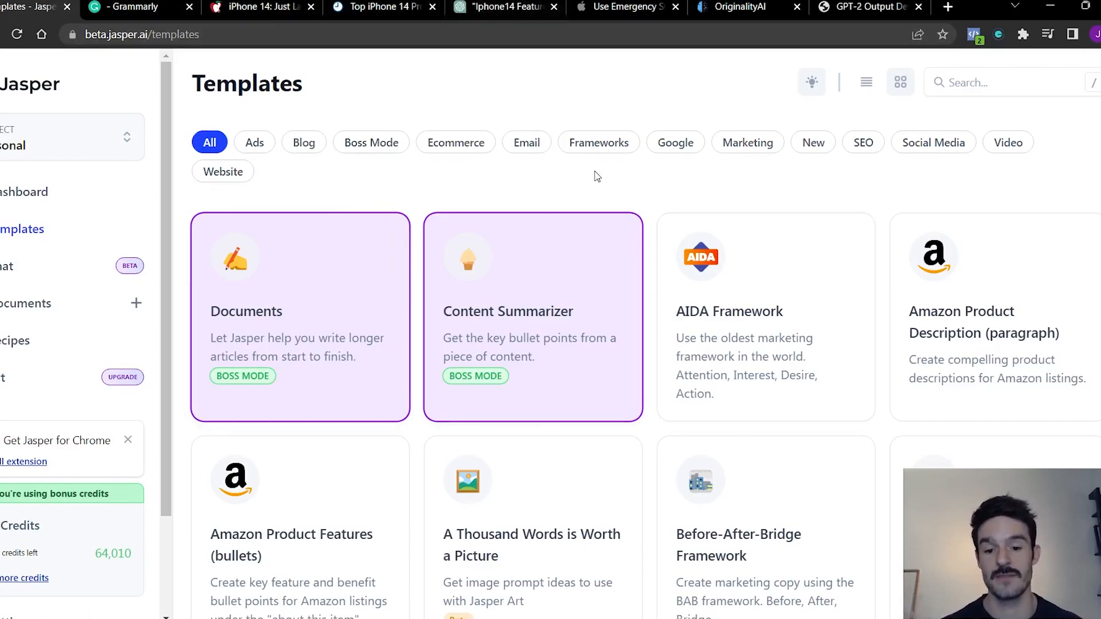
pyautogui.scroll(-3)
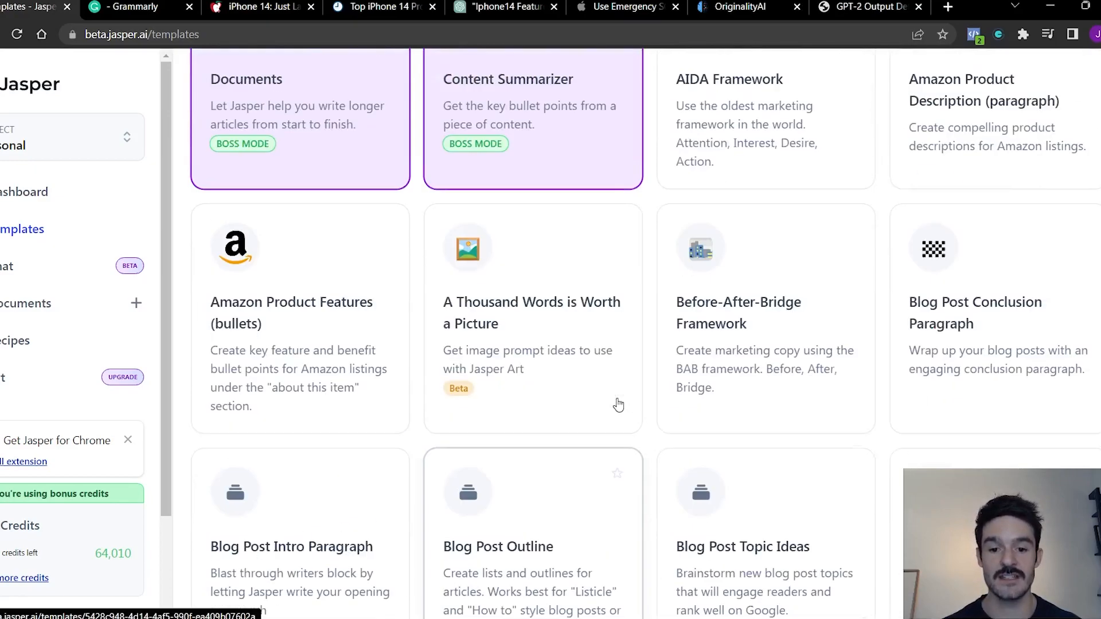
pyautogui.scroll(3)
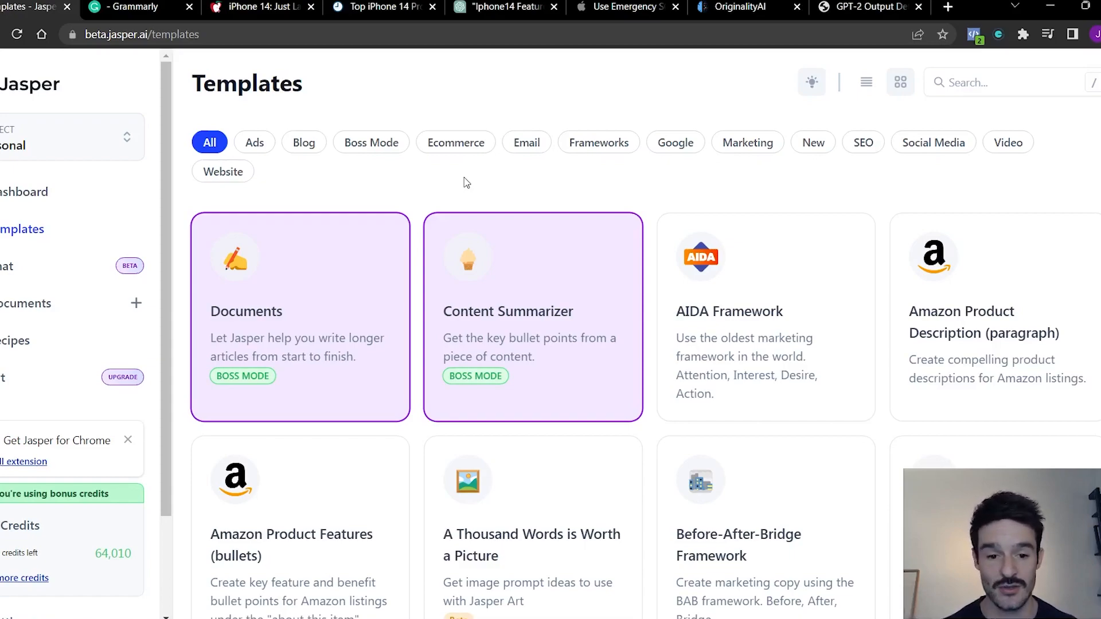
pyautogui.moveTo(319, 345)
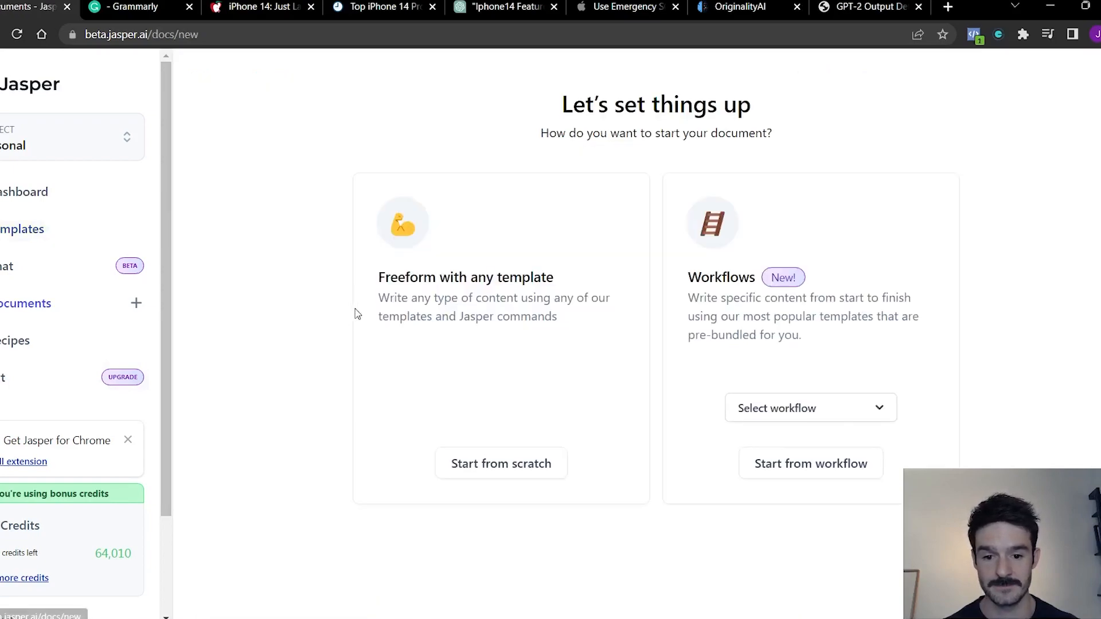
pyautogui.click(810, 407)
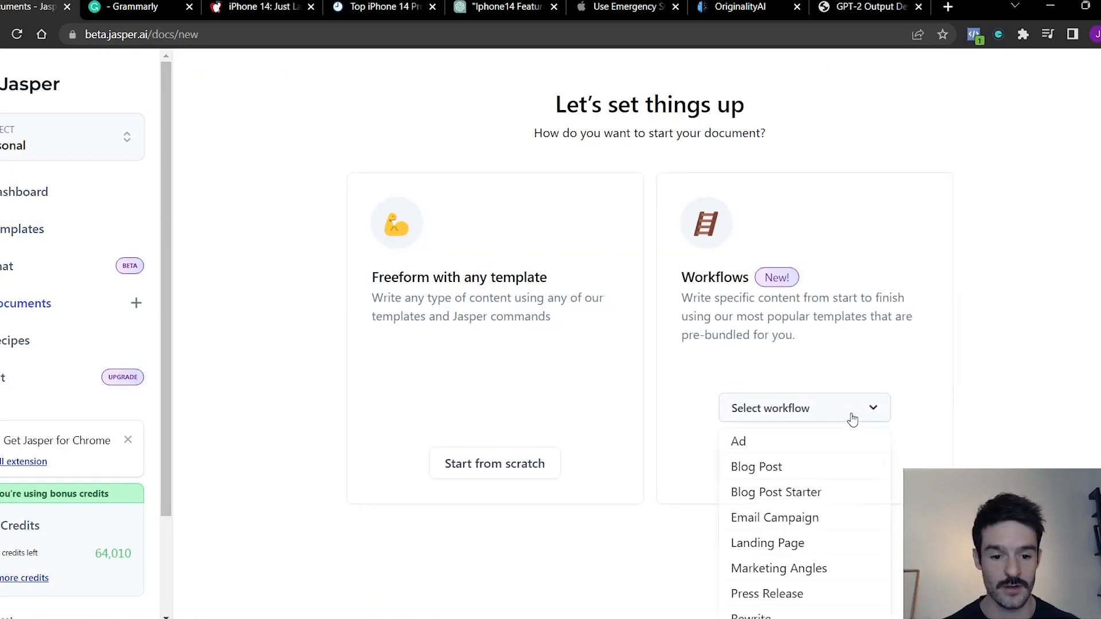
pyautogui.click(757, 466)
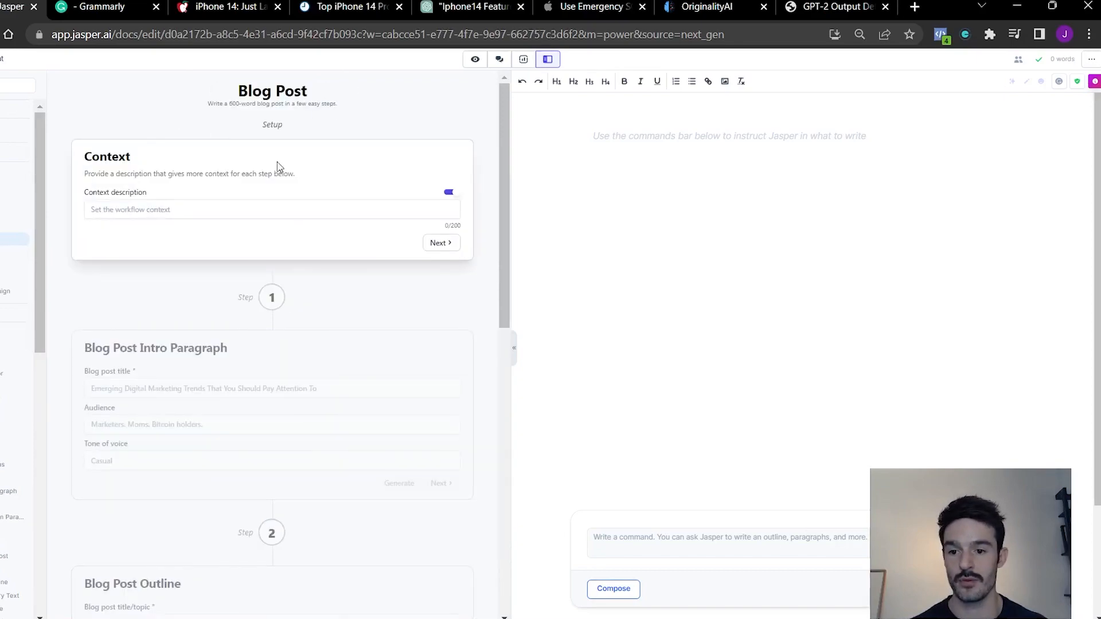
# - Enter the workflow context and the title 'The best features of the iPhone14'
pyautogui.click(272, 209)
pyautogui.write('Act as an expert researcher on the Iphone 14 and write an article on the Iphone 14s best features.')
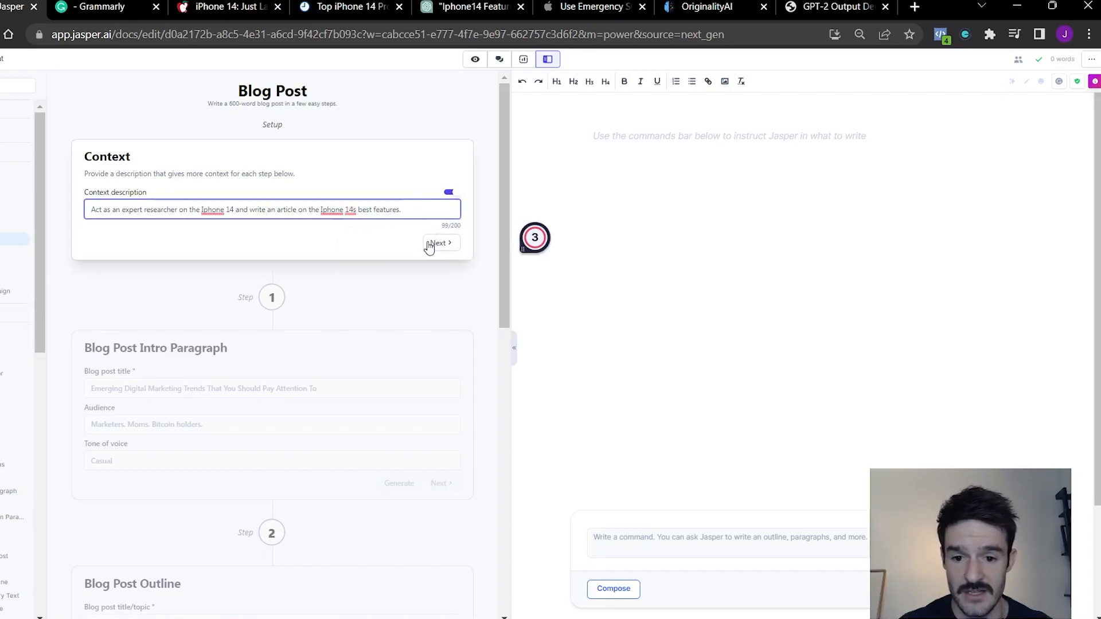
pyautogui.click(441, 243)
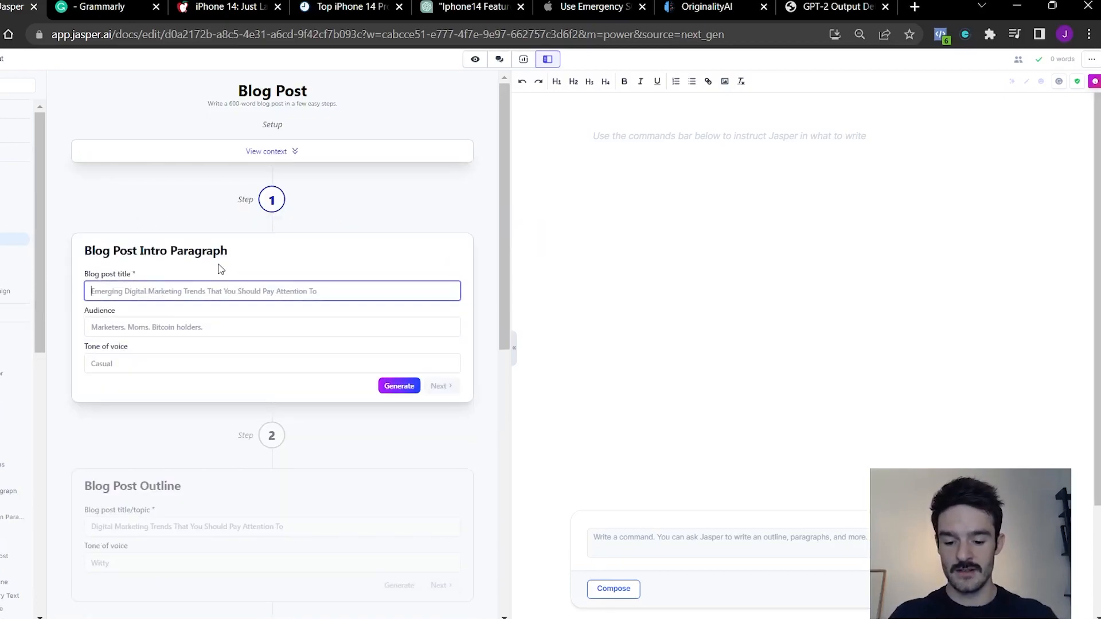
pyautogui.write('The best')
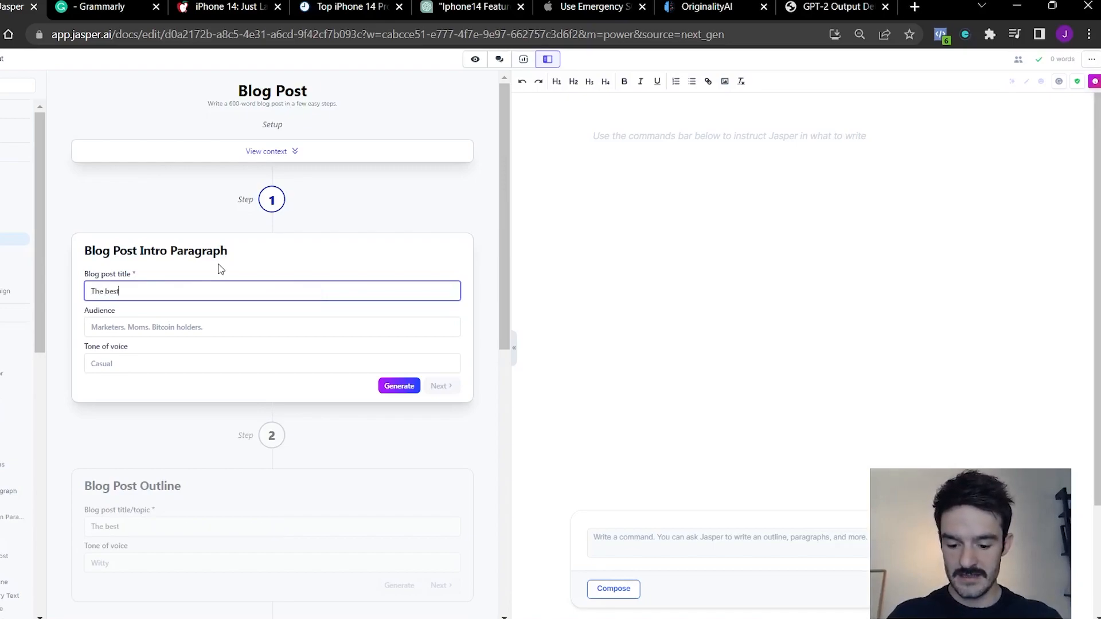
pyautogui.write('features of t')
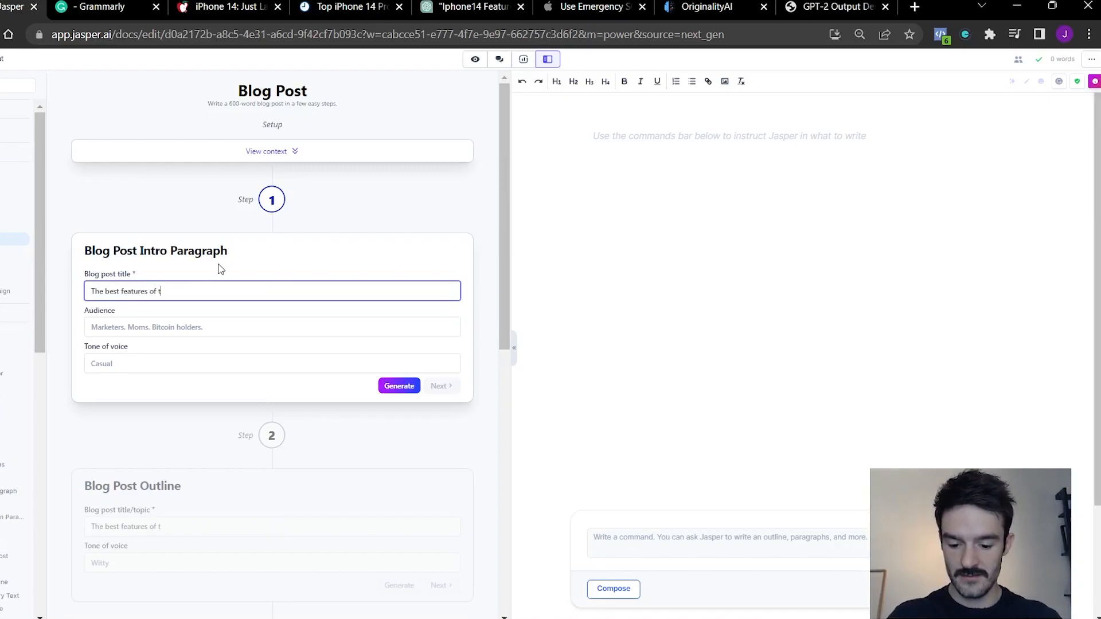
pyautogui.write('he i')
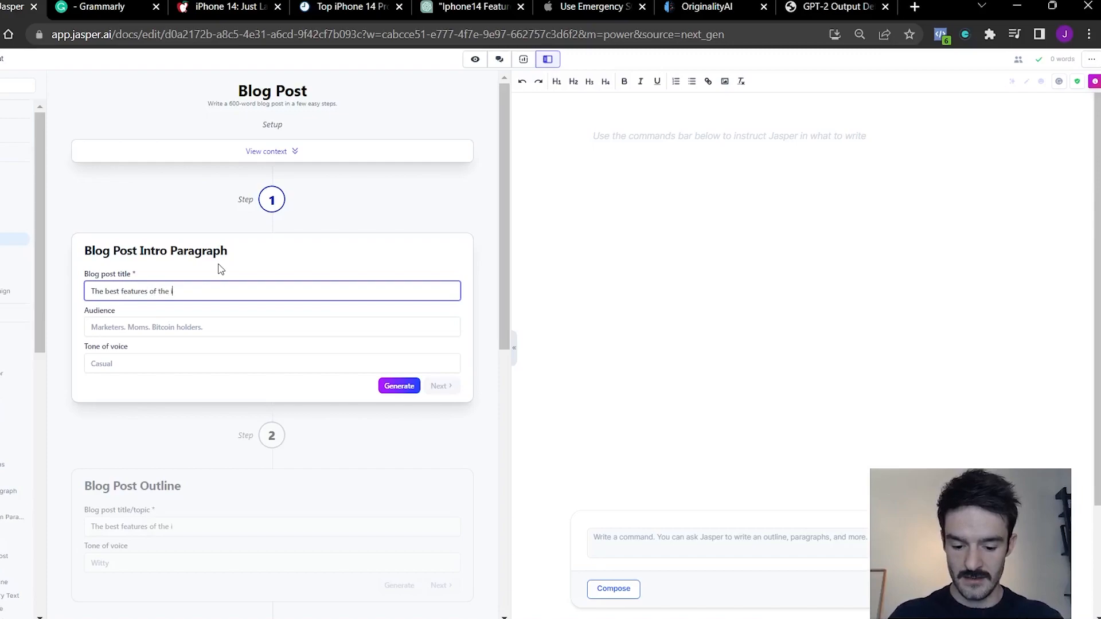
pyautogui.write('iPhone14')
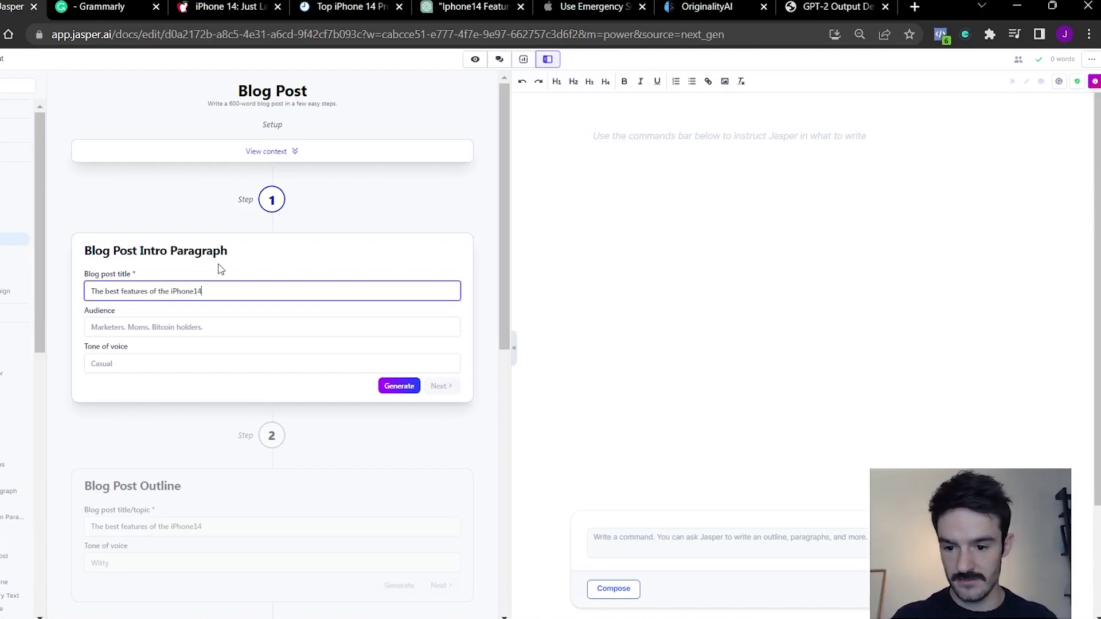
# - Generate the intro paragraph and select the whole output
pyautogui.click(398, 386)
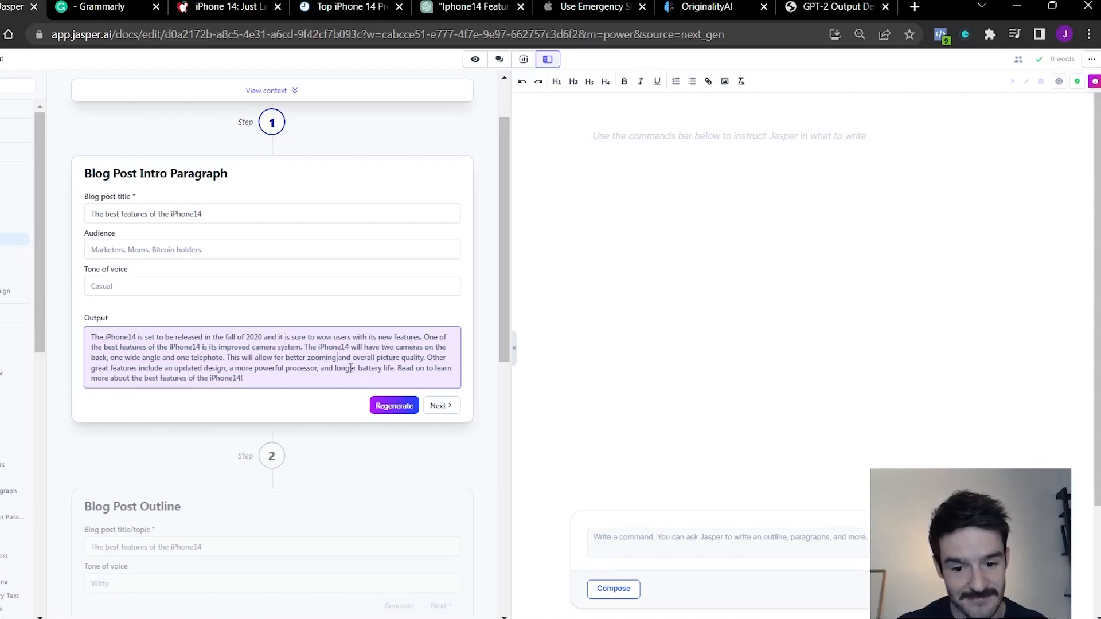
pyautogui.tripleClick(272, 357)
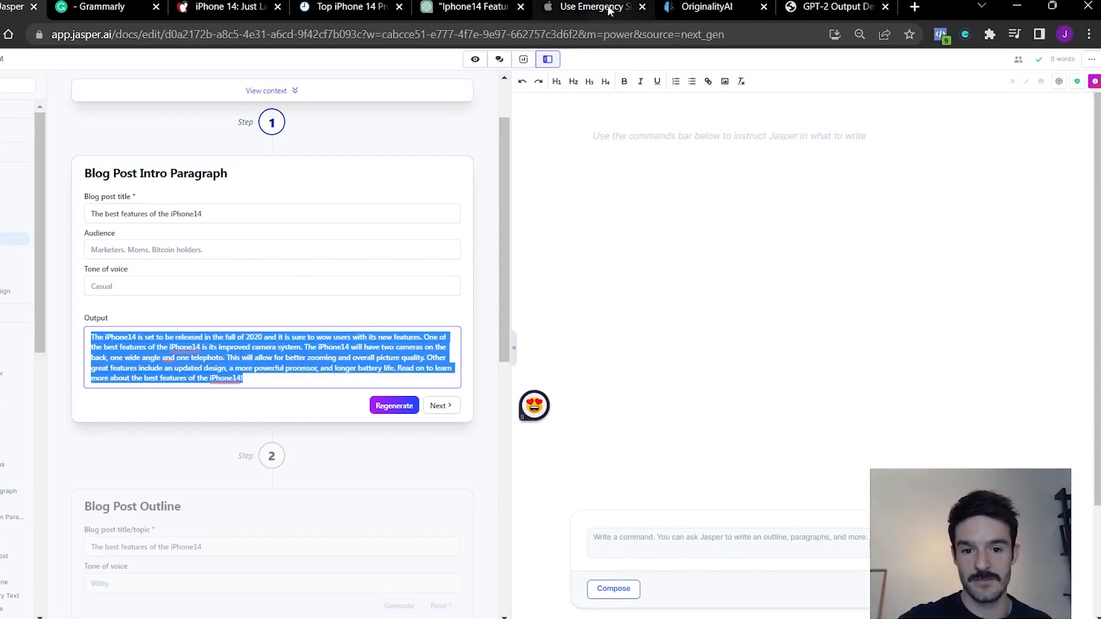
pyautogui.click(393, 406)
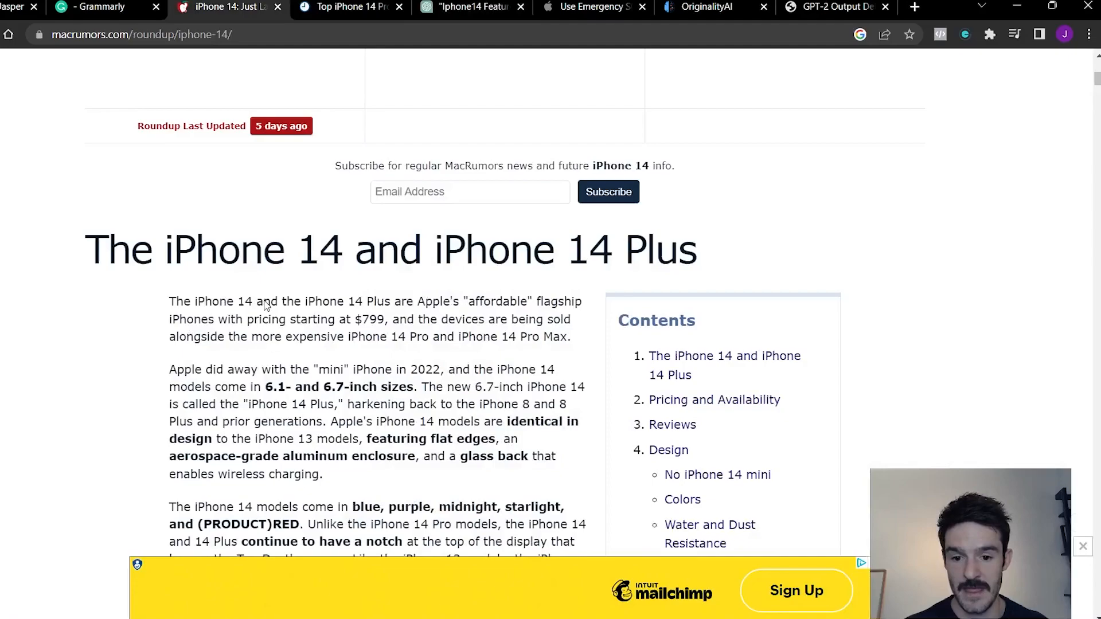
# - Replace the intro output with MacRumors' opening and colours-and-display paragraphs
pyautogui.scroll(-3)
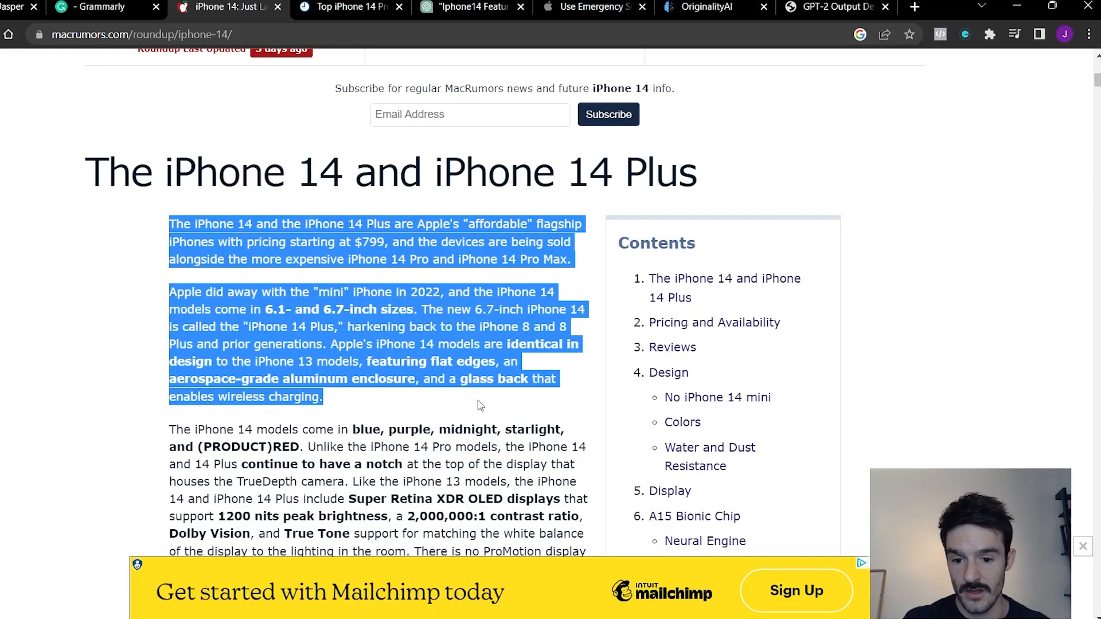
pyautogui.scroll(-3)
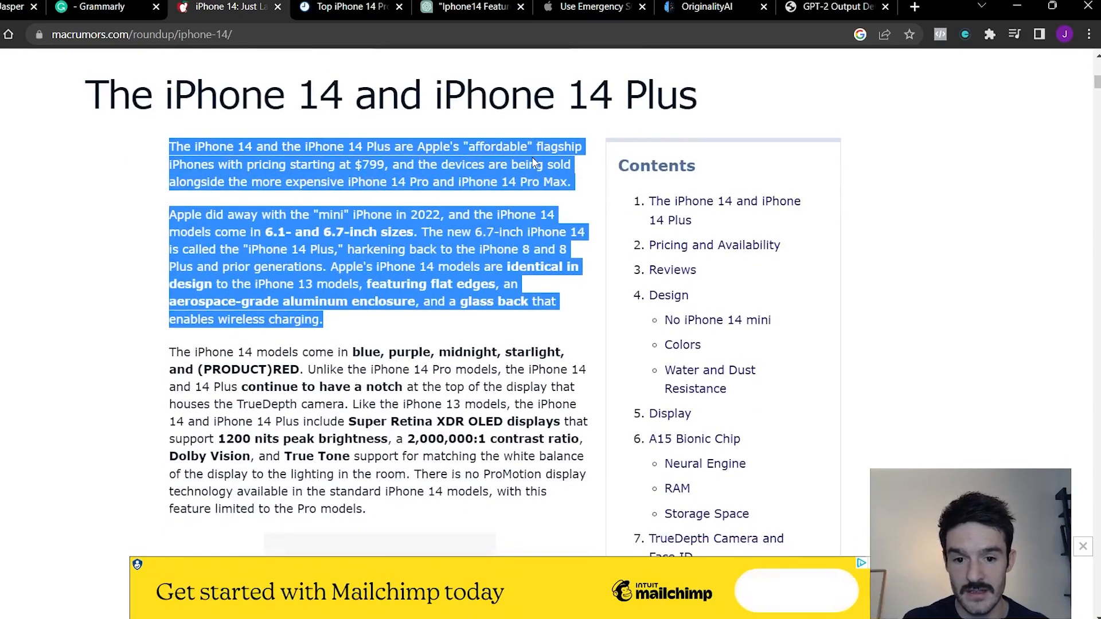
pyautogui.click(581, 184)
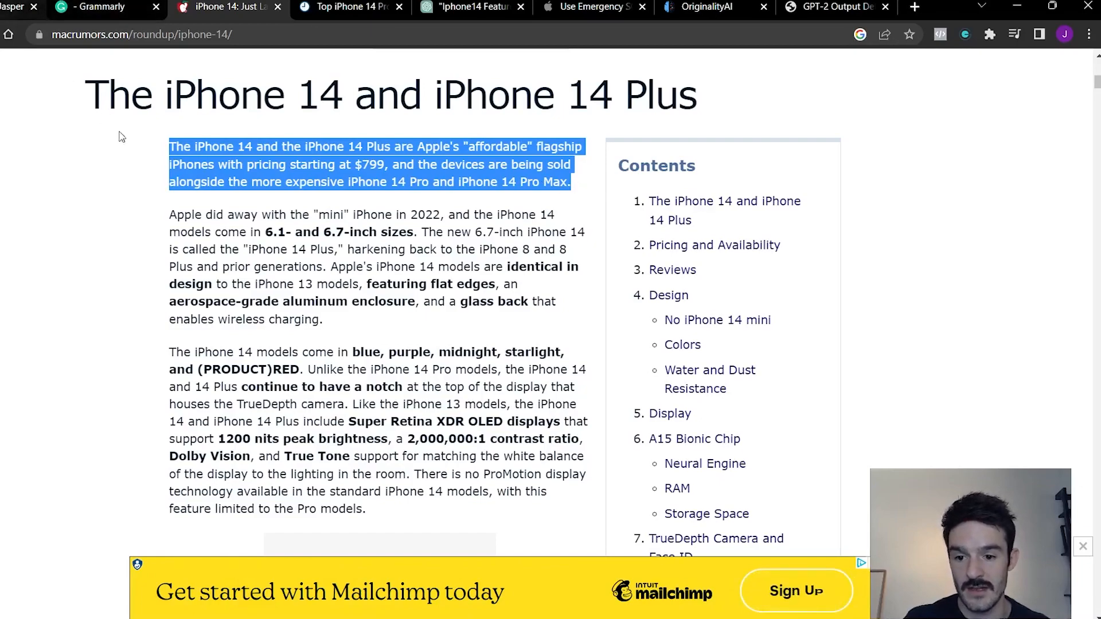
pyautogui.click(14, 6)
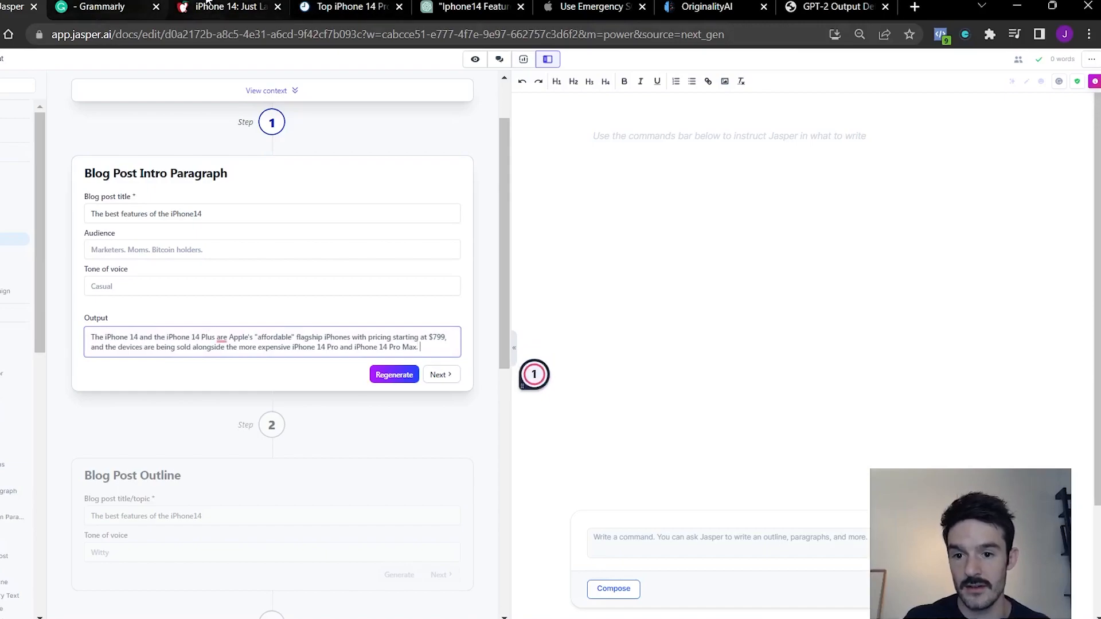
pyautogui.click(228, 7)
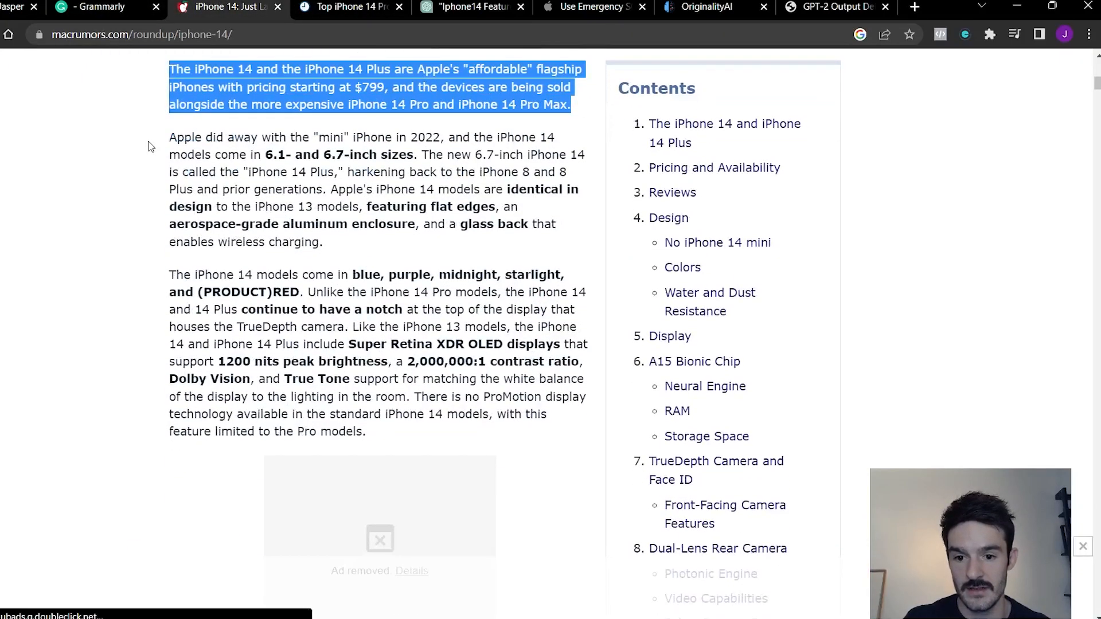
pyautogui.moveTo(175, 170)
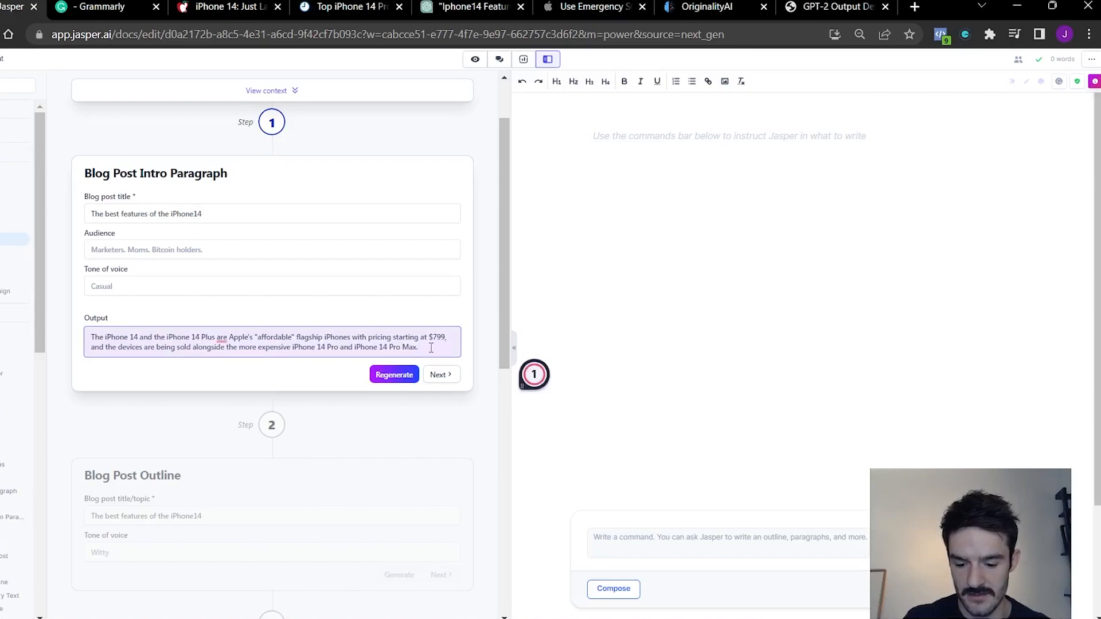
pyautogui.click(393, 375)
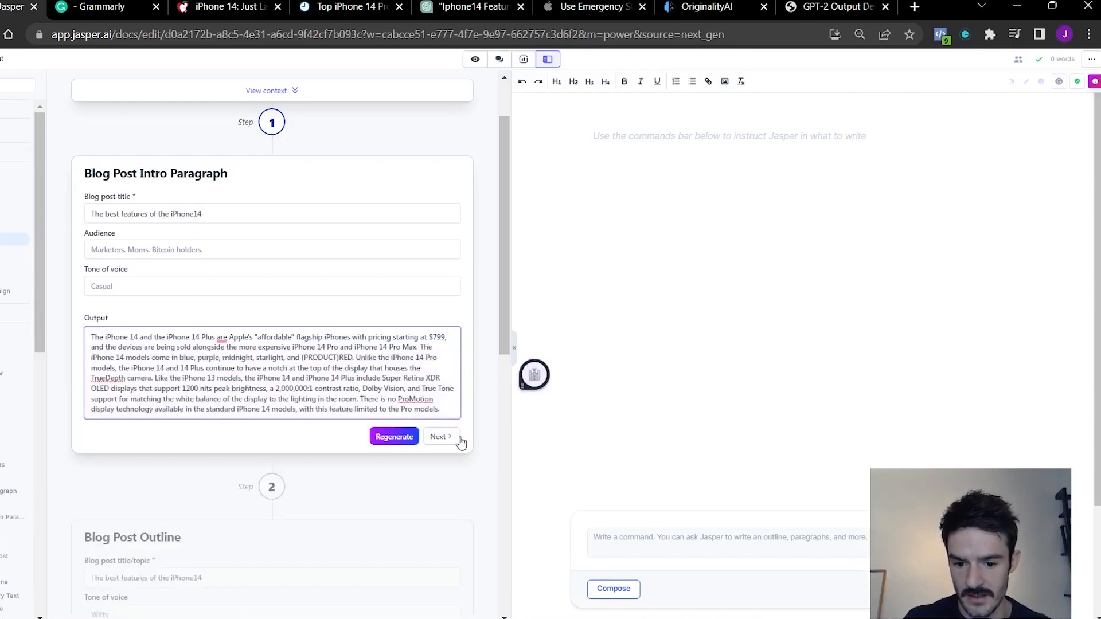
# - Generate the six-point iPhone14 outline and erase the battery-life point
pyautogui.click(441, 435)
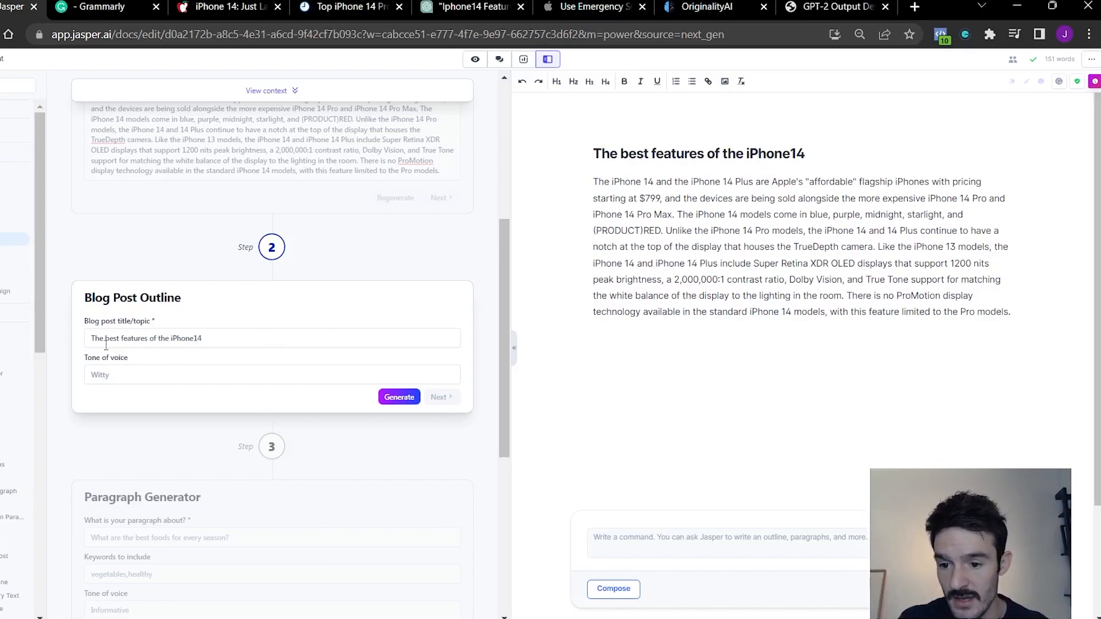
pyautogui.click(399, 397)
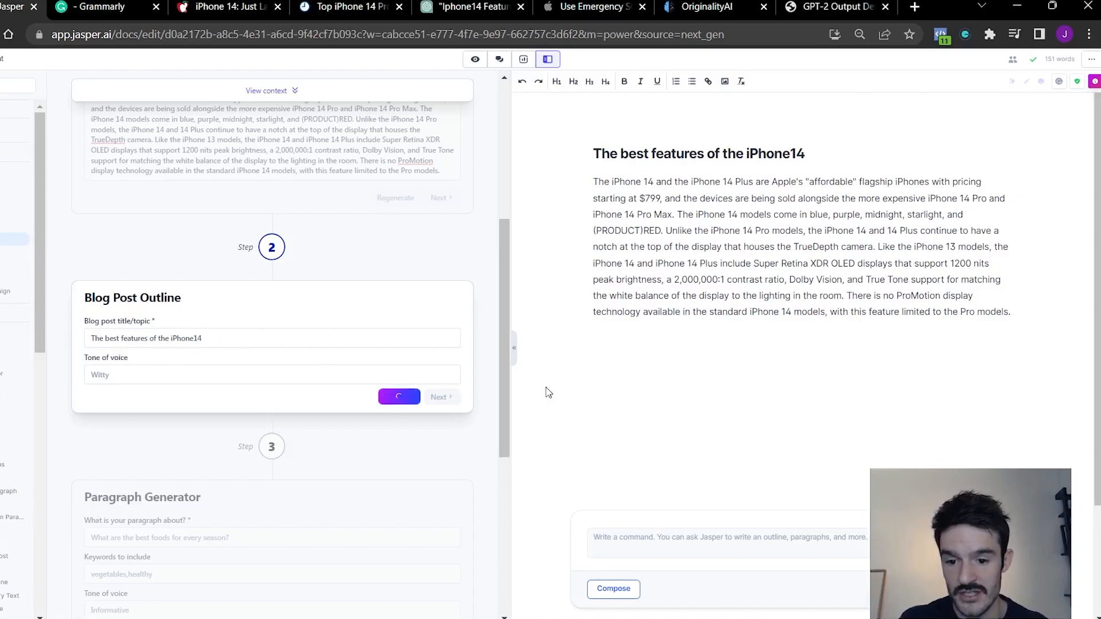
pyautogui.click(398, 397)
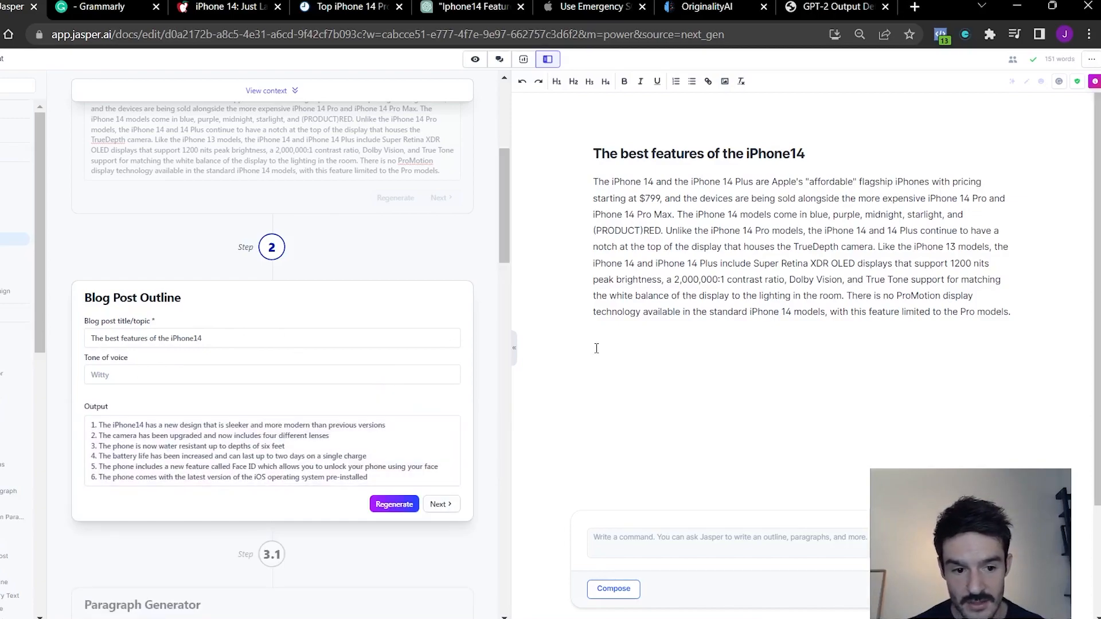
pyautogui.tripleClick(237, 450)
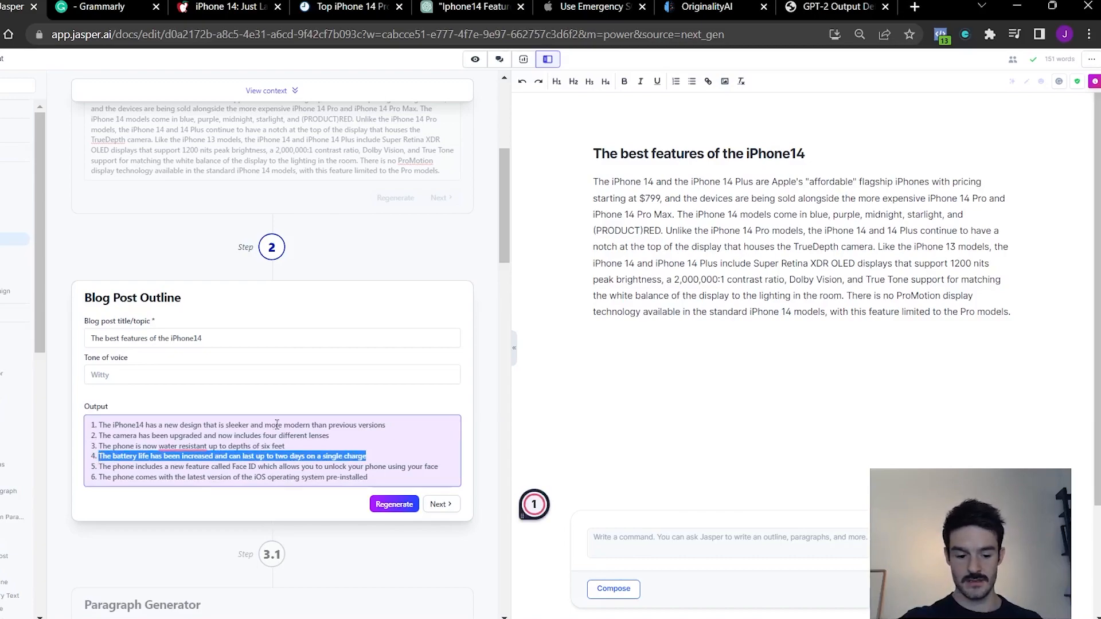
pyautogui.press('Delete')
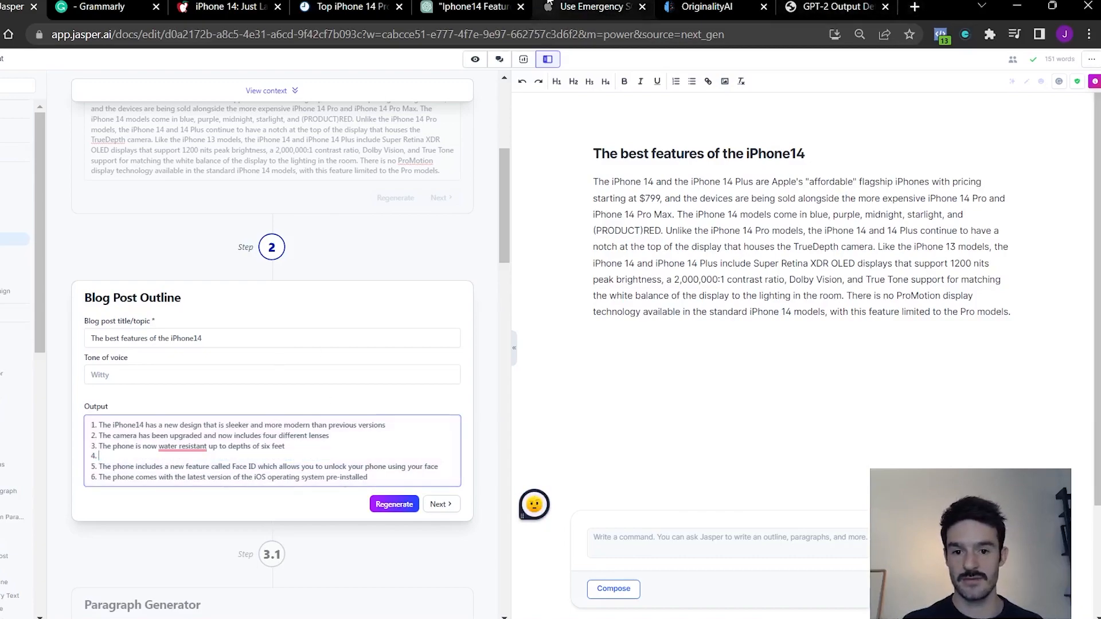
pyautogui.click(592, 7)
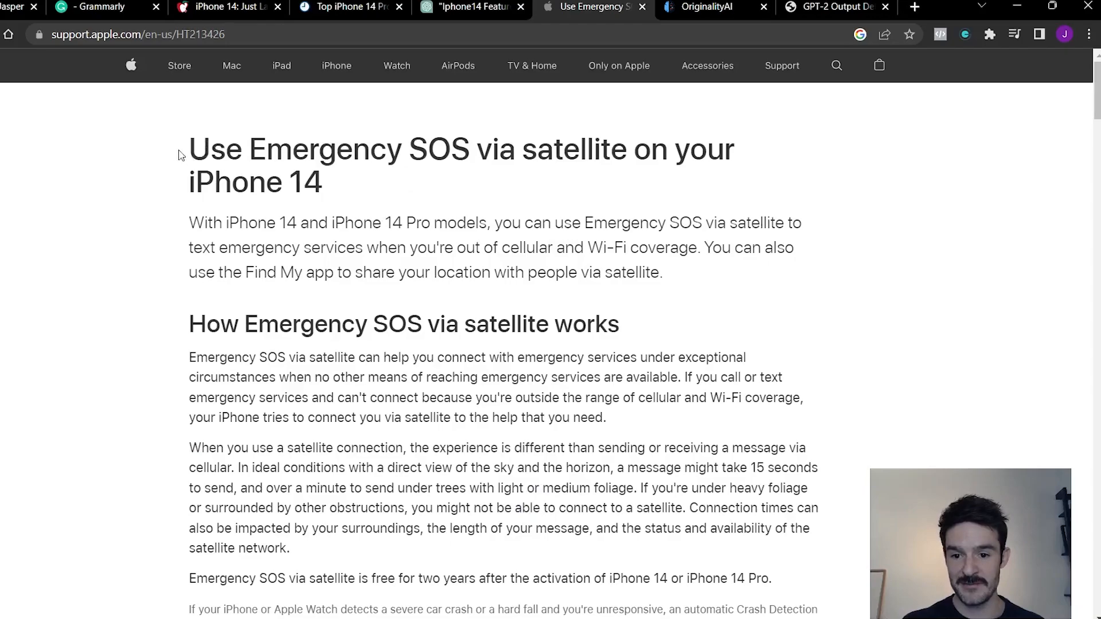
pyautogui.moveTo(127, 160)
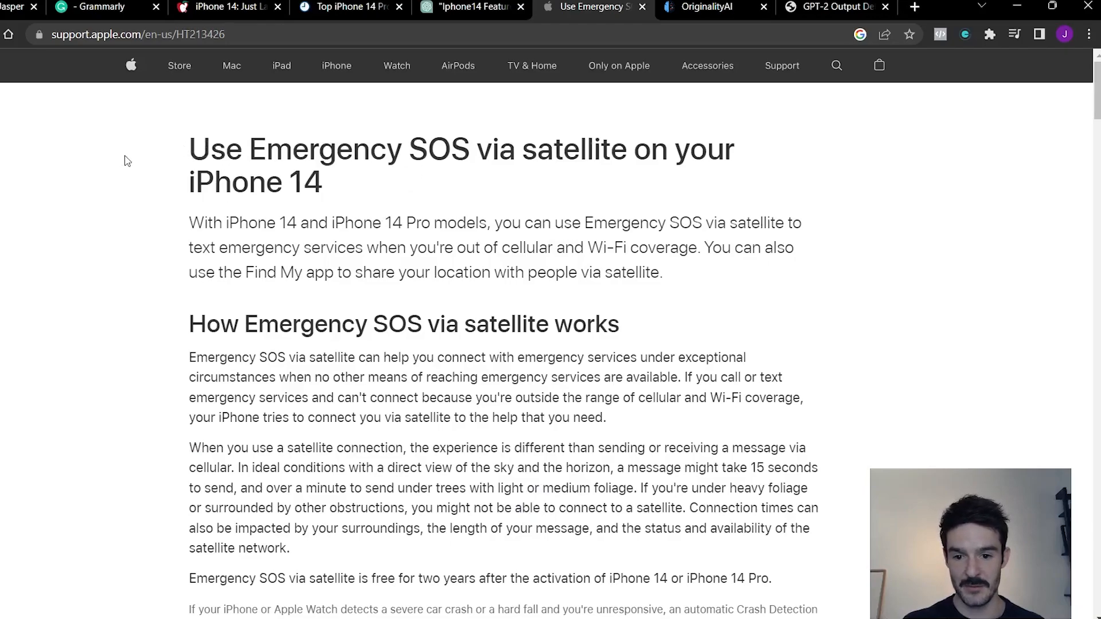
pyautogui.moveTo(181, 315)
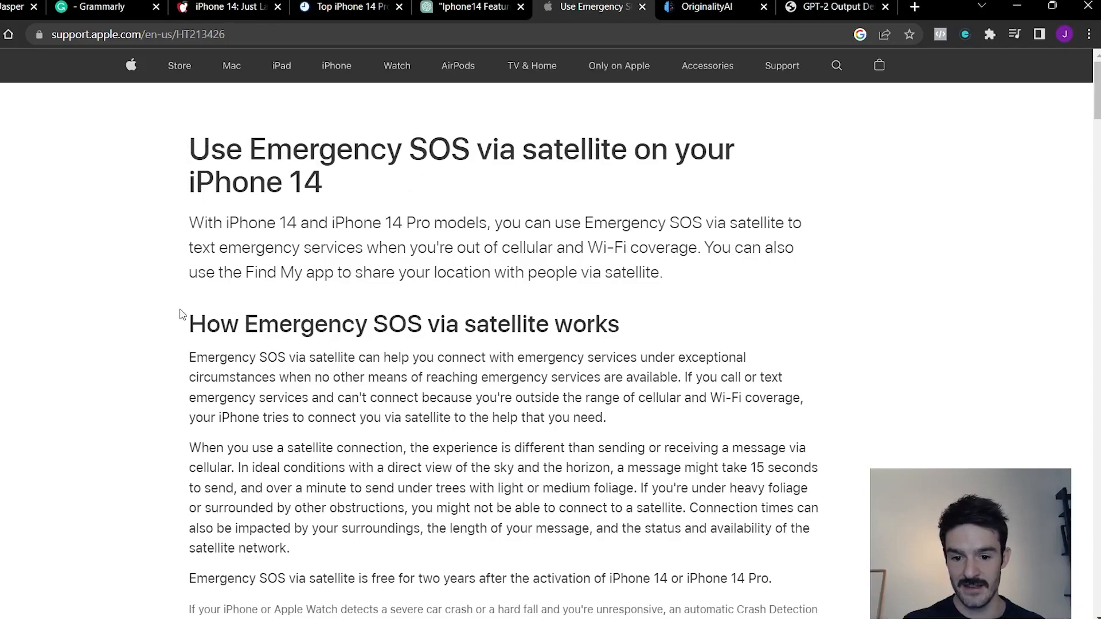
# - Find the 'Try the Emergency SOS via satellite demo' heading on Apple Support
pyautogui.scroll(-3)
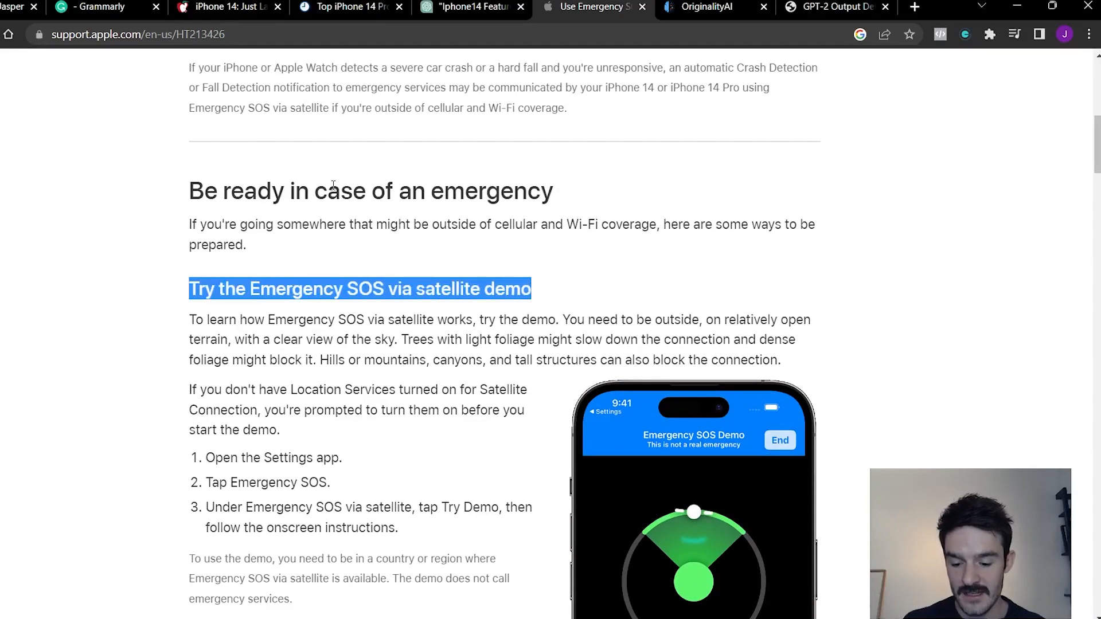
pyautogui.click(18, 7)
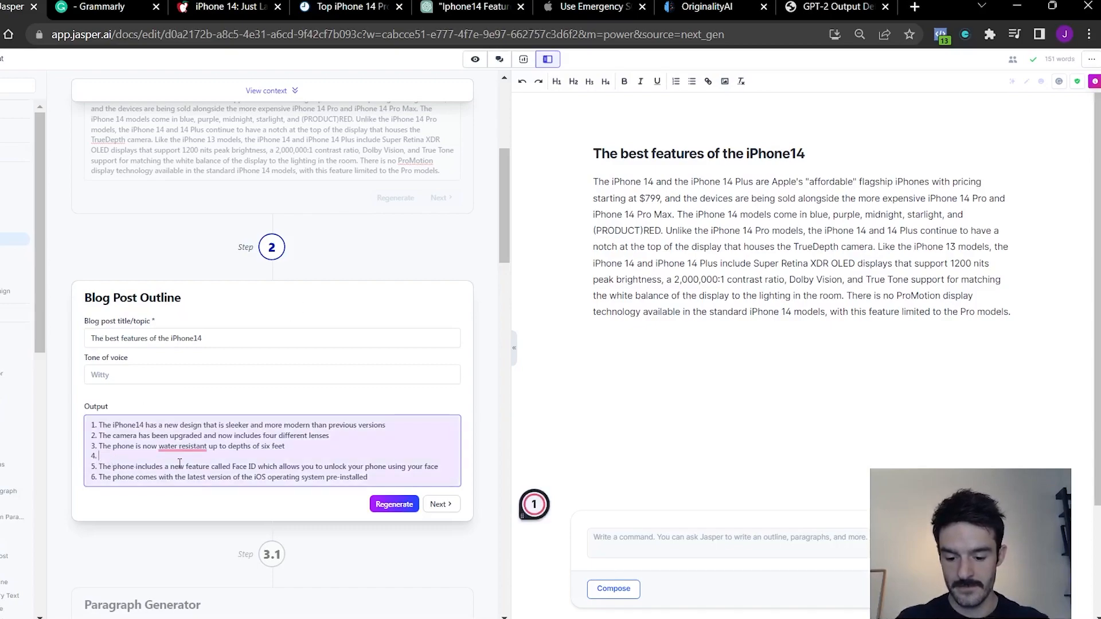
# - Put 'Try the Emergency SOS via satellite demo' in outline item 4 and blank item 5
pyautogui.write('Try the Emergency SOS via satellite demo')
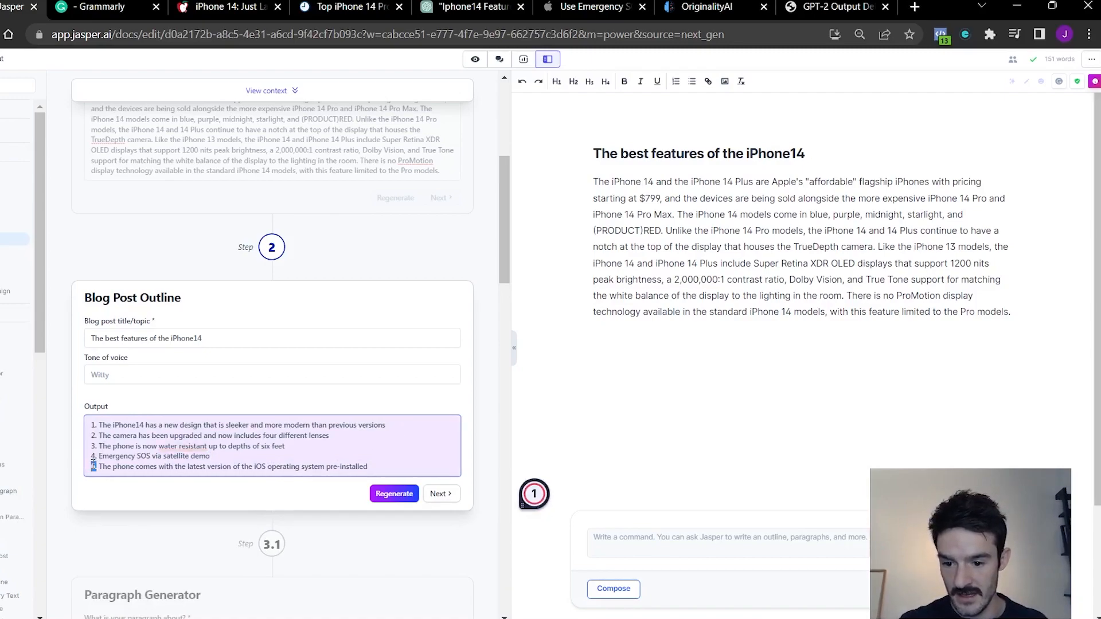
pyautogui.click(146, 467)
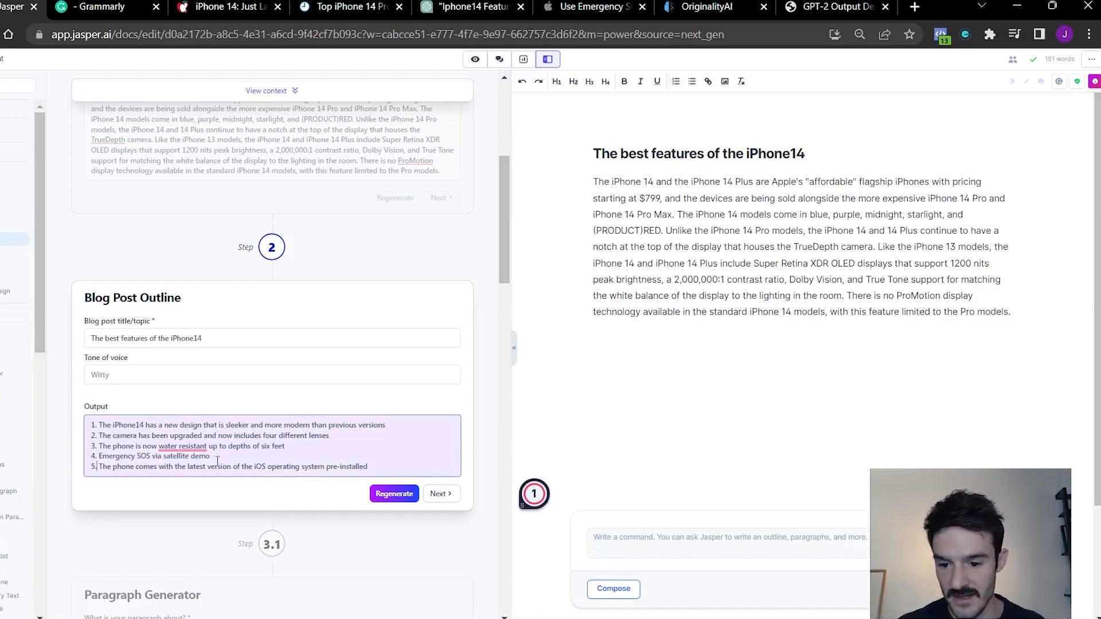
pyautogui.doubleClick(182, 446)
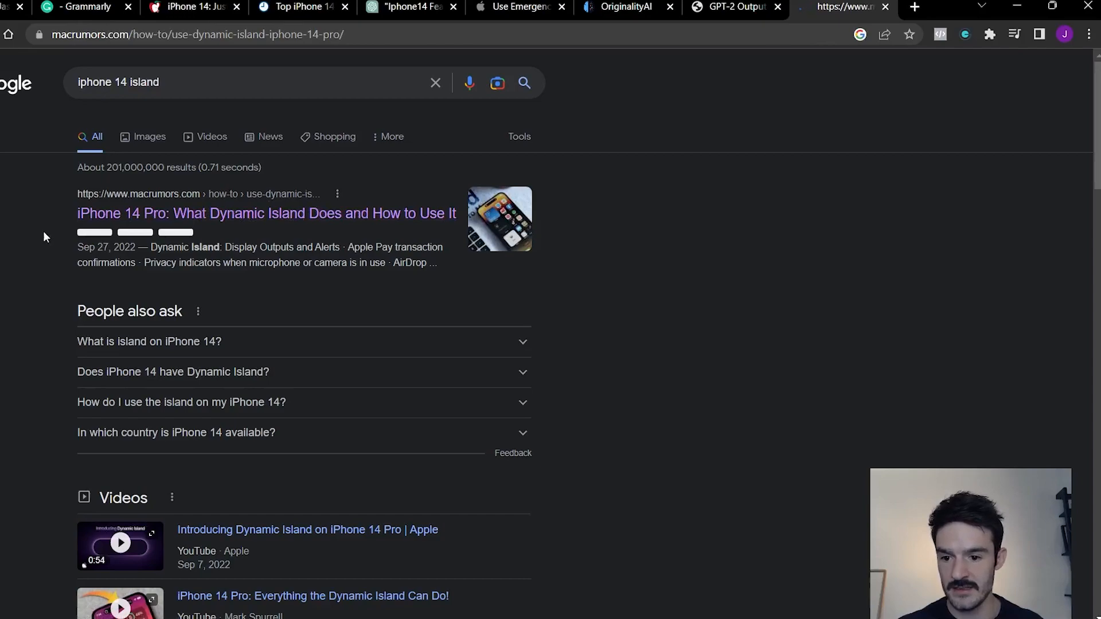
pyautogui.click(266, 214)
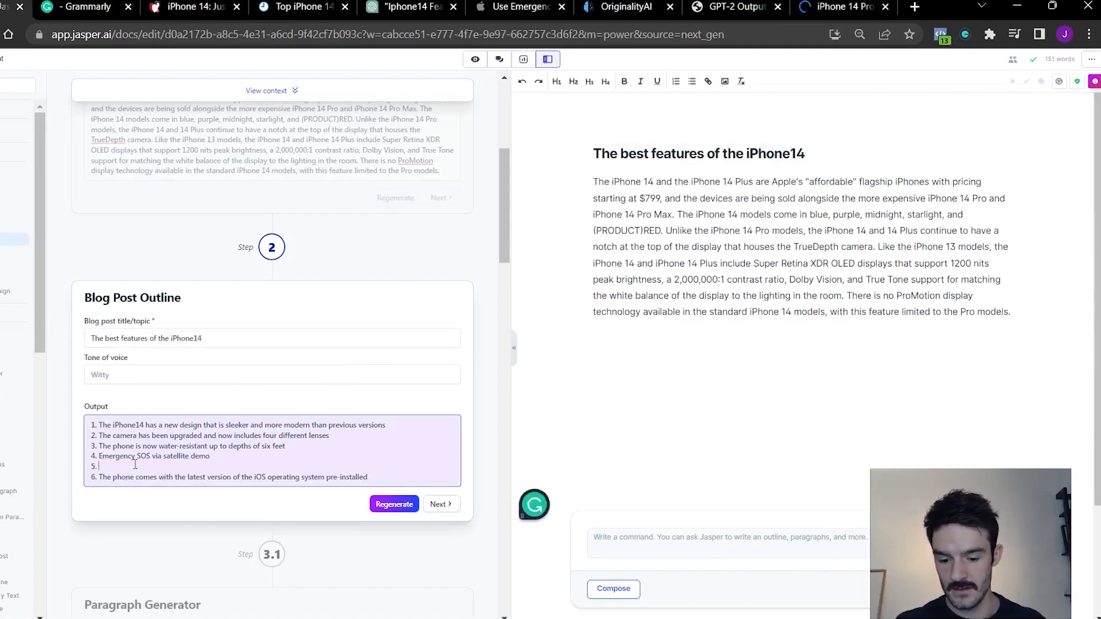
# - Enter 'The iPhone 14's Dynamic Island' as outline item 5
pyautogui.write("The Iphone 14's")
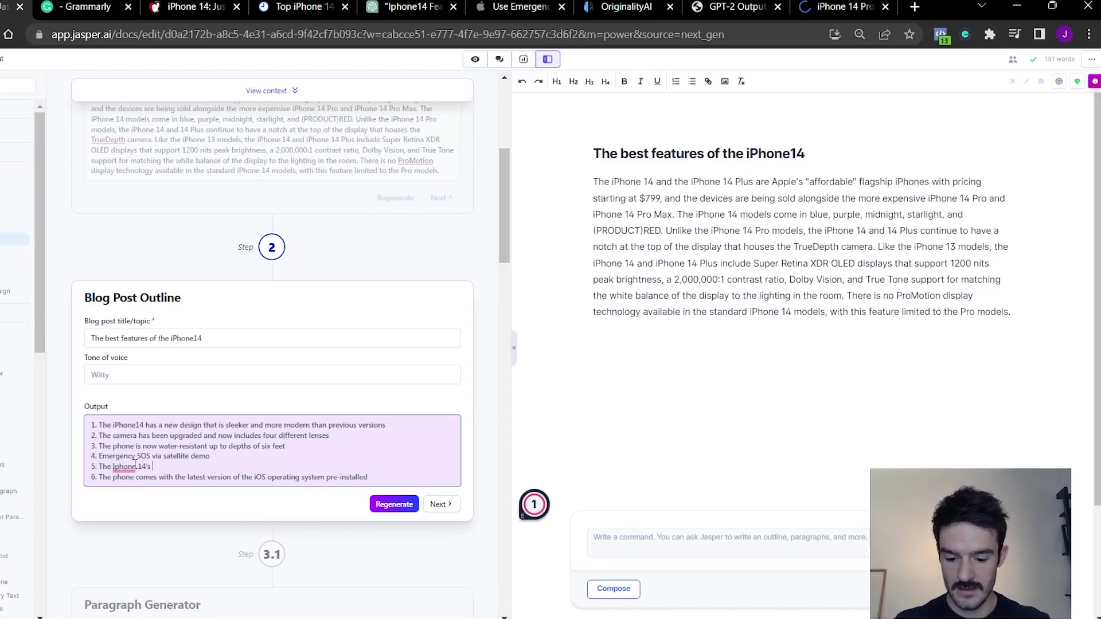
pyautogui.write('Dynam')
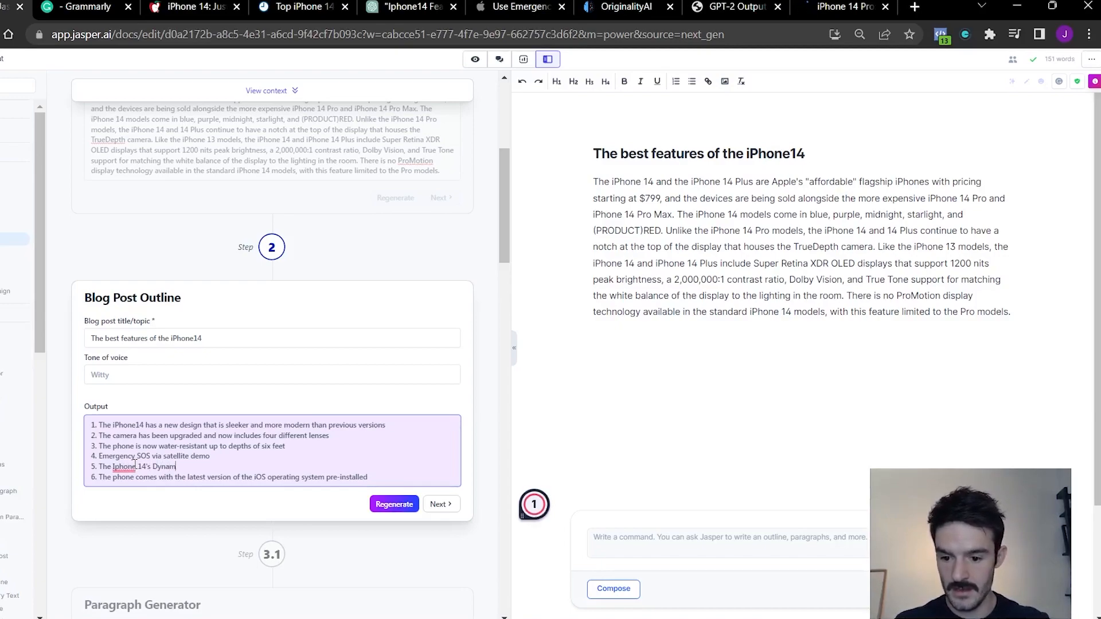
pyautogui.write('ic Island')
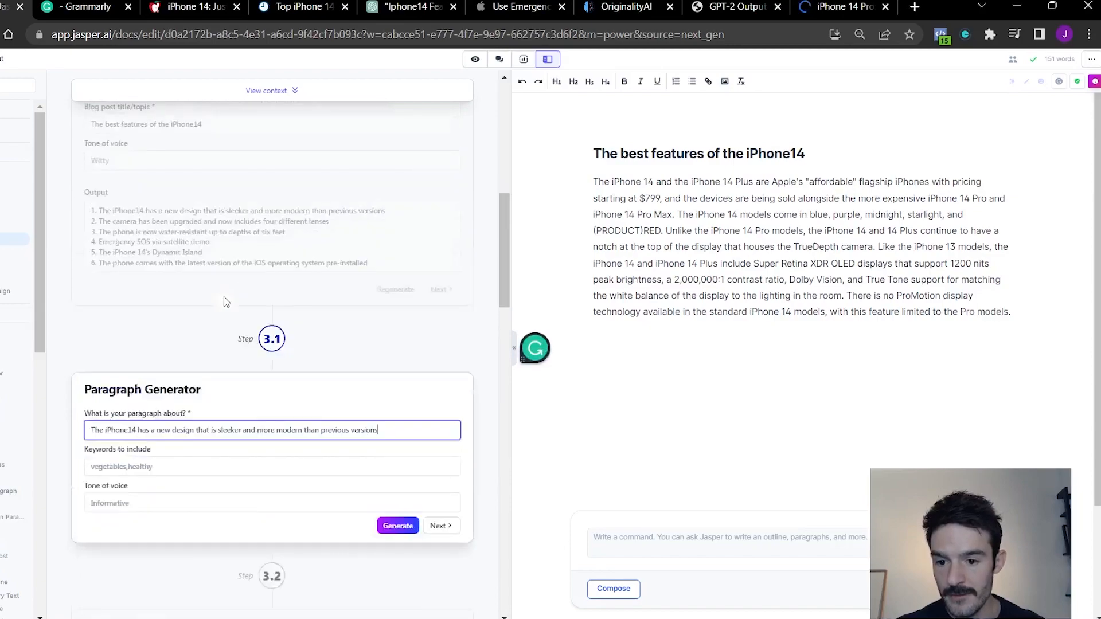
# - Generate and insert paragraphs on the new design, camera lenses and water resistance
pyautogui.scroll(3)
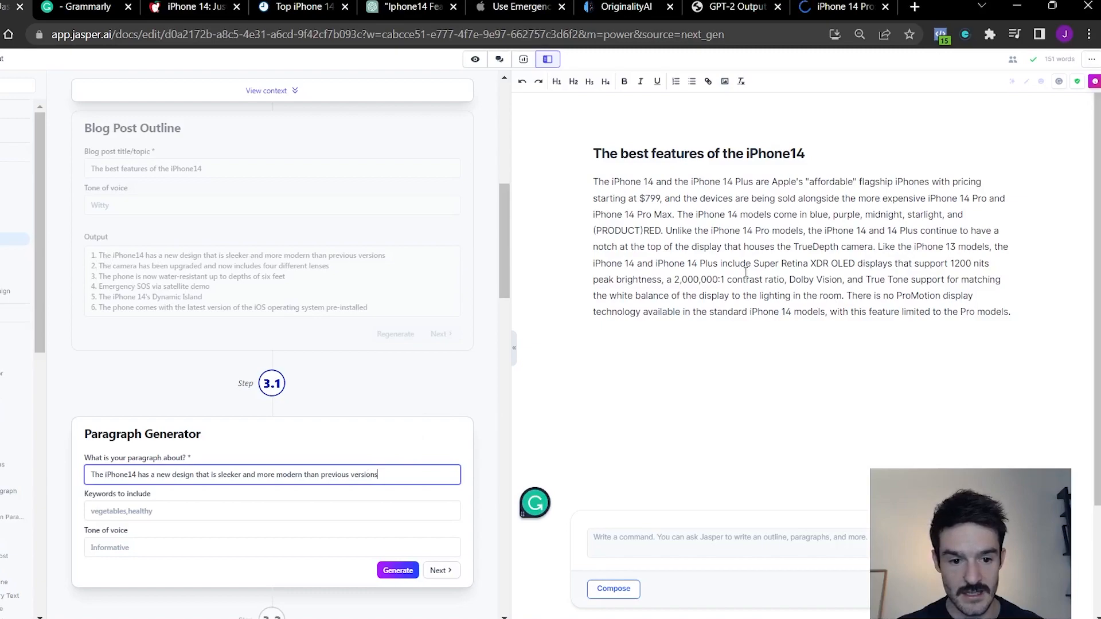
pyautogui.scroll(-3)
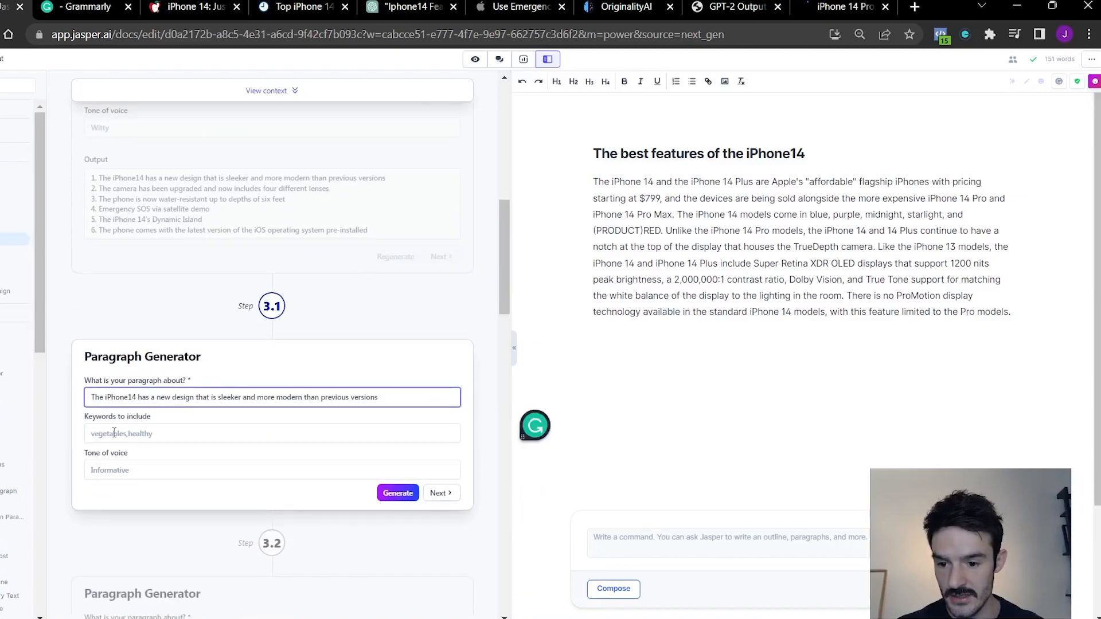
pyautogui.click(397, 492)
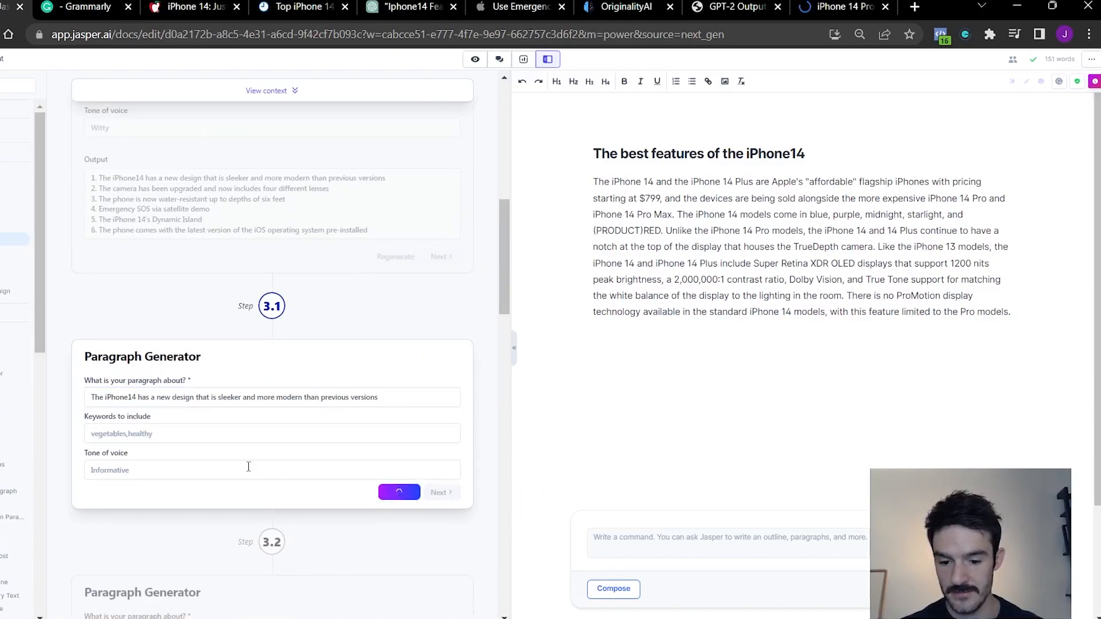
pyautogui.click(398, 492)
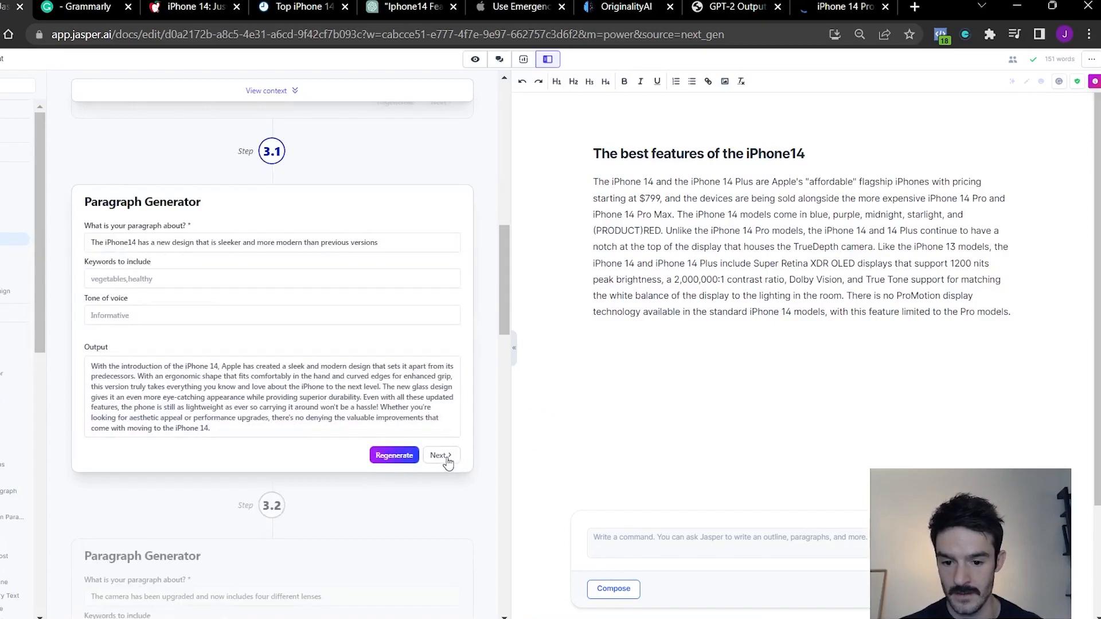
pyautogui.click(439, 455)
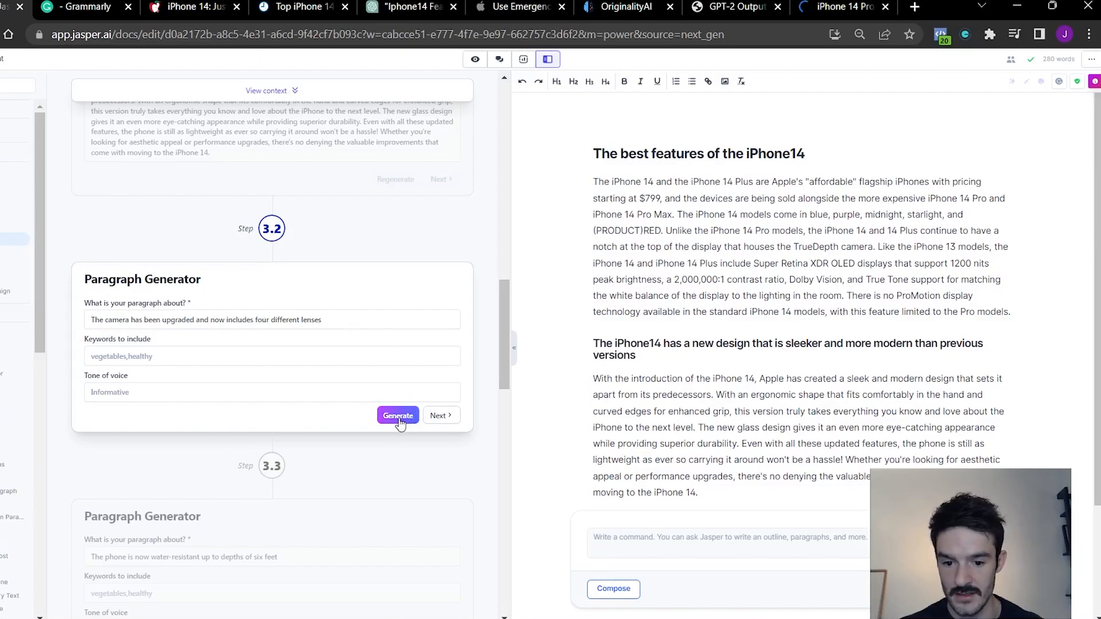
pyautogui.click(397, 415)
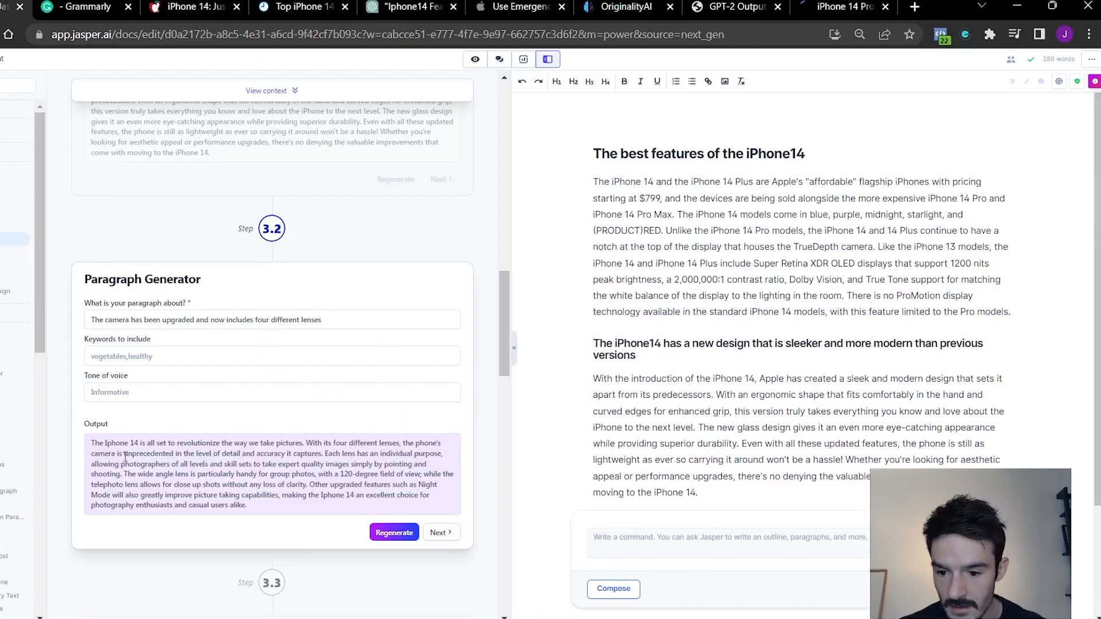
pyautogui.click(440, 532)
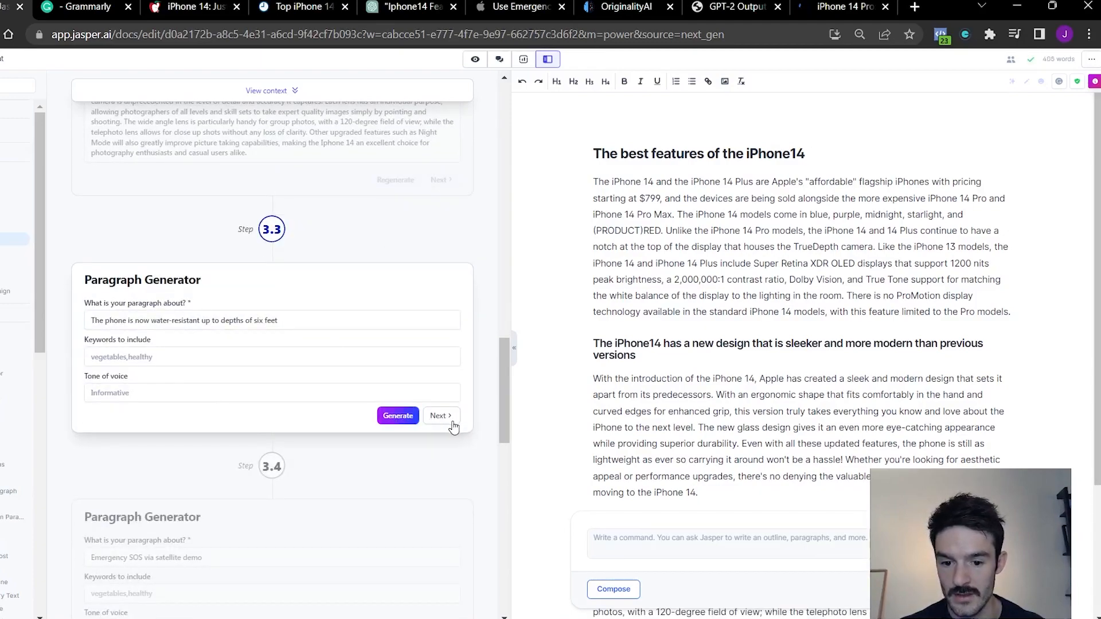
pyautogui.click(397, 415)
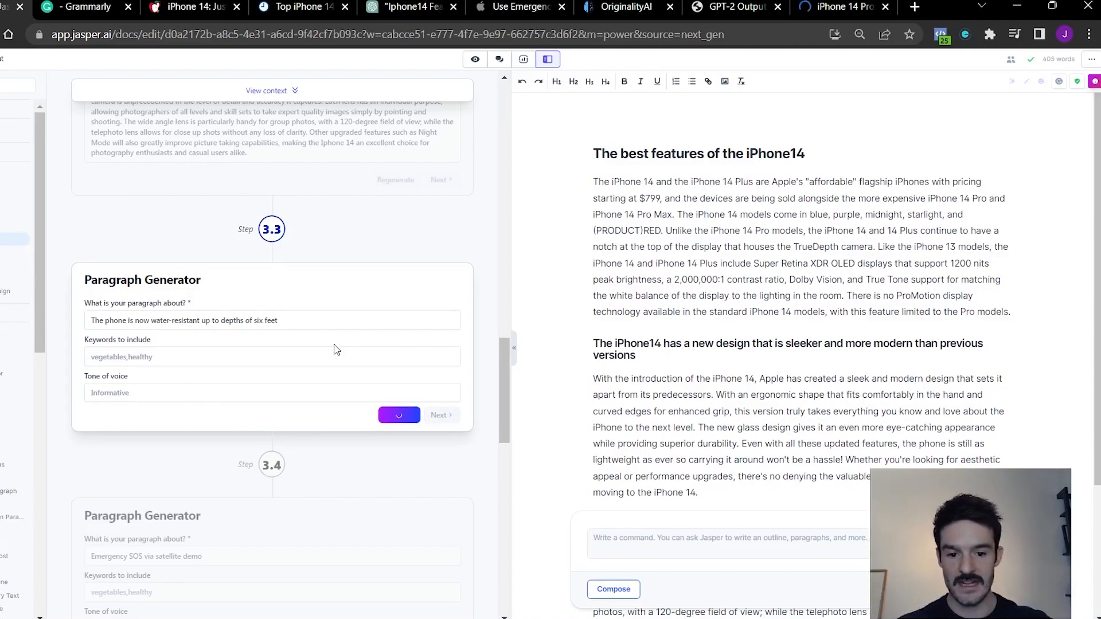
pyautogui.click(399, 415)
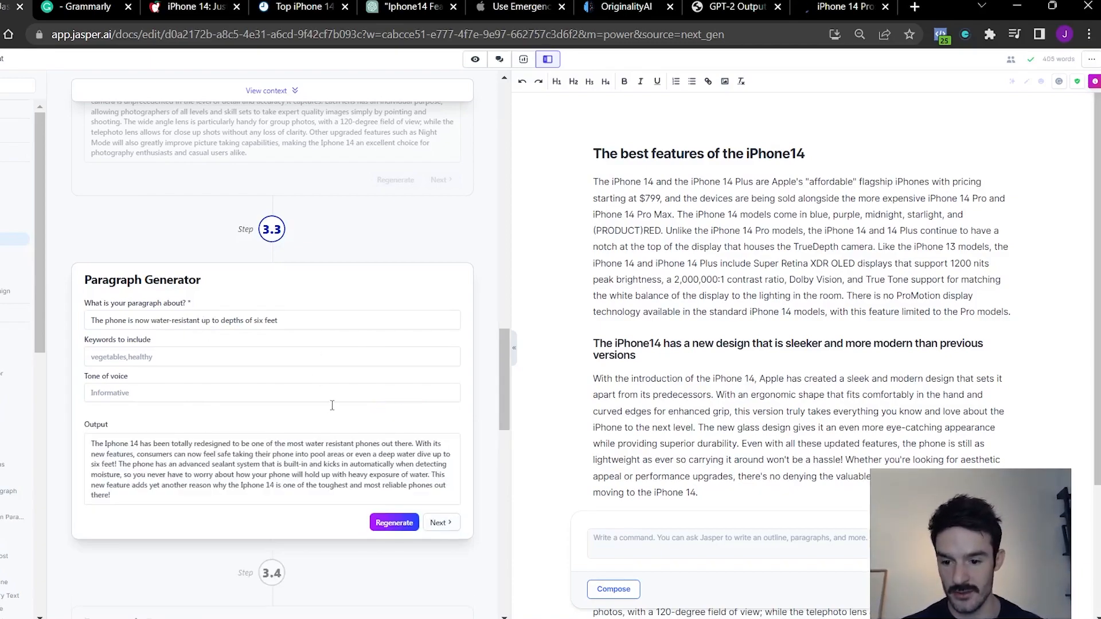
pyautogui.scroll(-3)
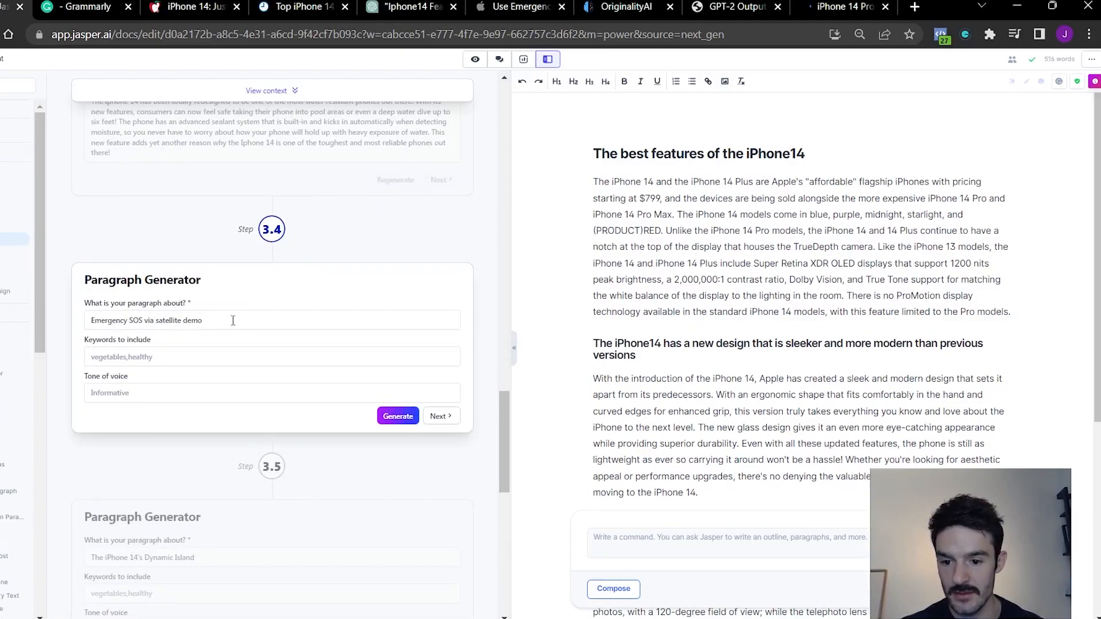
pyautogui.moveTo(156, 309)
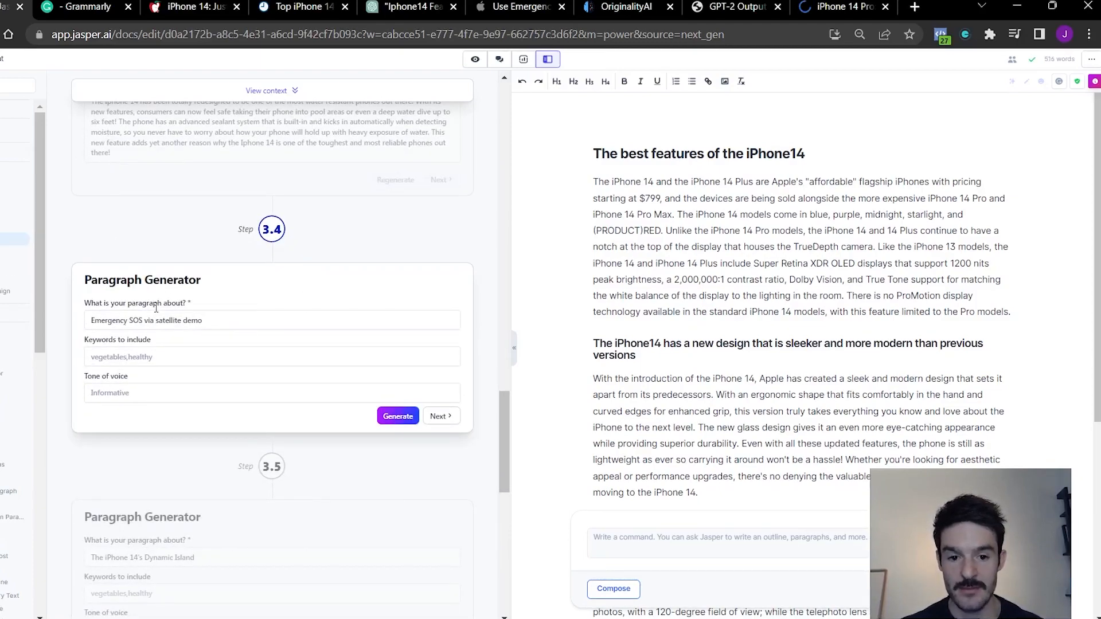
pyautogui.moveTo(184, 241)
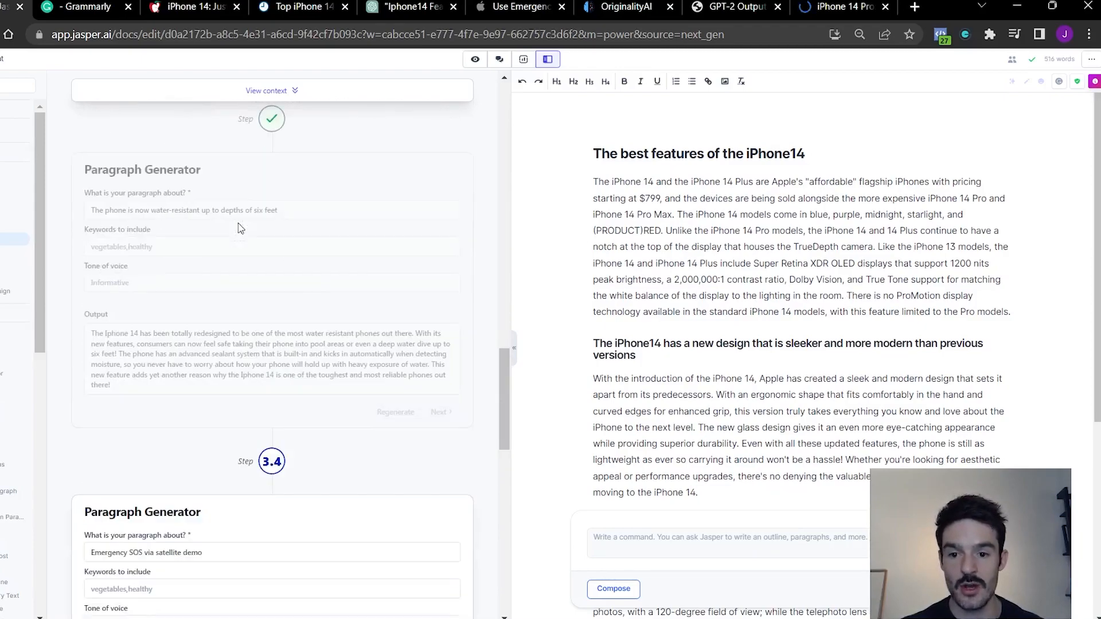
# - Generate and insert the Emergency SOS demo and Dynamic Island paragraphs
pyautogui.scroll(-3)
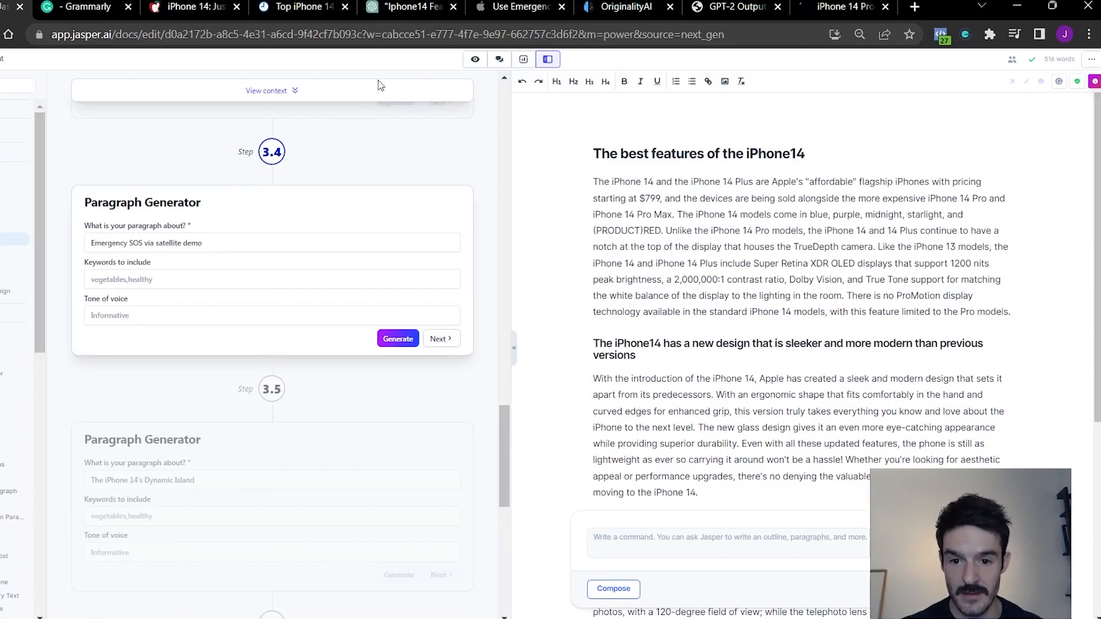
pyautogui.click(398, 339)
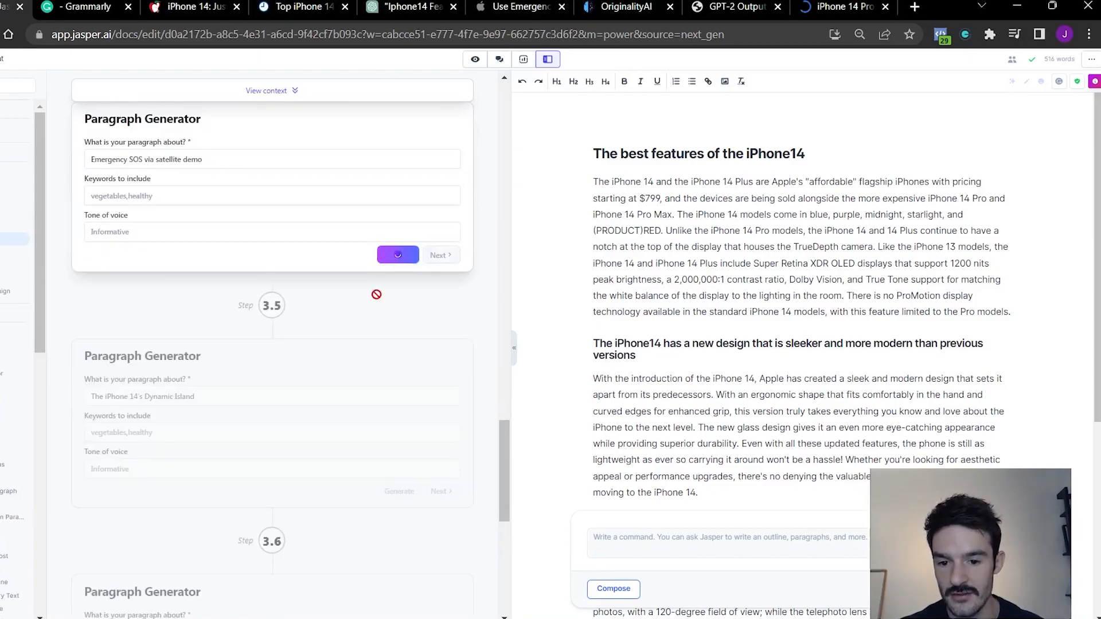
pyautogui.click(397, 254)
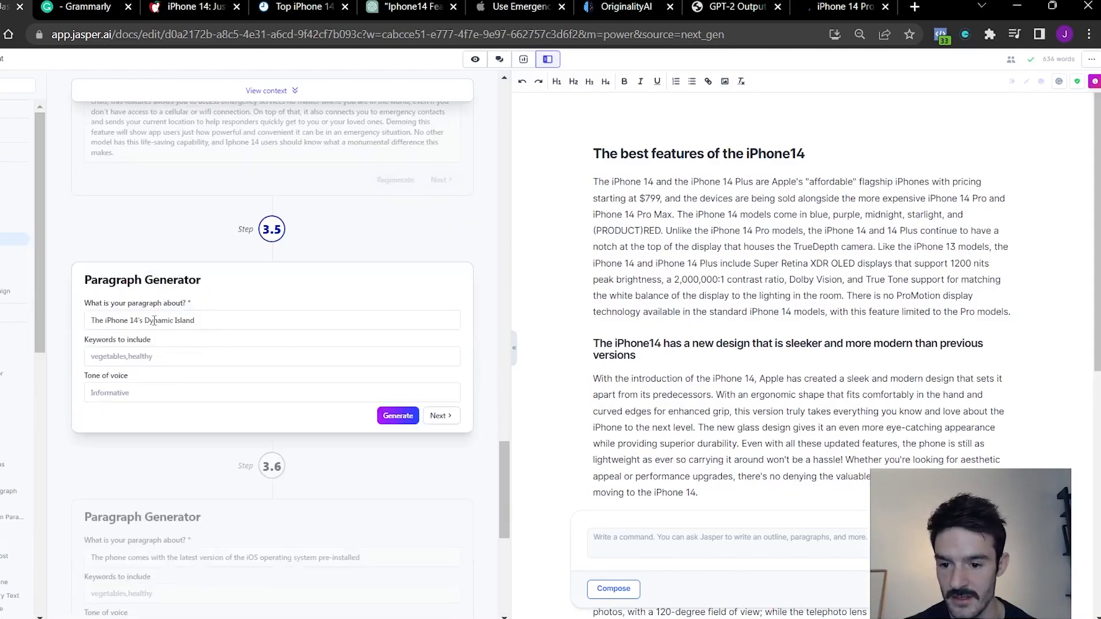
pyautogui.click(397, 415)
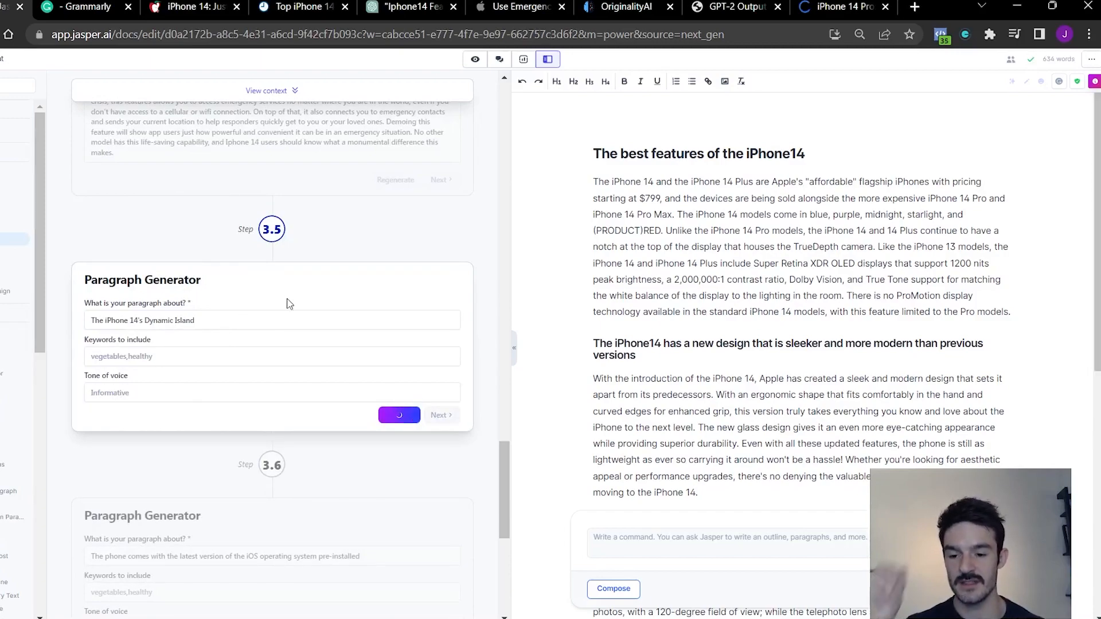
pyautogui.moveTo(185, 338)
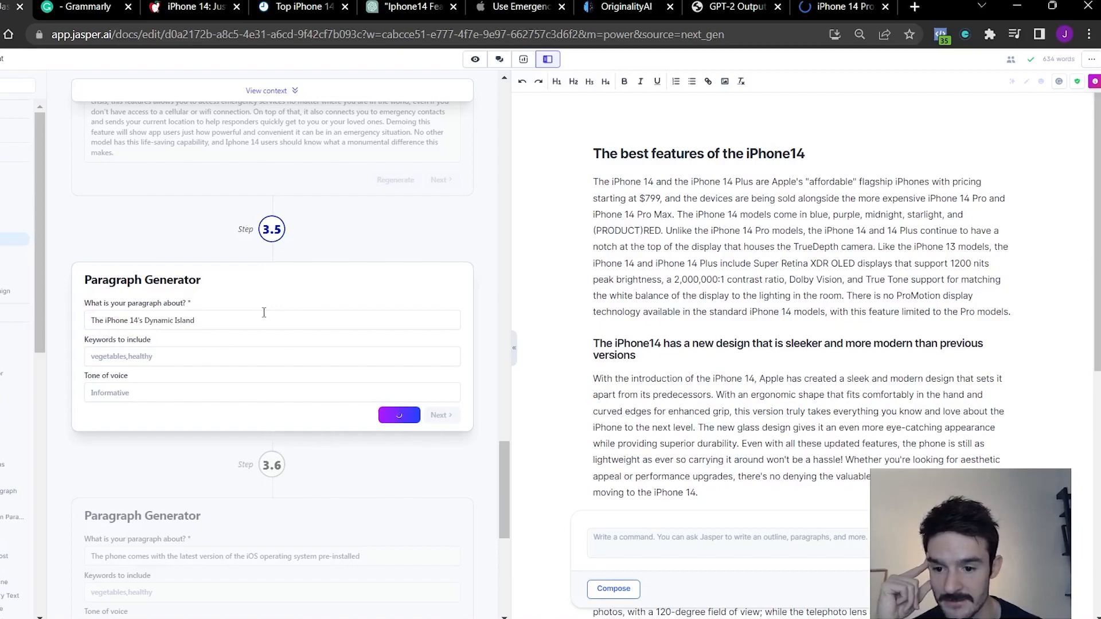
pyautogui.click(399, 414)
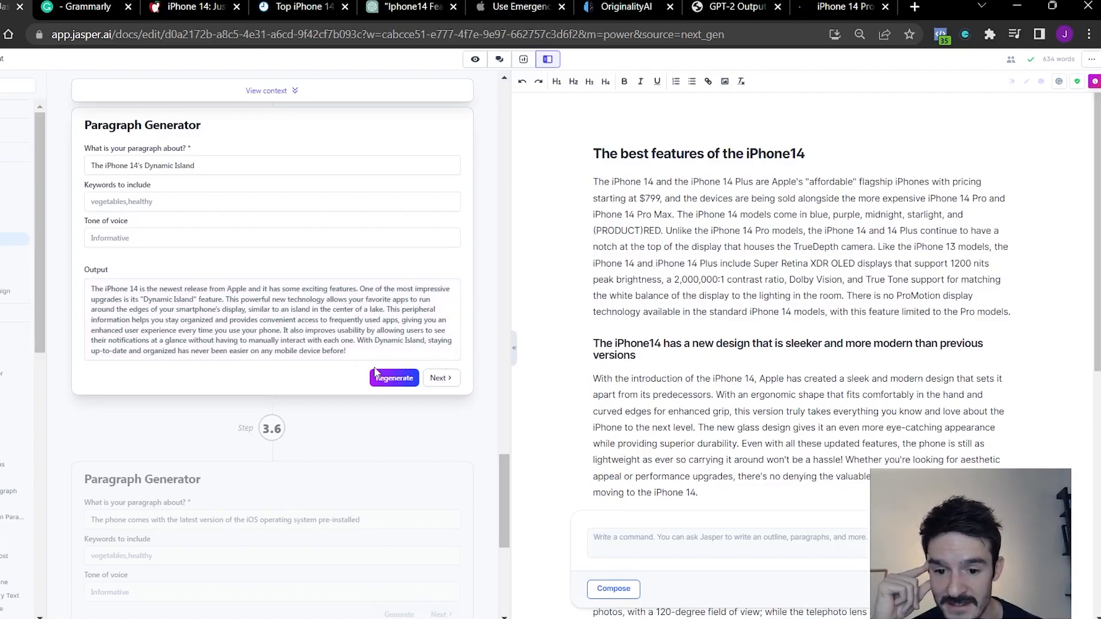
pyautogui.scroll(-3)
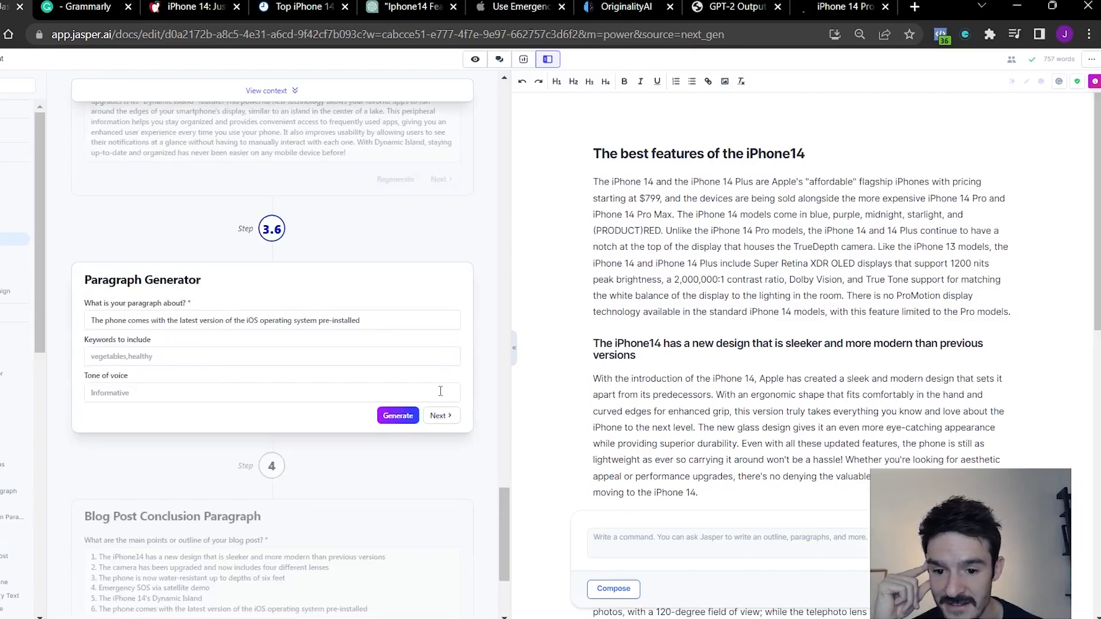
# - Generate the iOS pre-installed and conclusion paragraphs, then finish the workflow
pyautogui.click(398, 415)
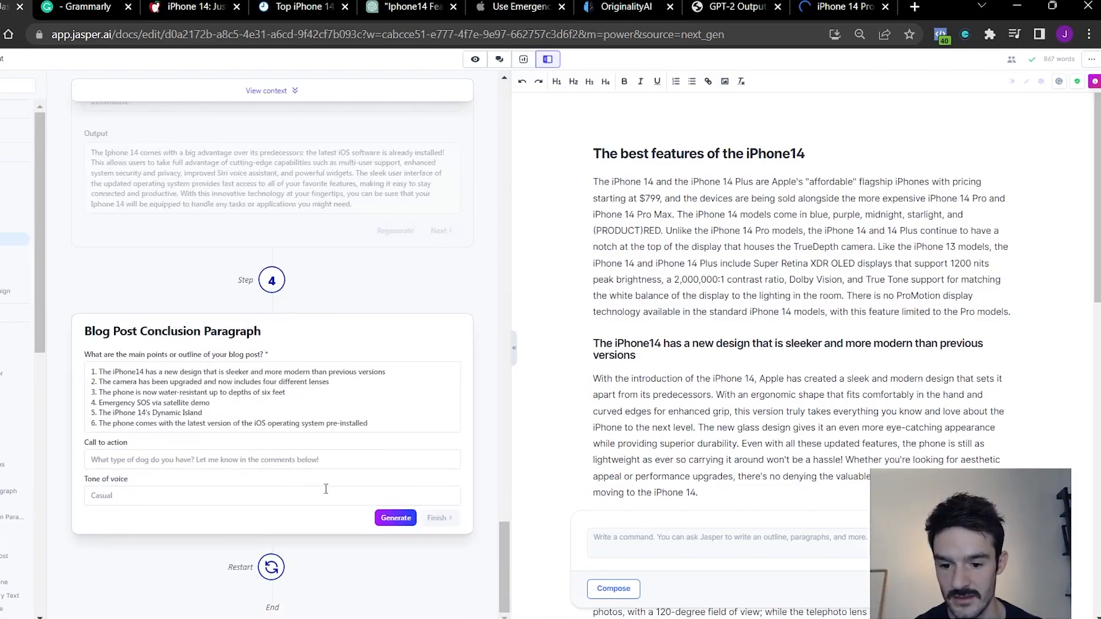
pyautogui.click(395, 517)
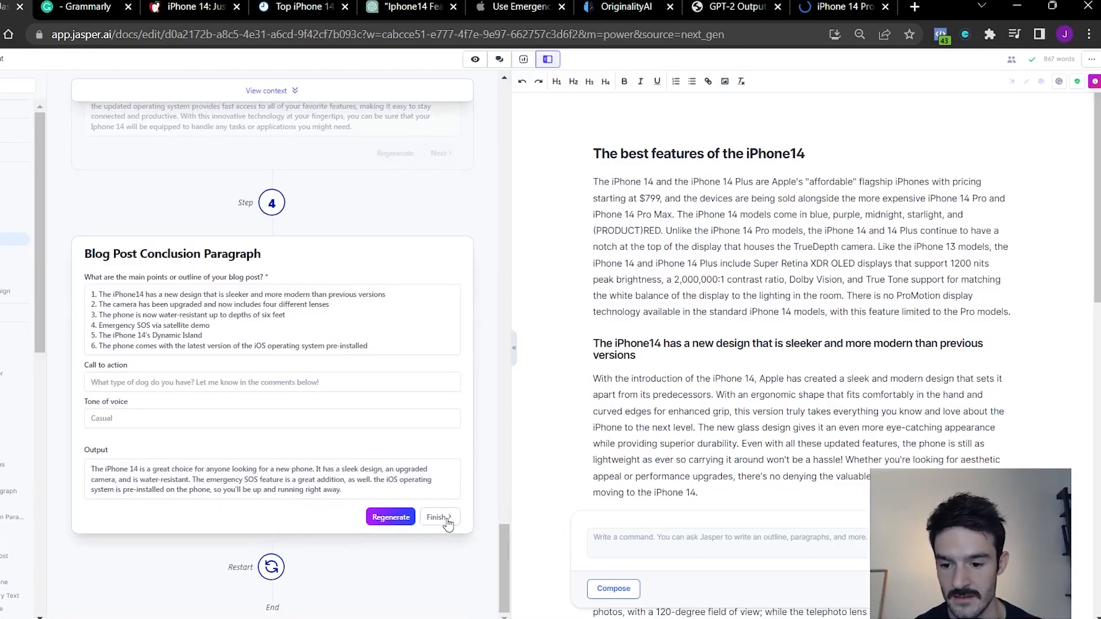
pyautogui.click(437, 517)
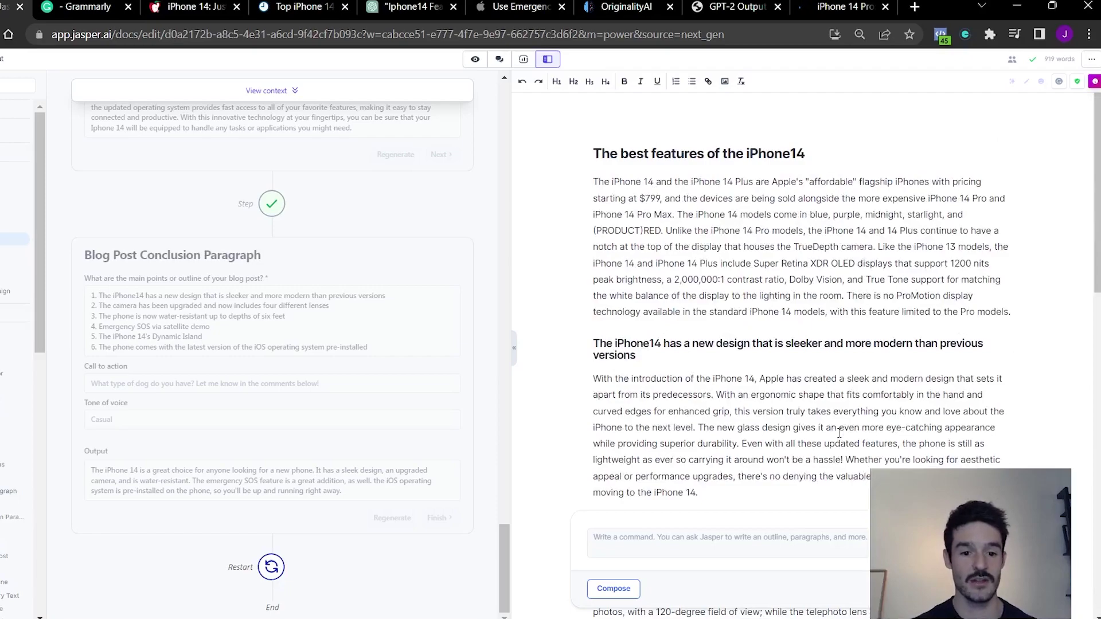
pyautogui.moveTo(870, 90)
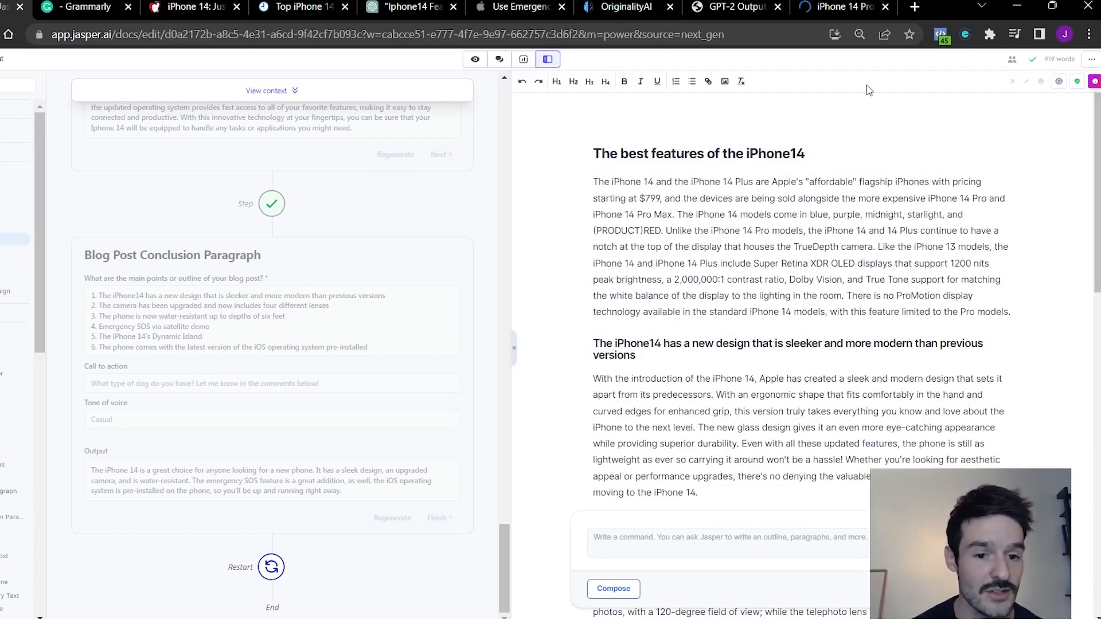
pyautogui.moveTo(576, 138)
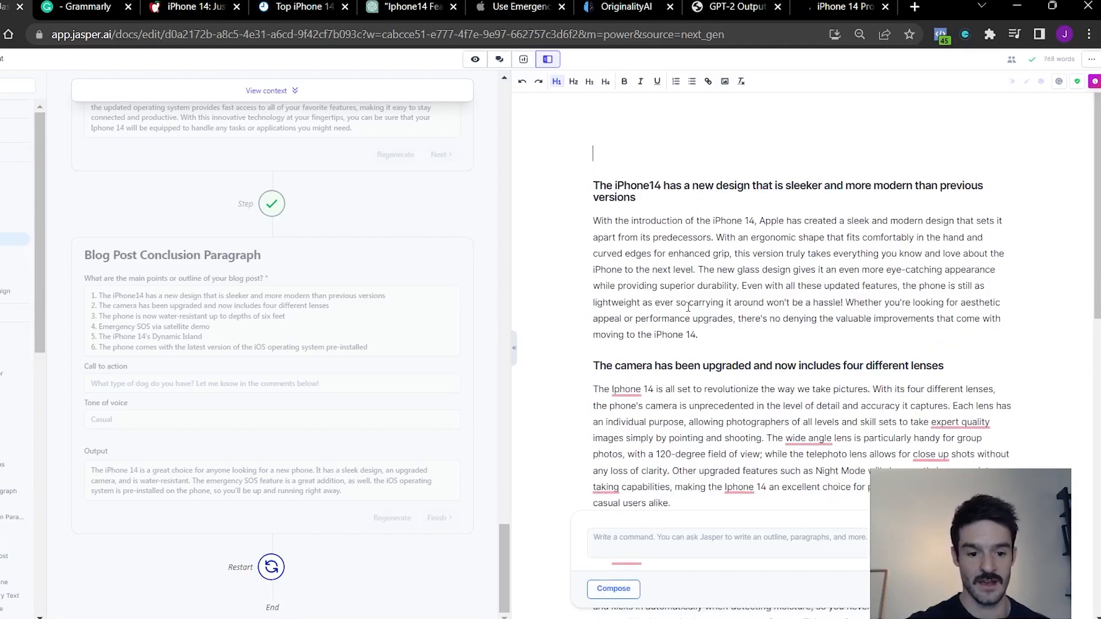
# - Ask Jasper 'I want to write an intro paragraph on the above article' and compose
pyautogui.scroll(-3)
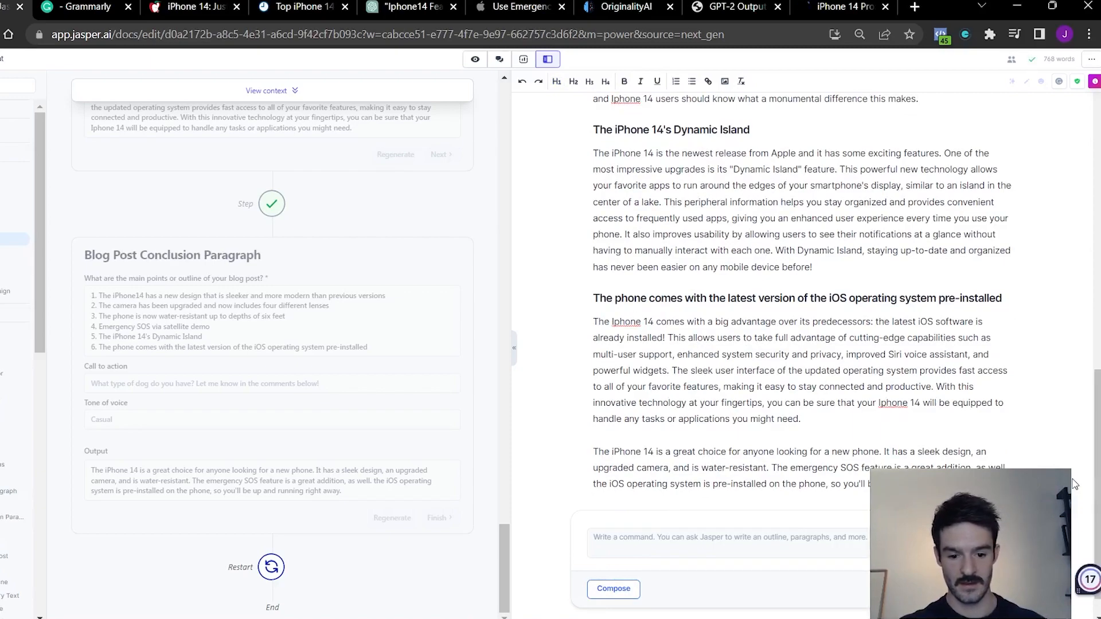
pyautogui.click(728, 543)
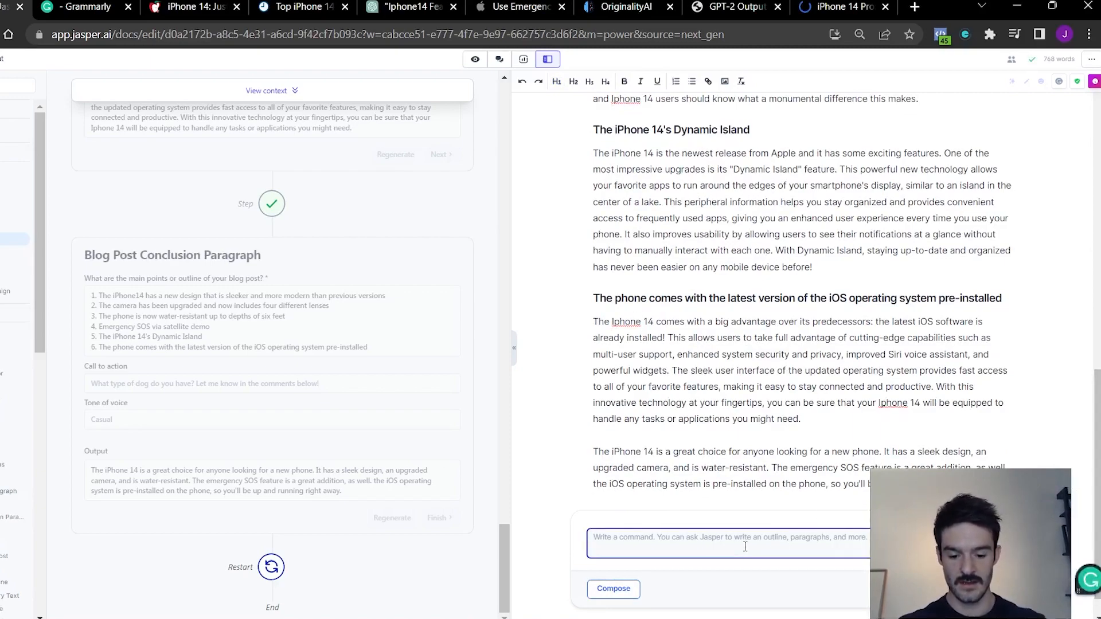
pyautogui.write('I want to write')
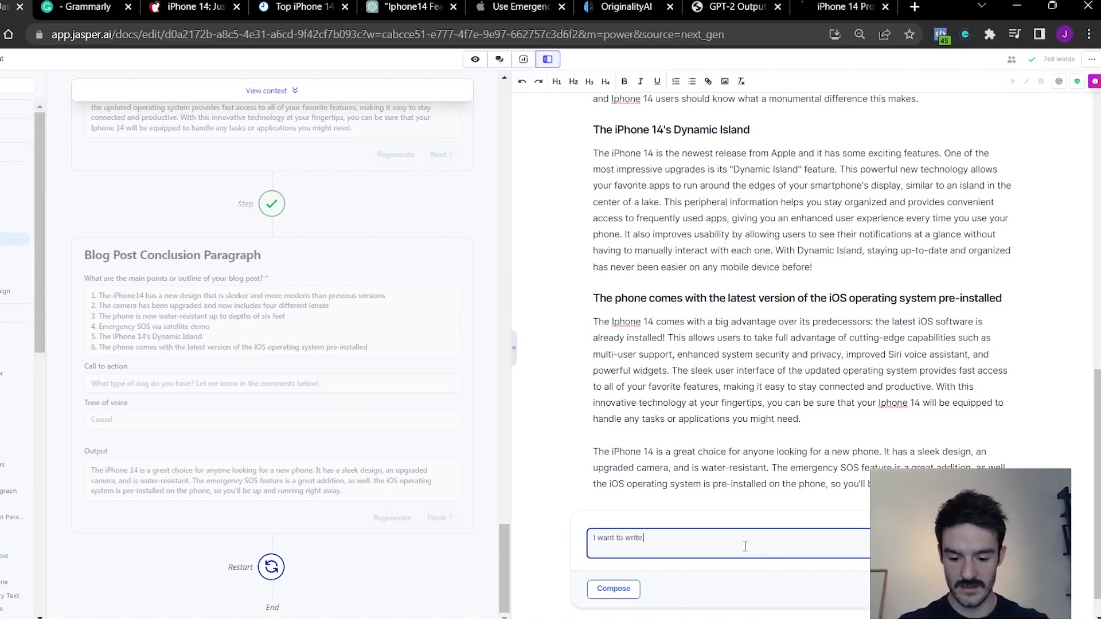
pyautogui.write('an intro paragraph on the')
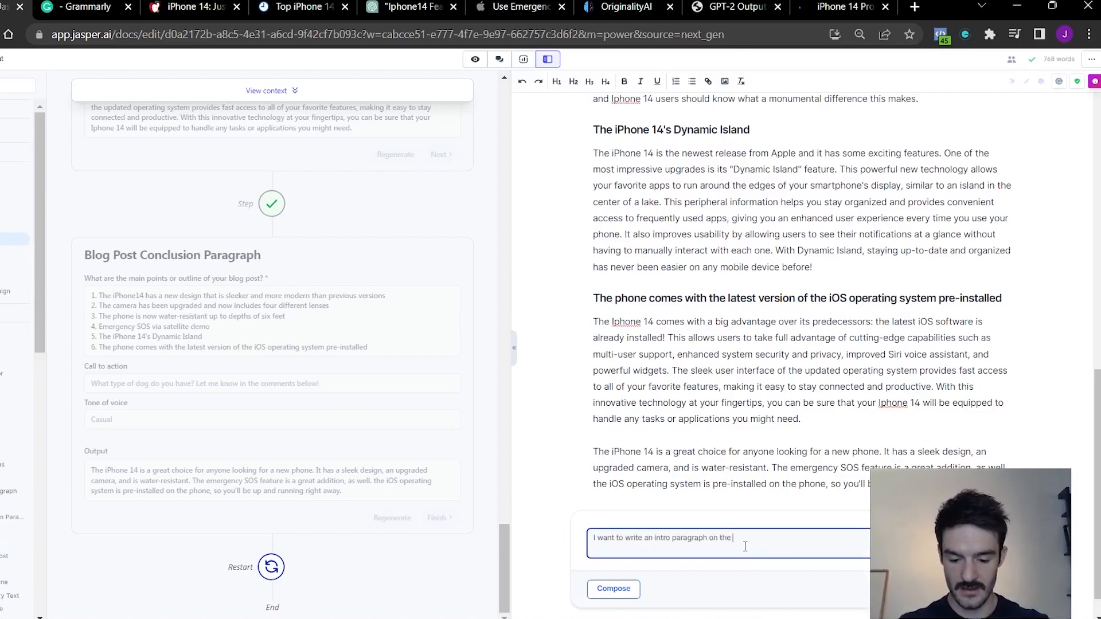
pyautogui.write('above artic')
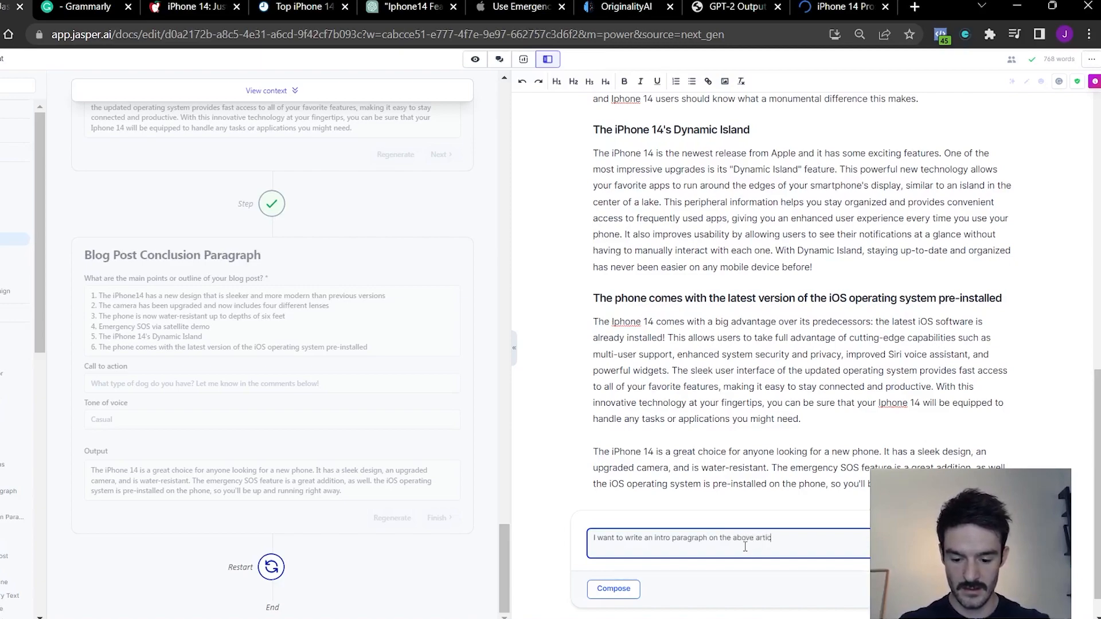
pyautogui.write('le')
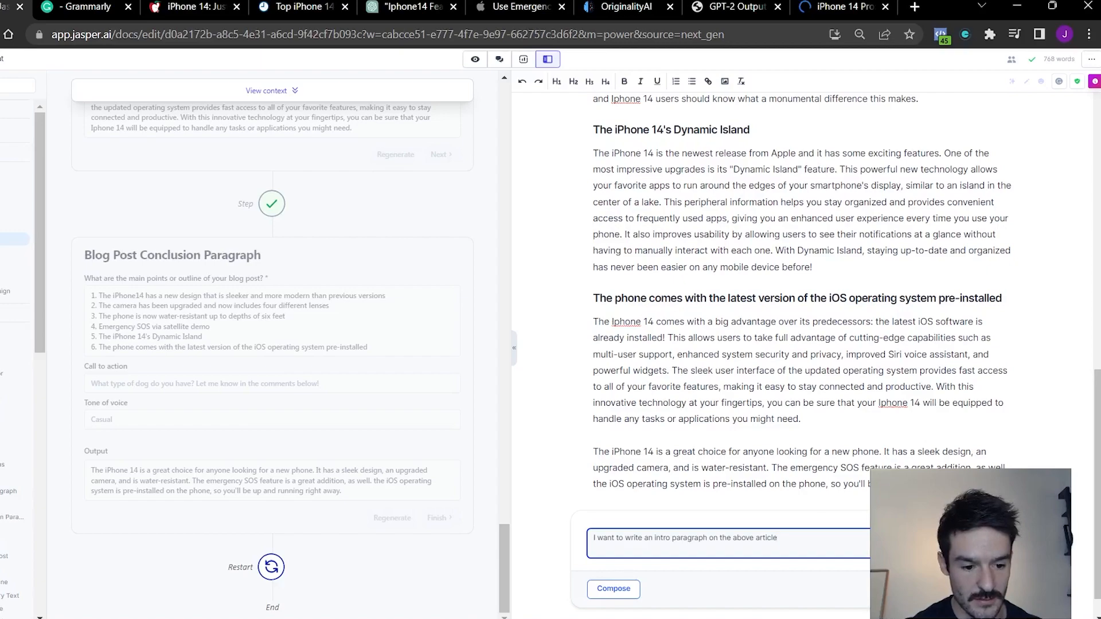
pyautogui.tripleClick(684, 537)
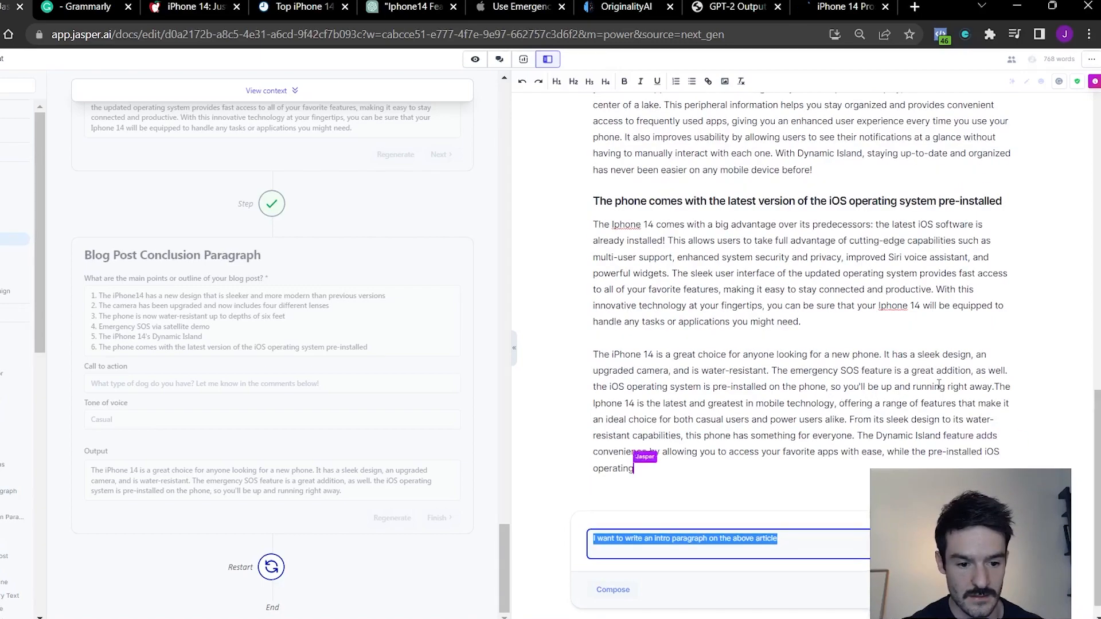
pyautogui.click(613, 589)
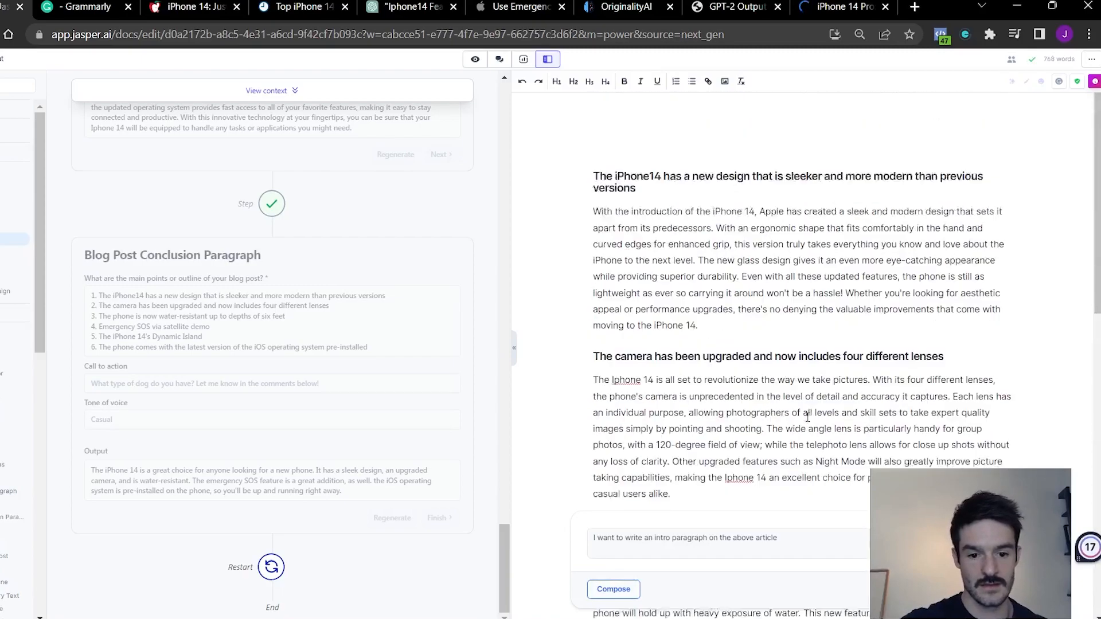
# - Scroll down through the post below the newly placed intro paragraph
pyautogui.scroll(-3)
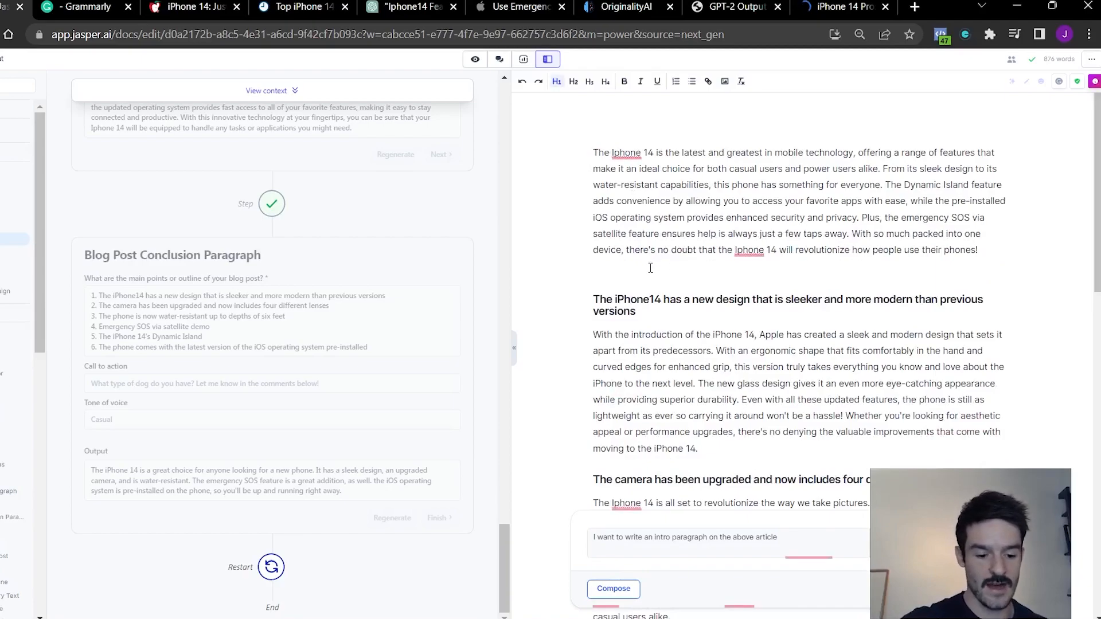
pyautogui.scroll(-3)
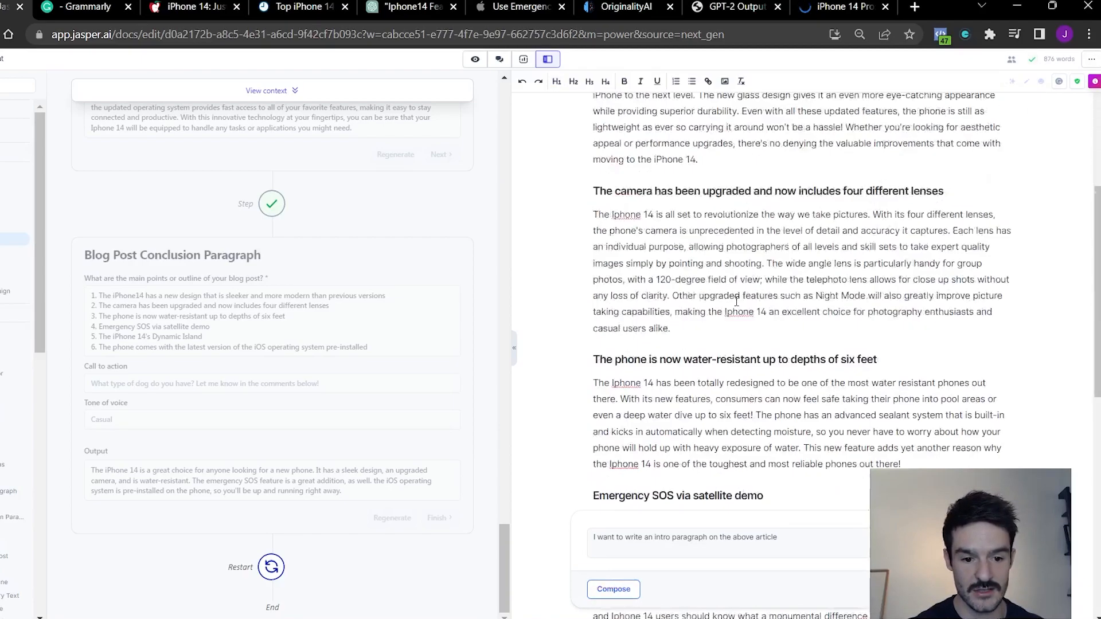
pyautogui.scroll(-3)
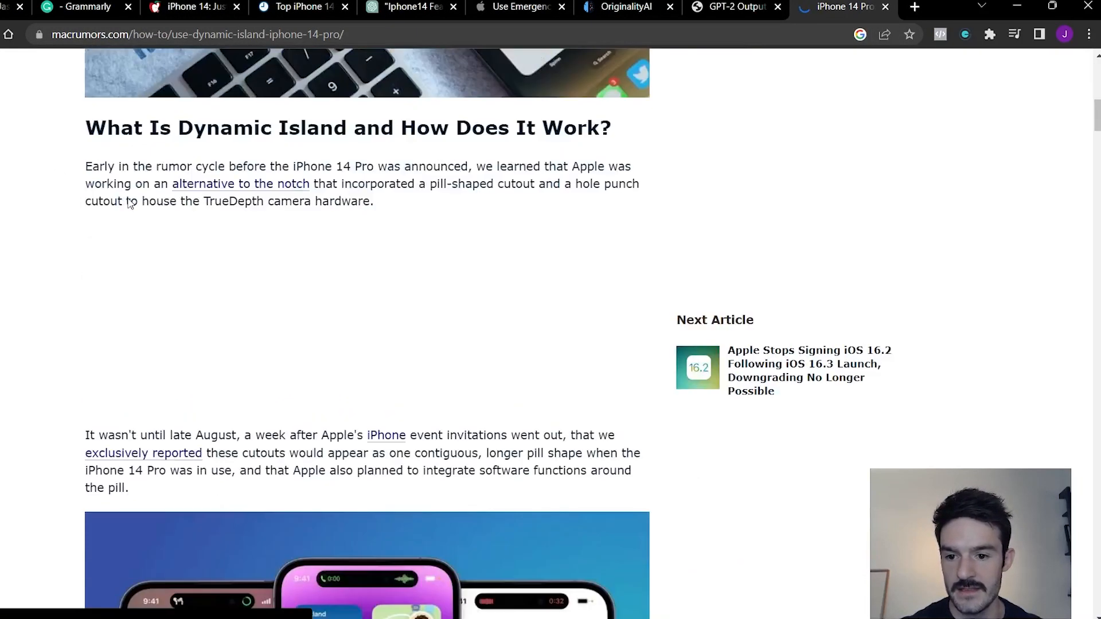
# - Select the MacRumors opening Dynamic Island sentence and explanation paragraph for Jasper
pyautogui.moveTo(85, 167); pyautogui.dragTo(126, 184)
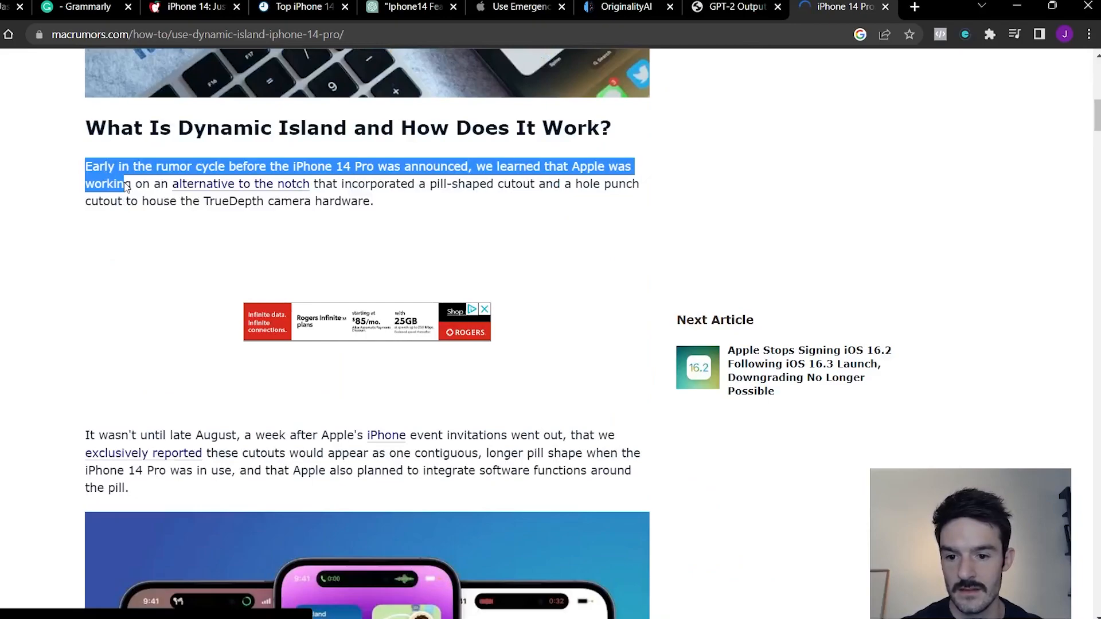
pyautogui.scroll(-3)
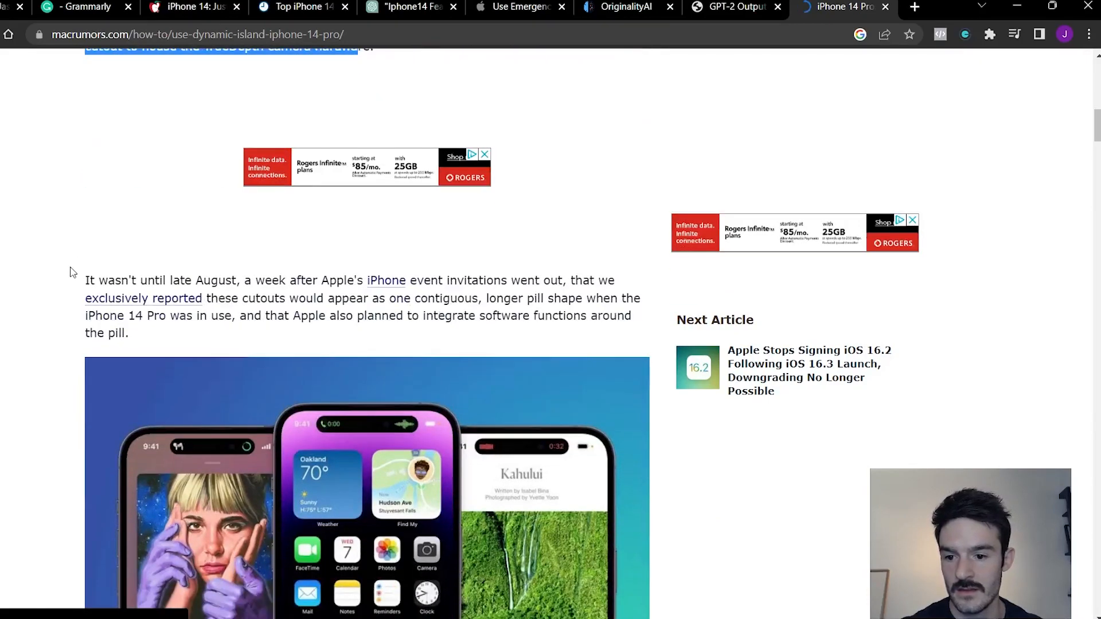
pyautogui.scroll(-3)
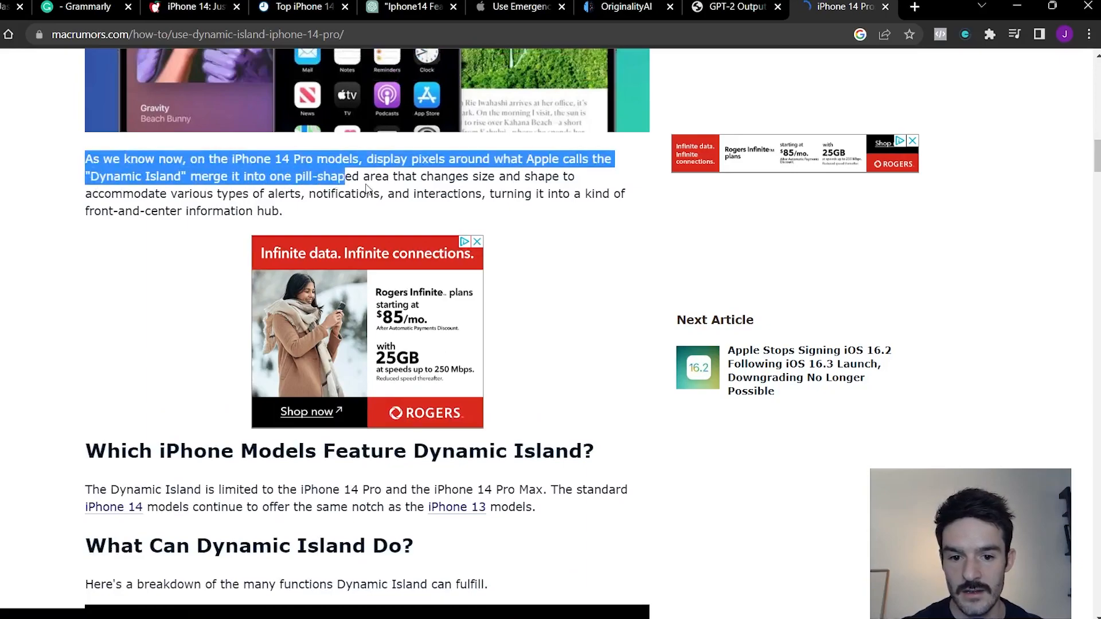
pyautogui.moveTo(344, 176); pyautogui.dragTo(282, 210)
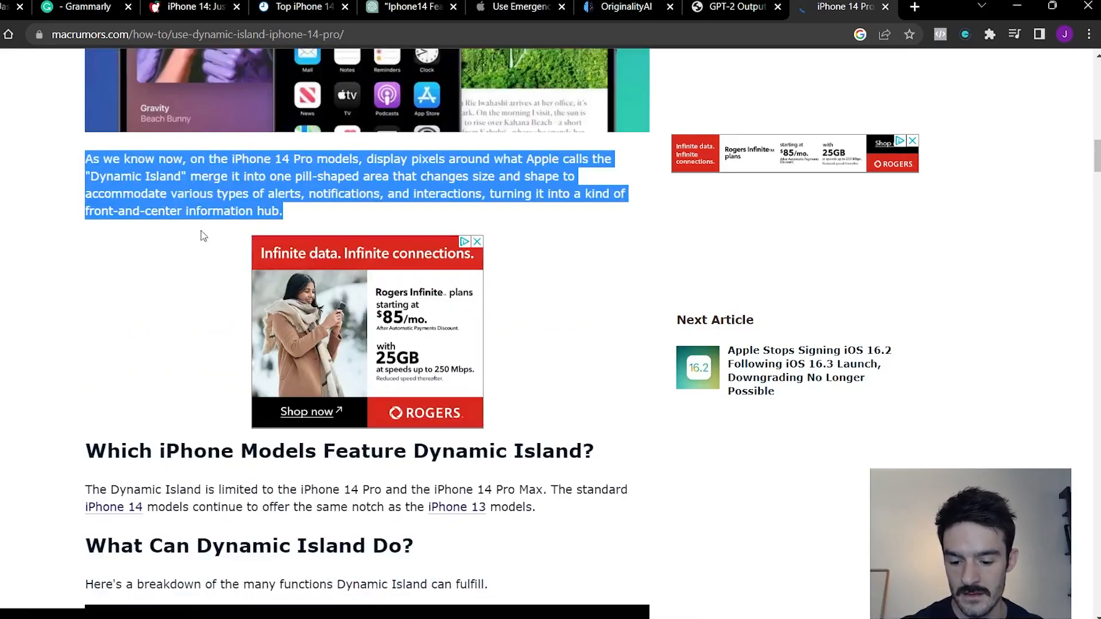
pyautogui.click(839, 7)
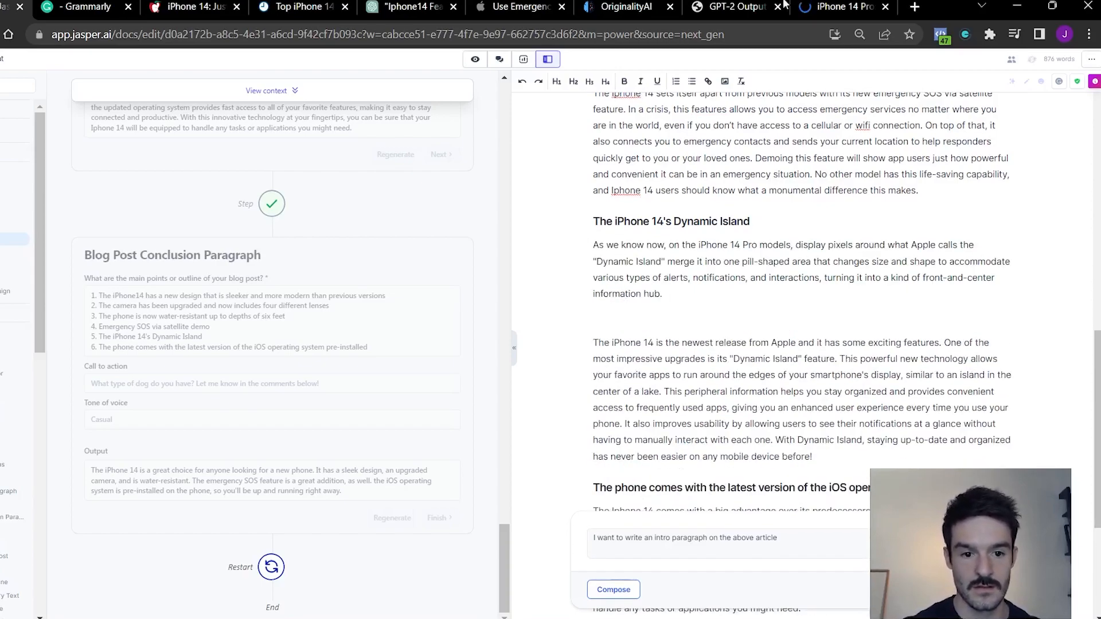
# - Return to the MacRumors article and scroll further down it
pyautogui.click(843, 6)
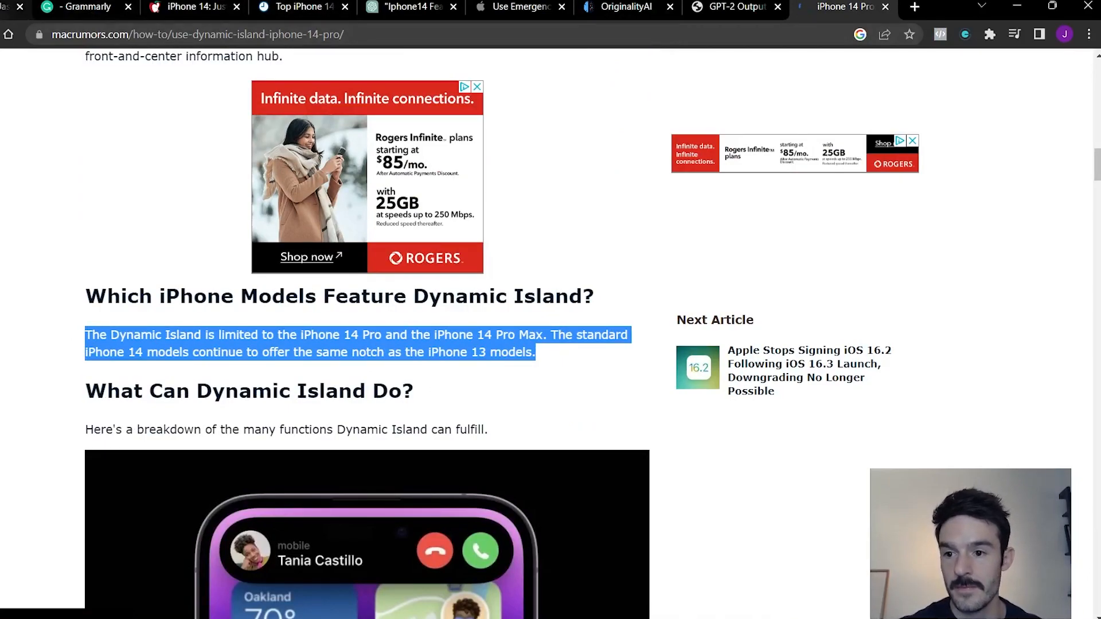
pyautogui.scroll(-3)
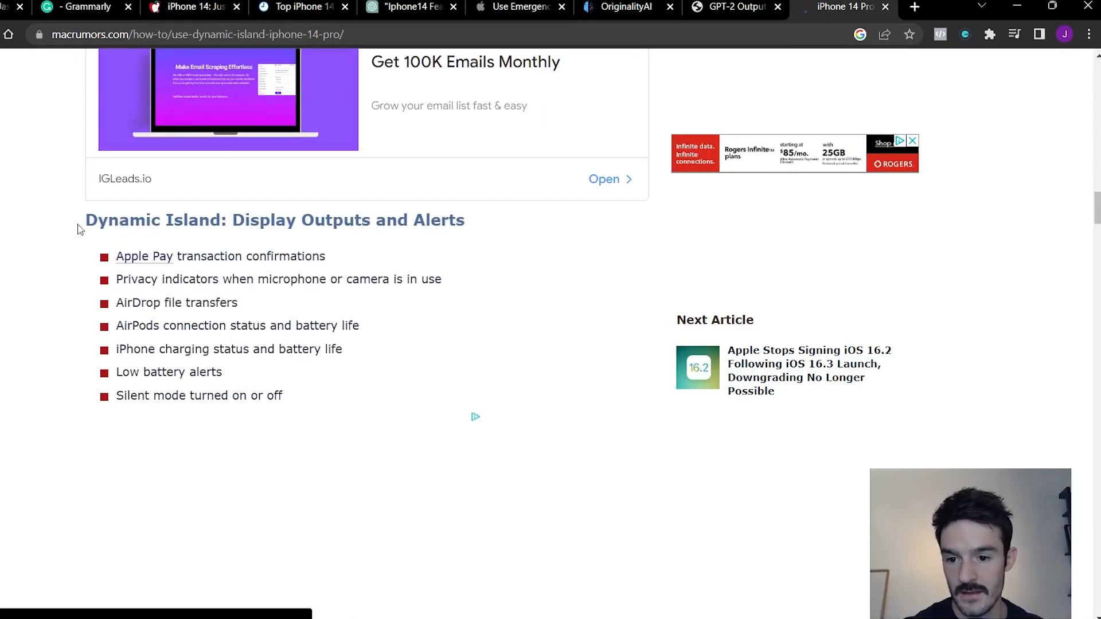
pyautogui.scroll(-3)
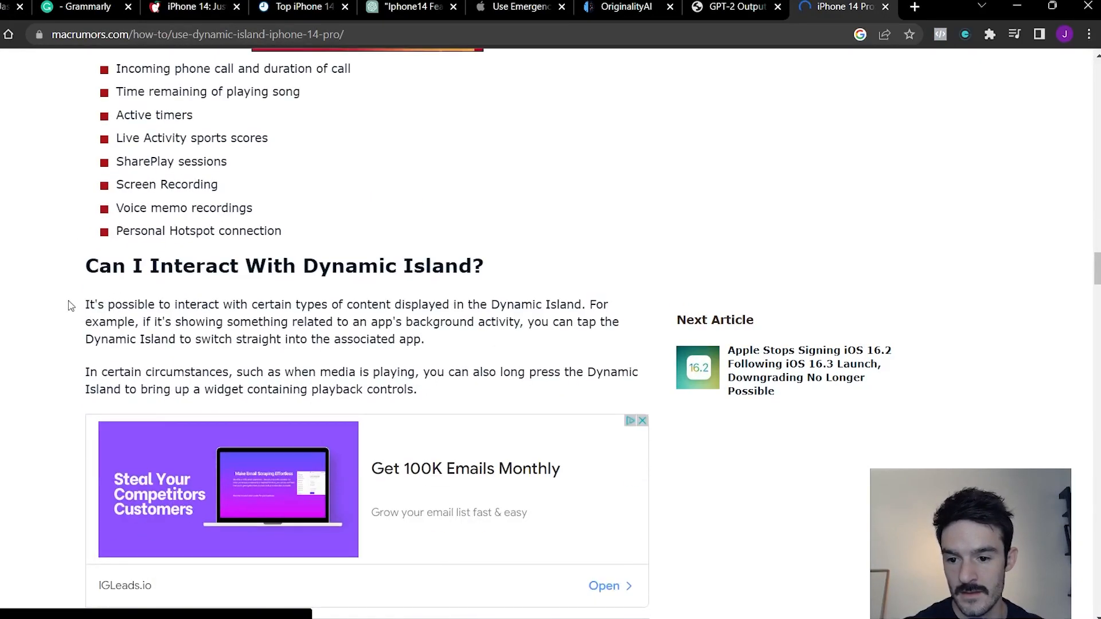
pyautogui.scroll(-3)
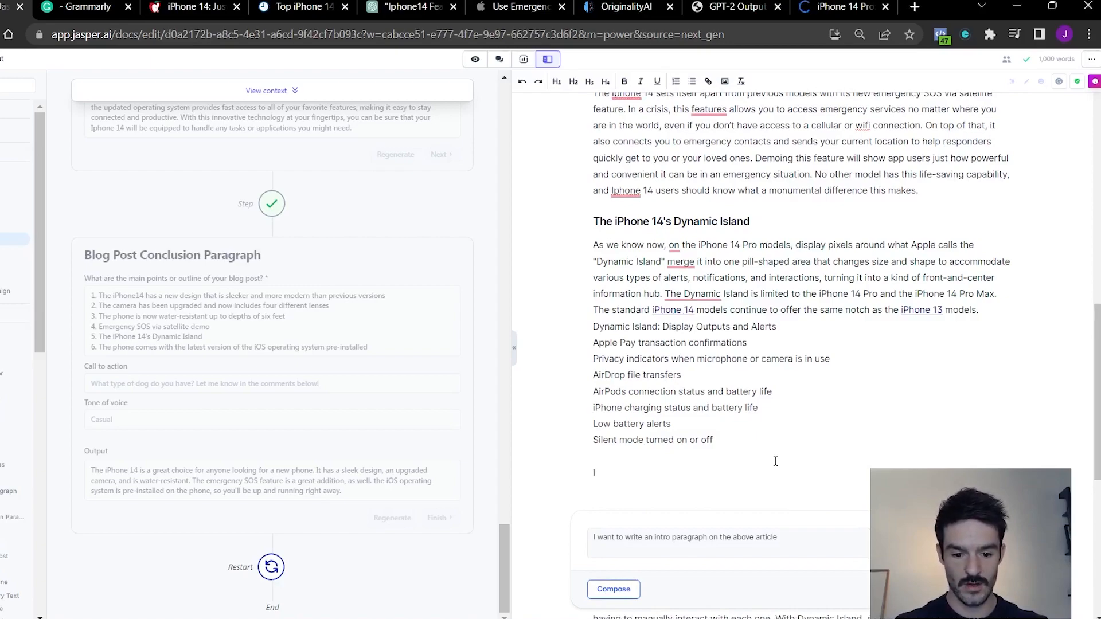
# - Type the prompt 'I want to write a summary about the iPhone 14's Dynamic Island'
pyautogui.write('I want t')
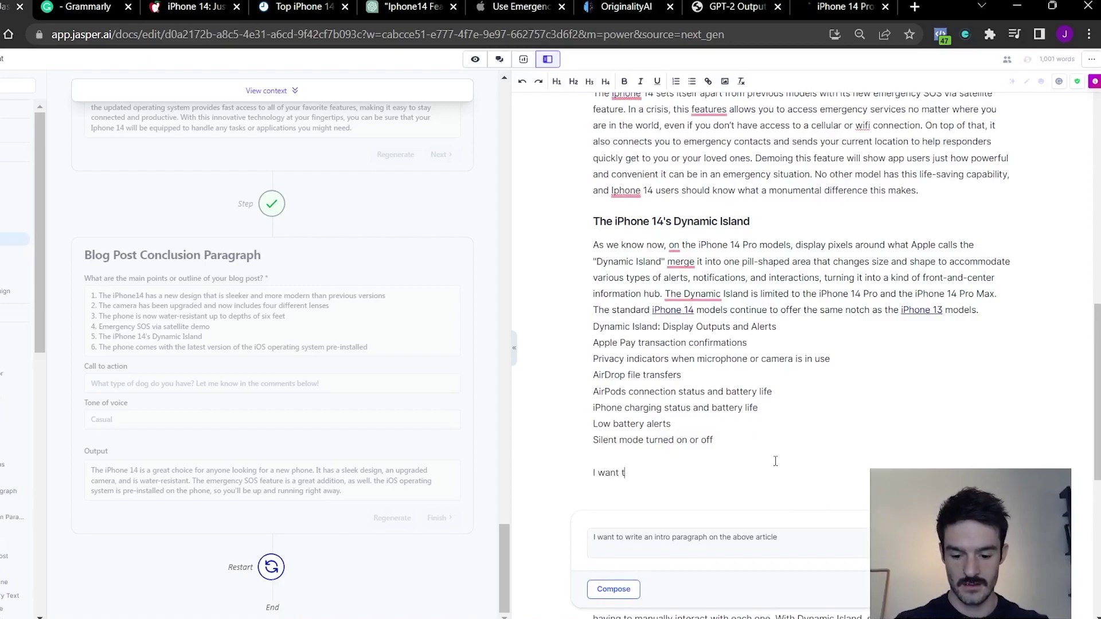
pyautogui.write('o write a summar')
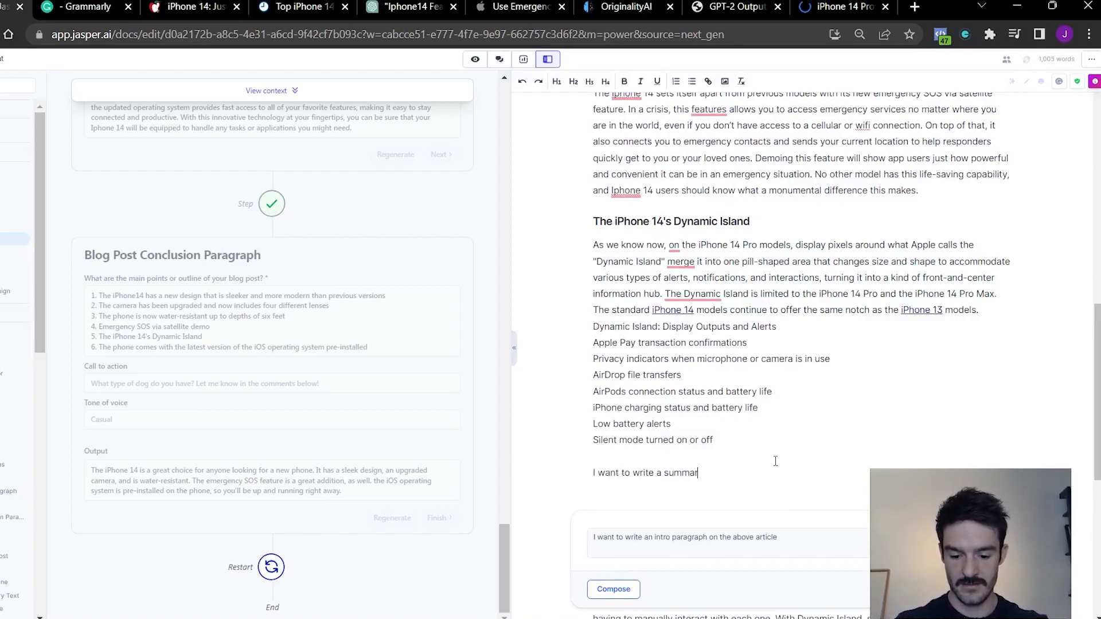
pyautogui.write('y about')
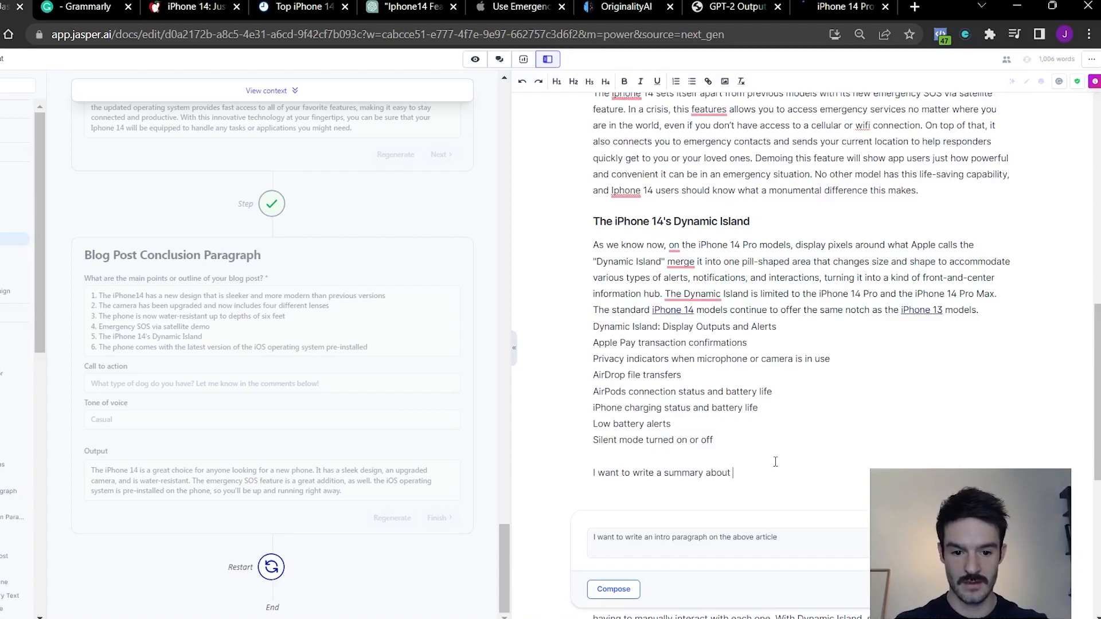
pyautogui.write('the iPho')
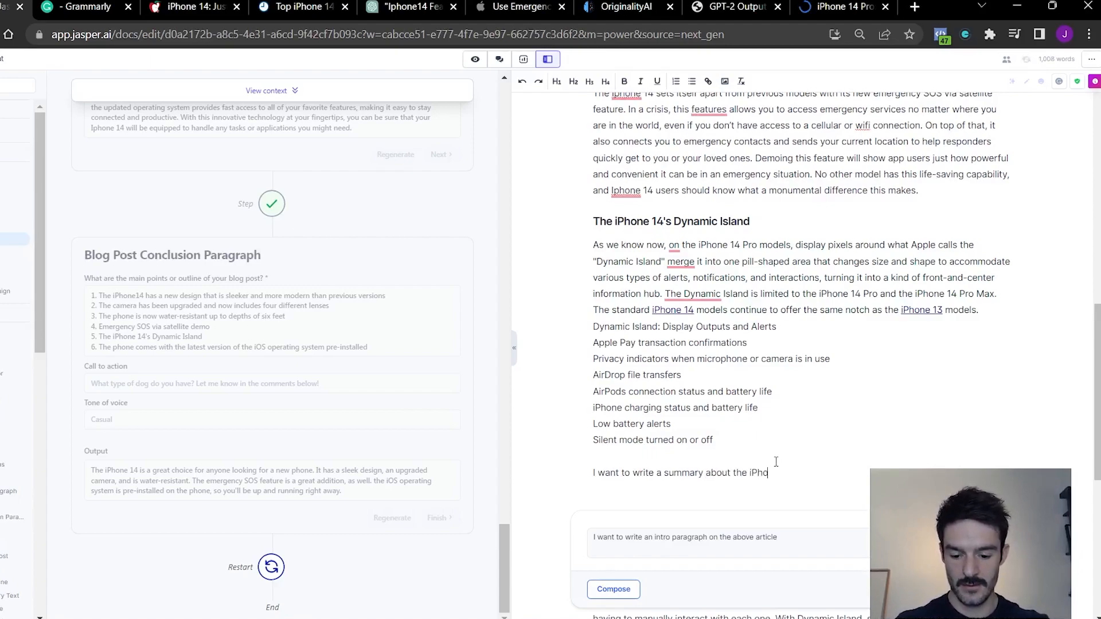
pyautogui.write("one 14's dynamic")
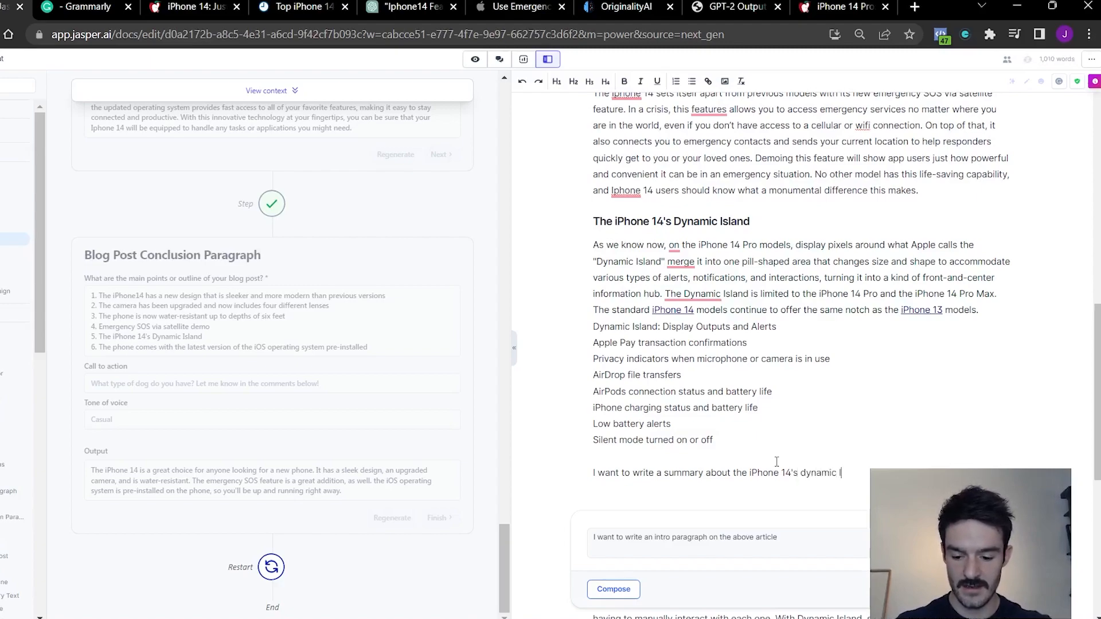
pyautogui.write('Isa')
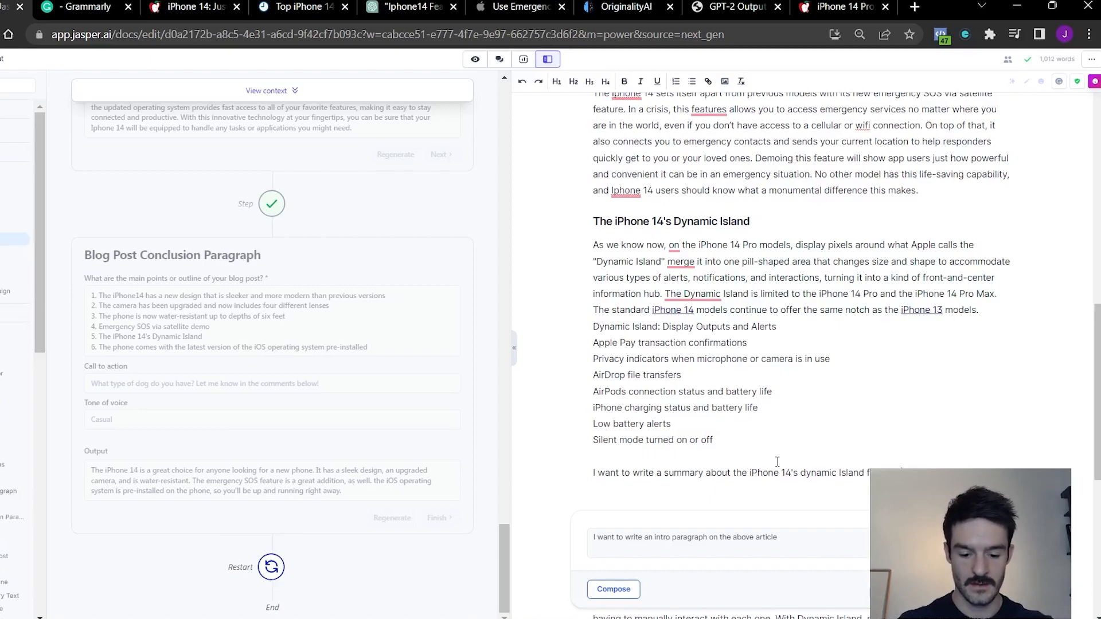
# - Compose Jasper's Dynamic Island summary paragraph in place of the feature list and prompt
pyautogui.click(612, 589)
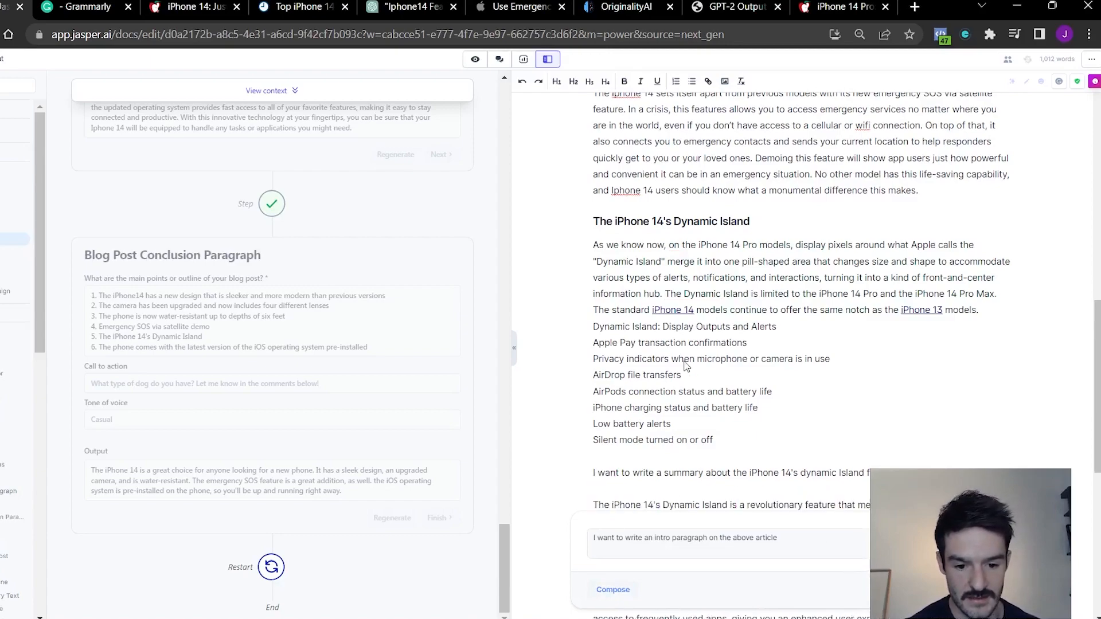
pyautogui.click(613, 589)
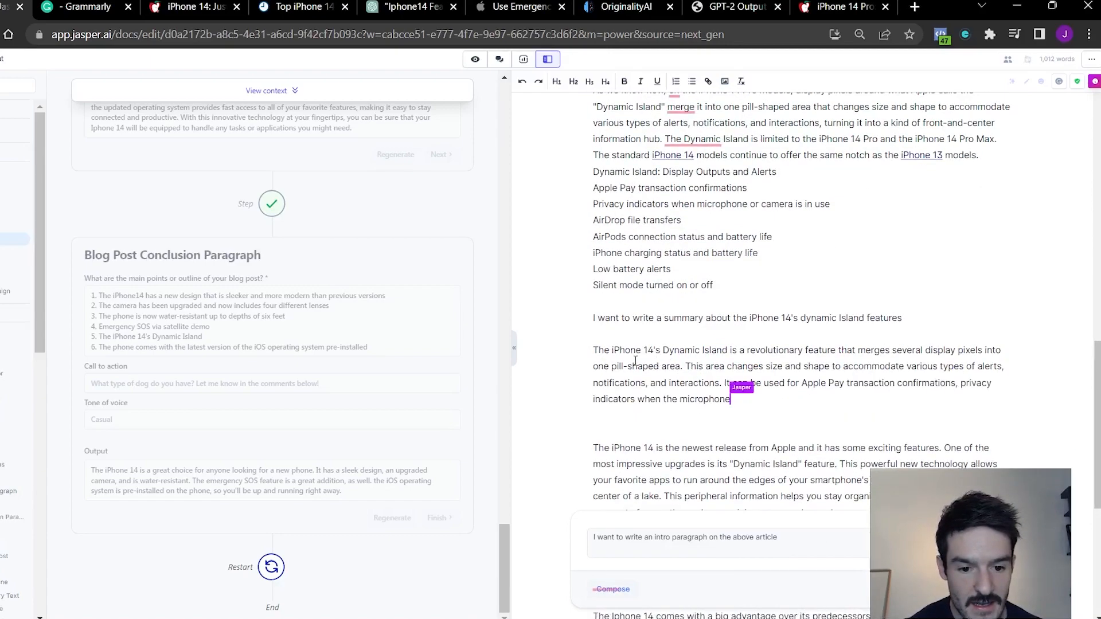
pyautogui.click(610, 589)
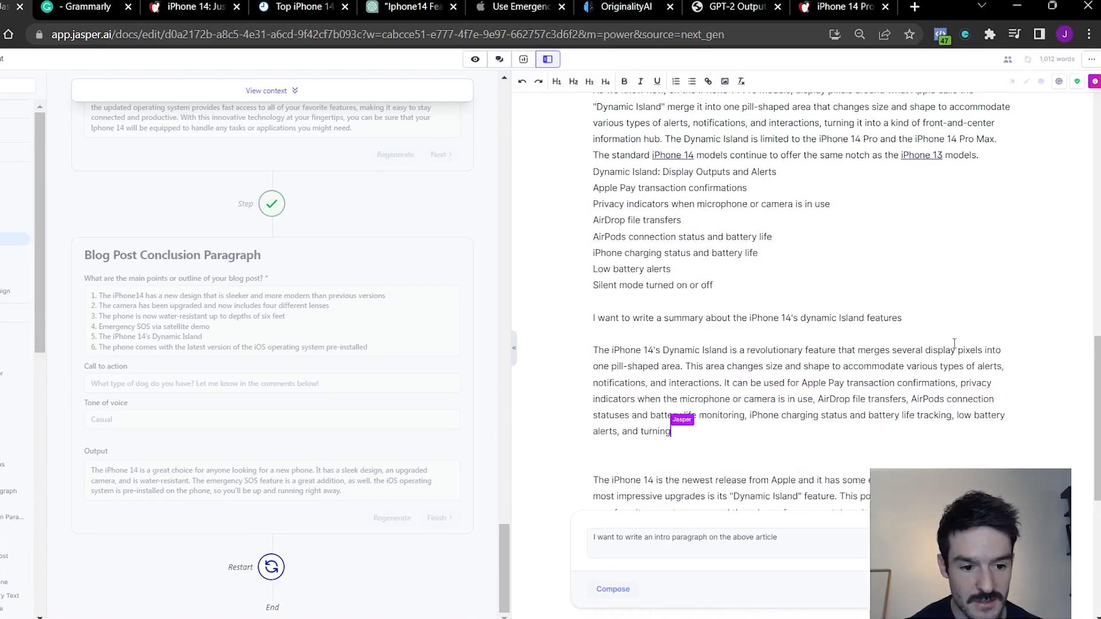
pyautogui.click(613, 588)
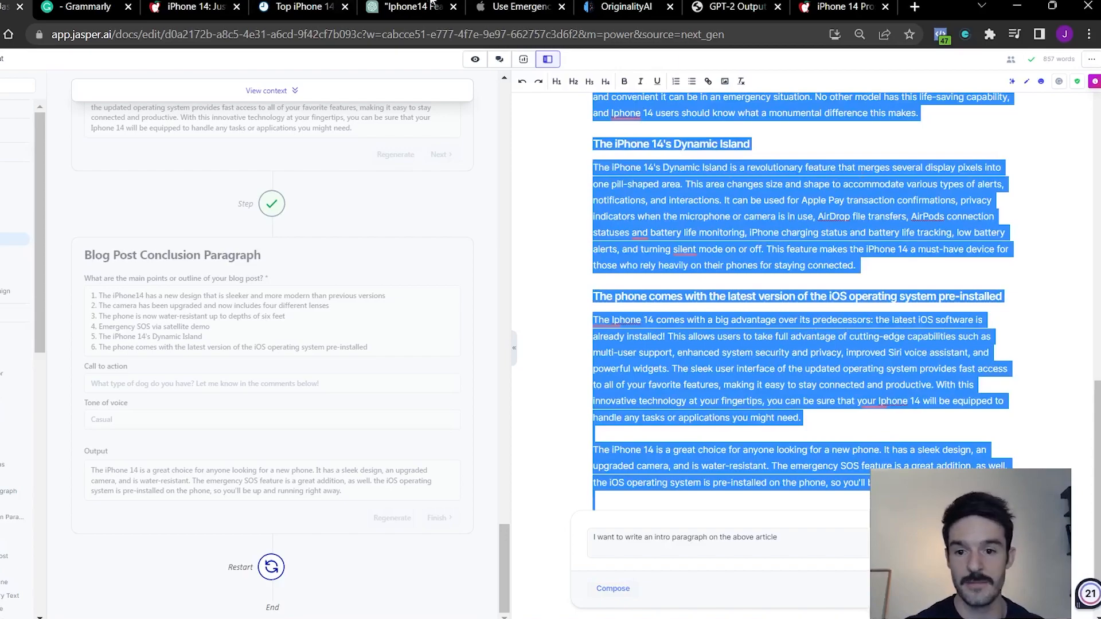
pyautogui.click(81, 7)
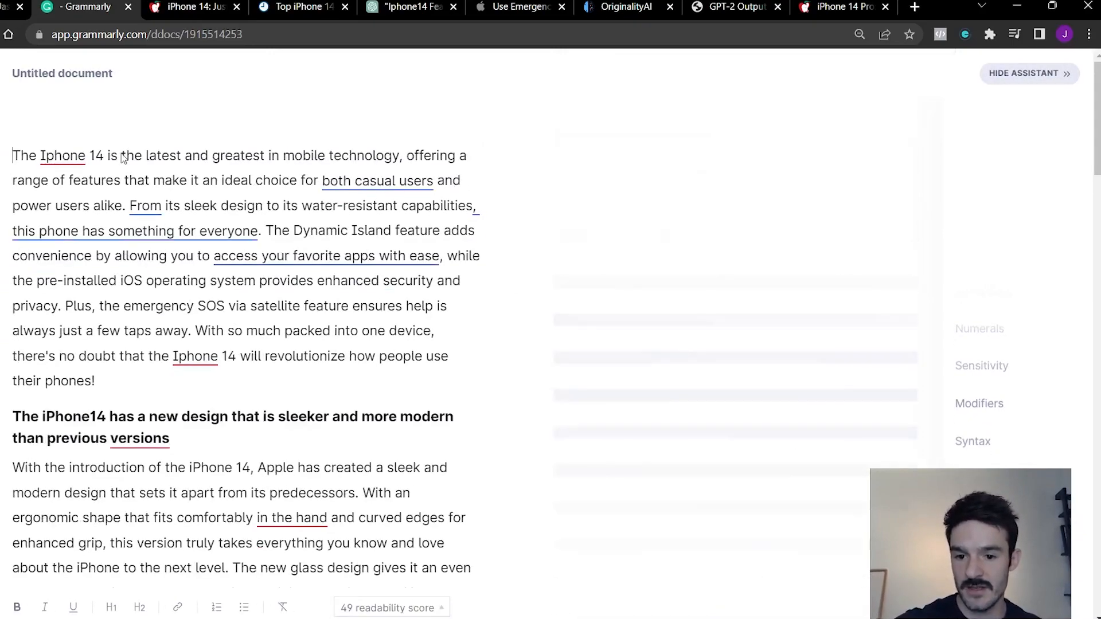
# - Accept Grammarly's Iphone-to-iPhone fix and the clarity rewrite for the intro sentence
pyautogui.click(1005, 272)
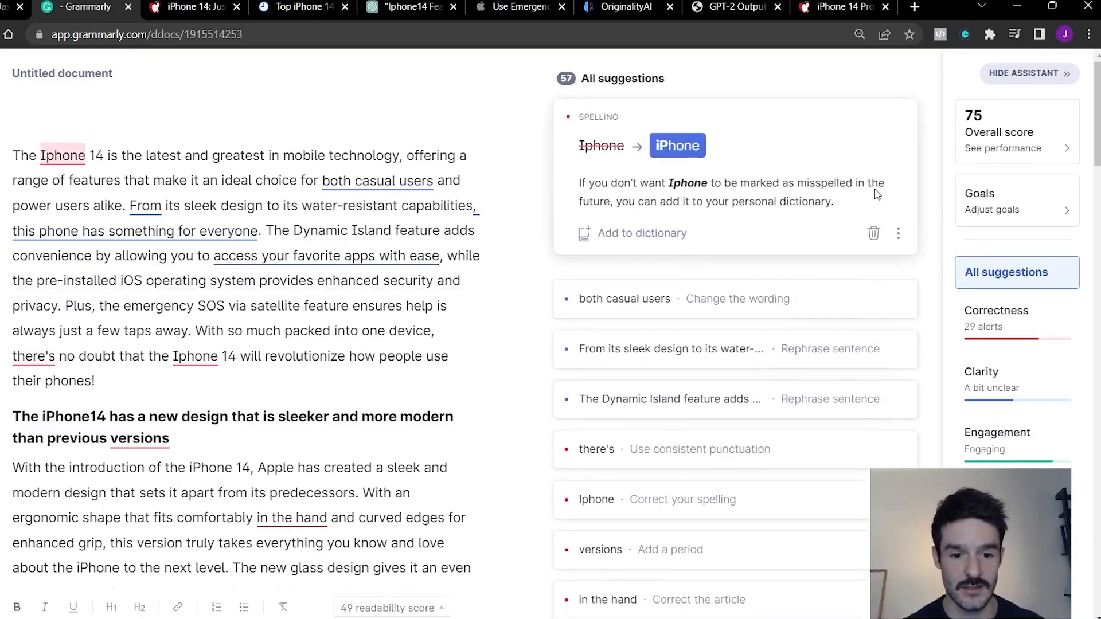
pyautogui.click(676, 145)
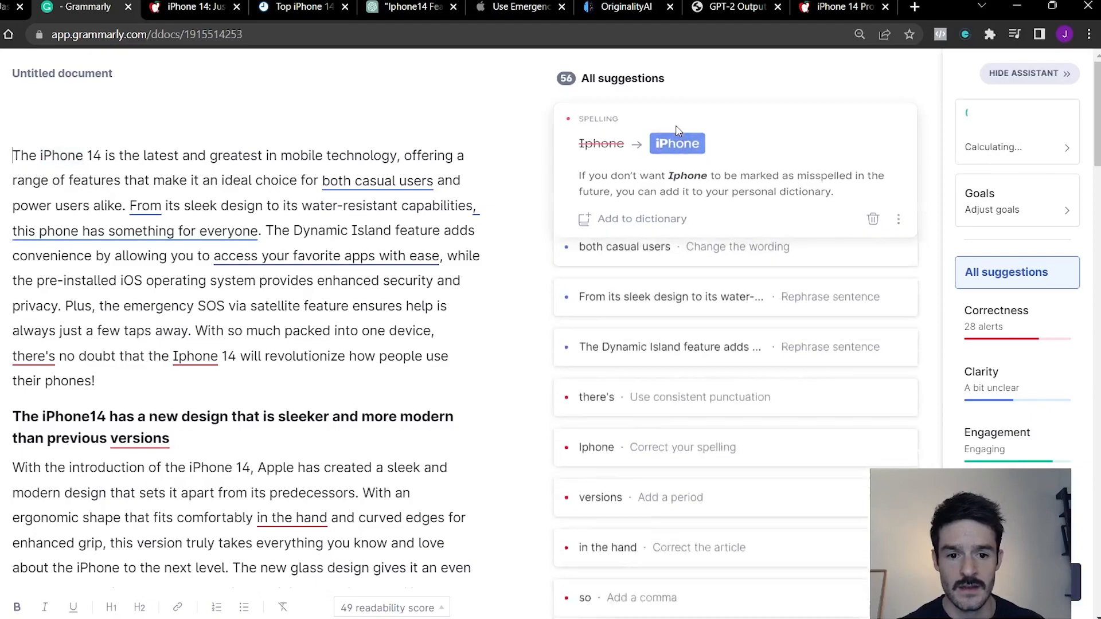
pyautogui.click(624, 247)
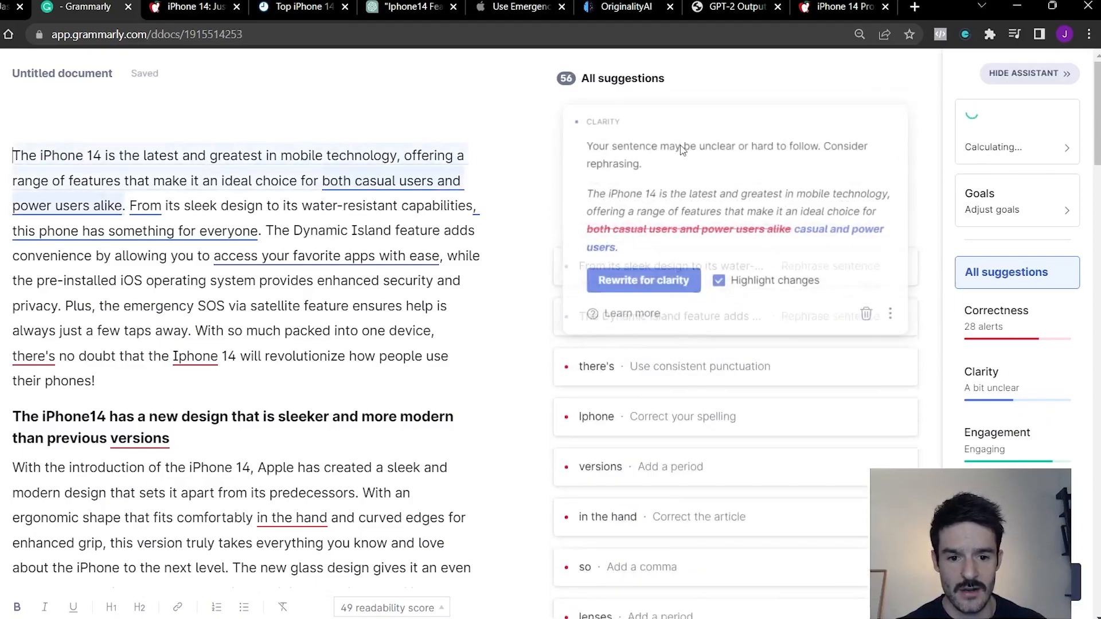
pyautogui.click(642, 281)
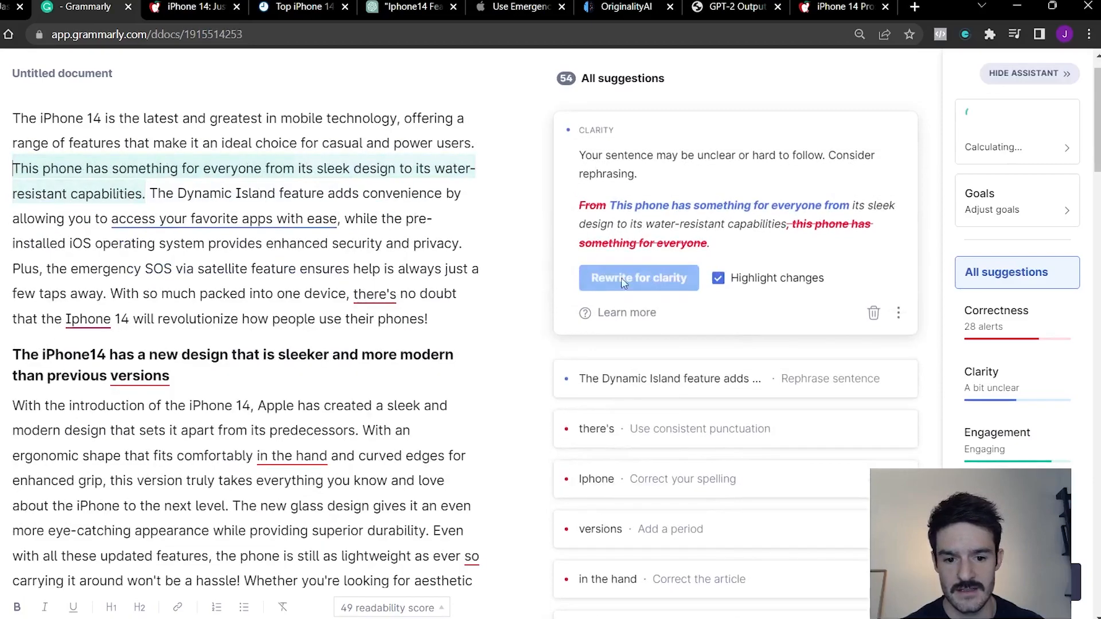
pyautogui.scroll(-3)
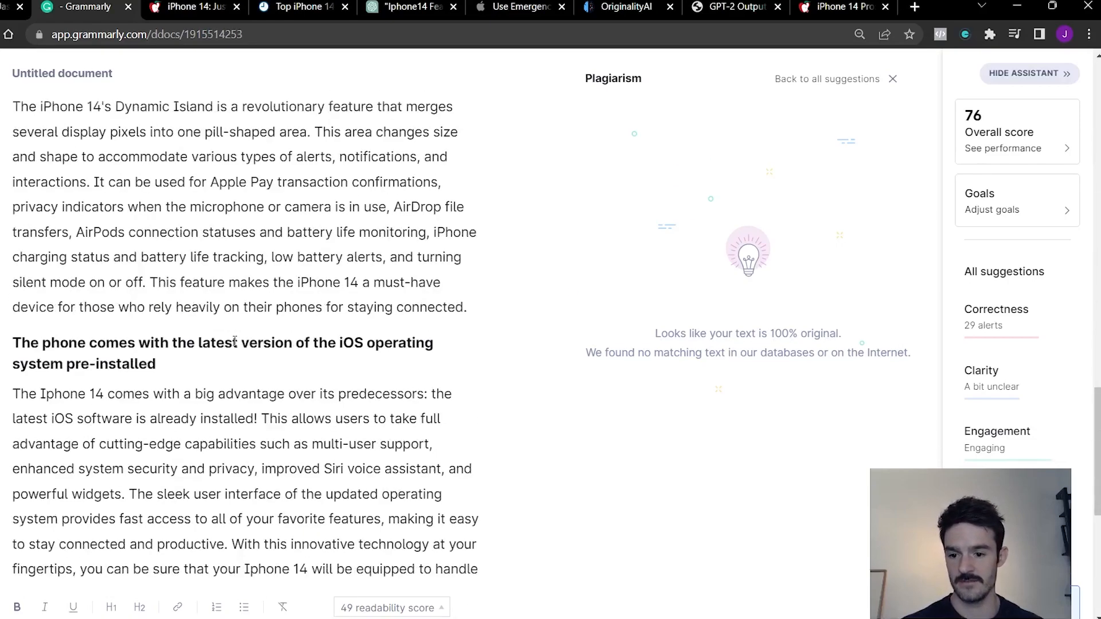
# - Select the entire article text in Grammarly for scanning
pyautogui.press('ctrl+a')
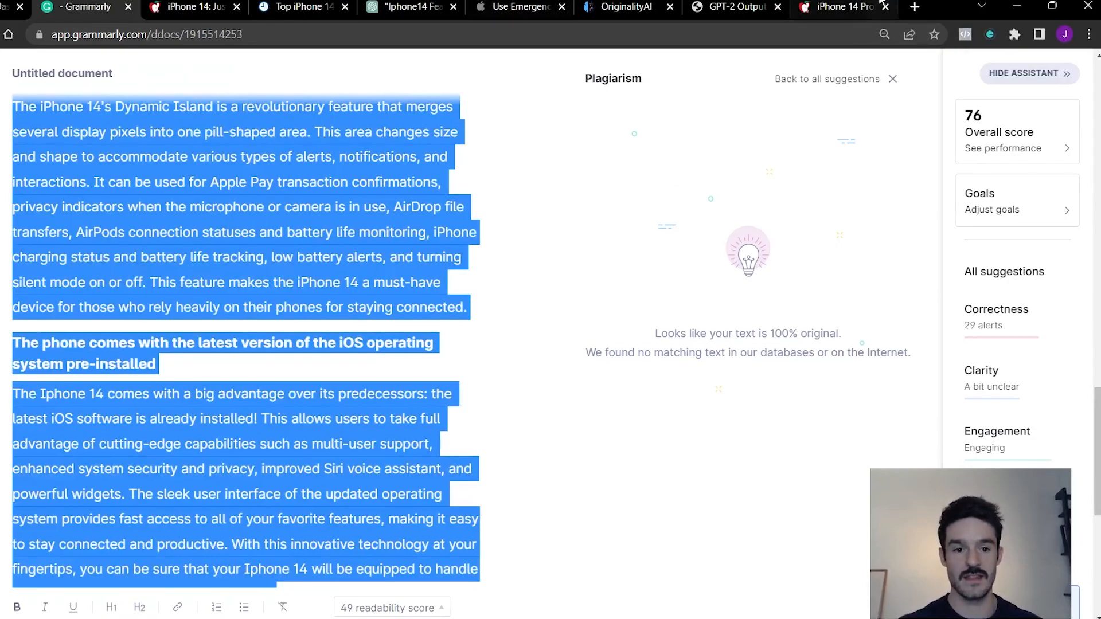
pyautogui.moveTo(625, 7)
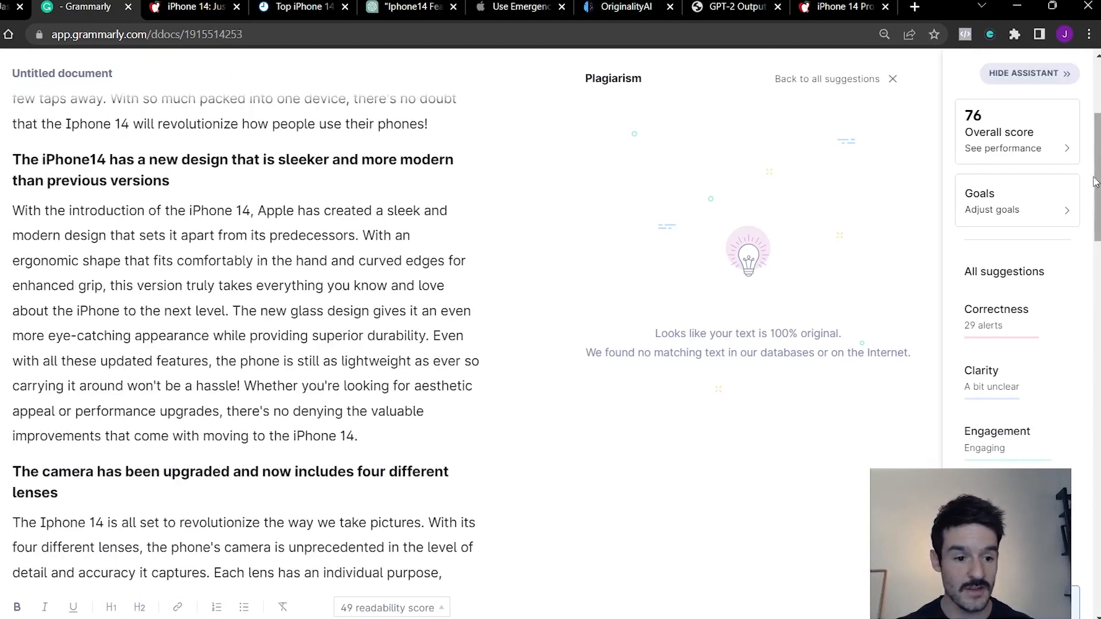
pyautogui.scroll(3)
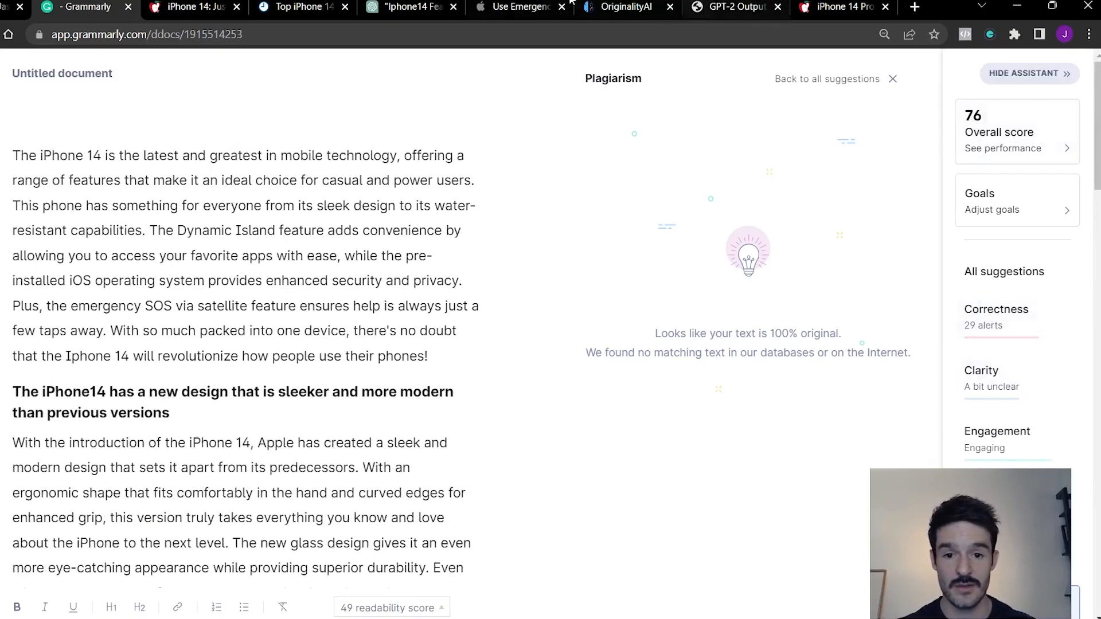
pyautogui.click(625, 7)
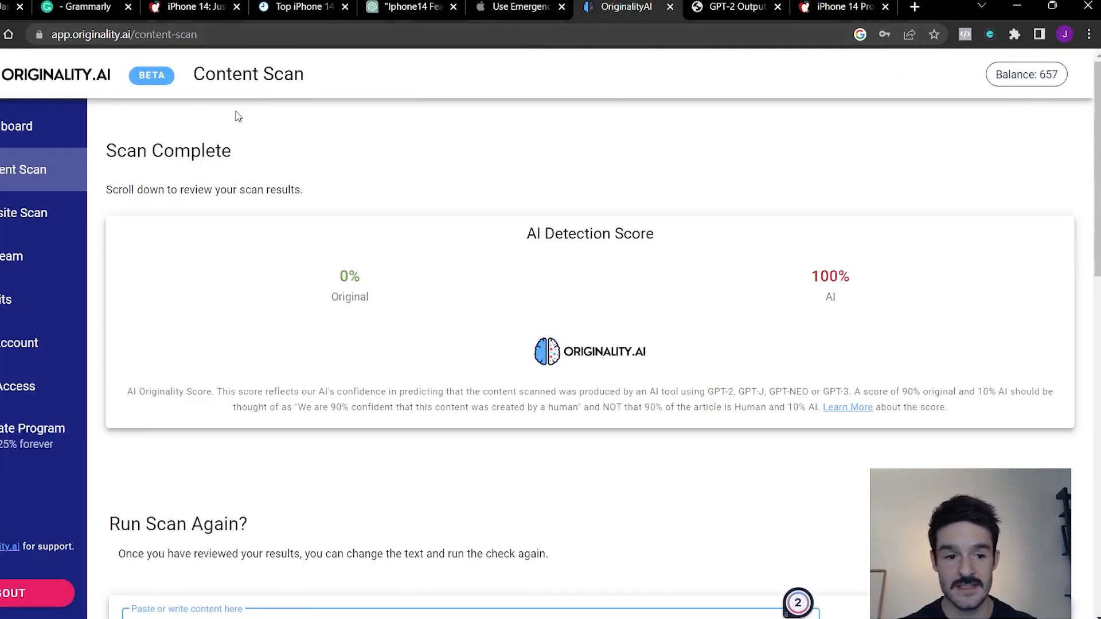
pyautogui.moveTo(479, 204)
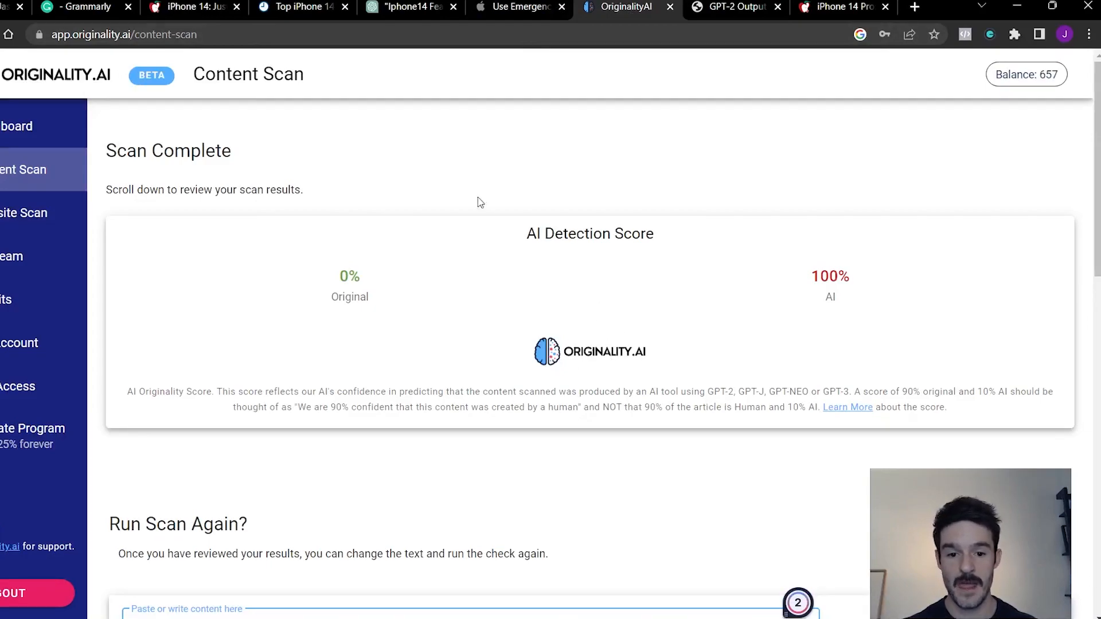
pyautogui.moveTo(636, 207)
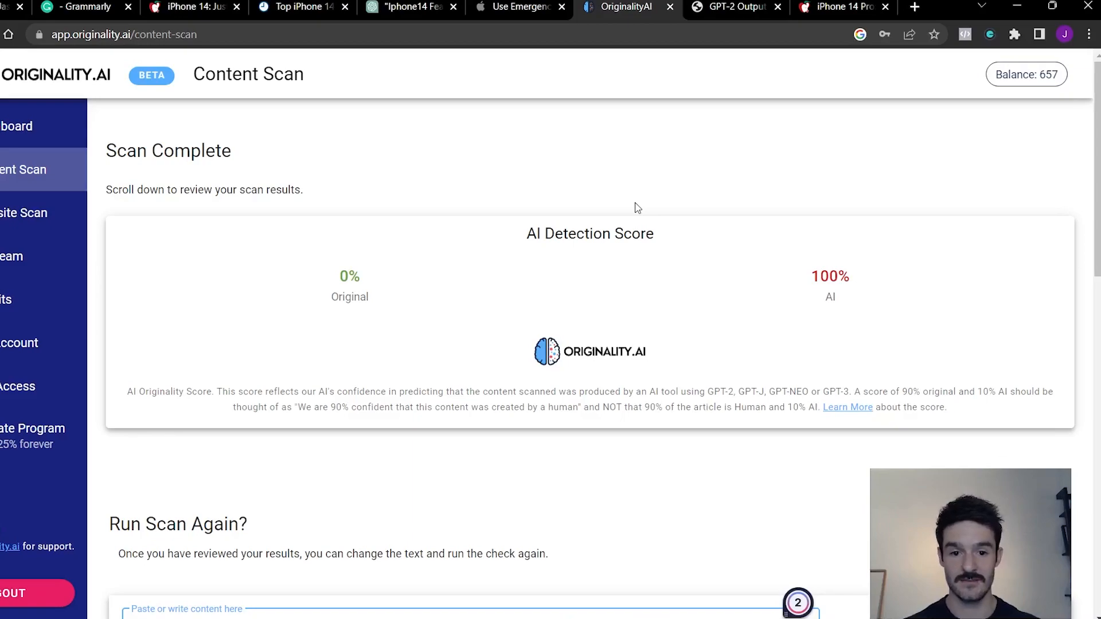
pyautogui.moveTo(482, 184)
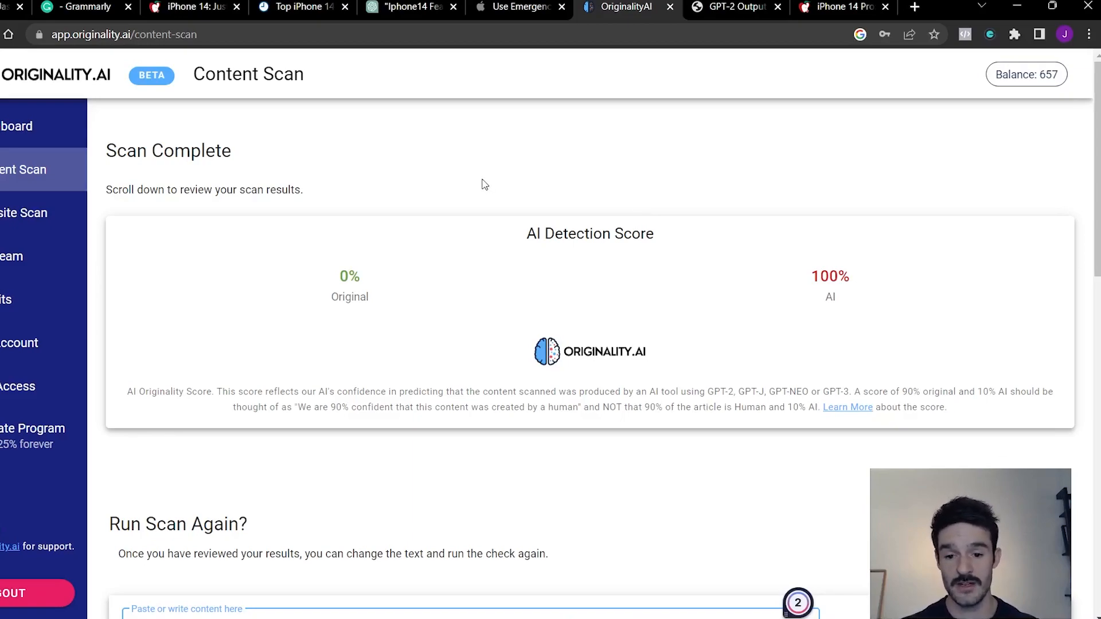
pyautogui.moveTo(449, 165)
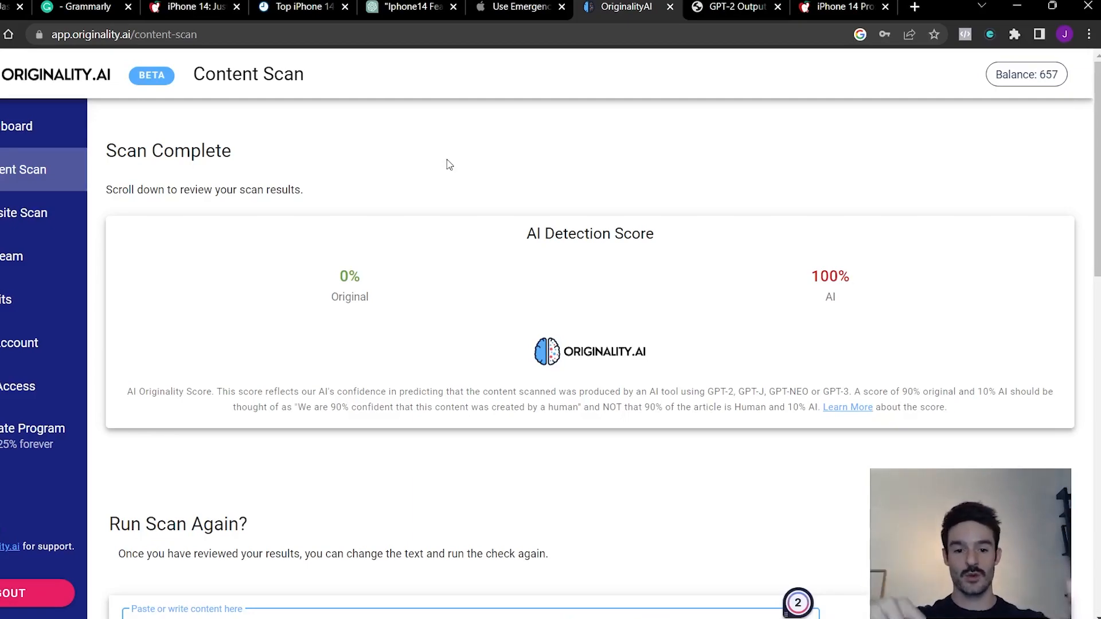
pyautogui.moveTo(527, 349)
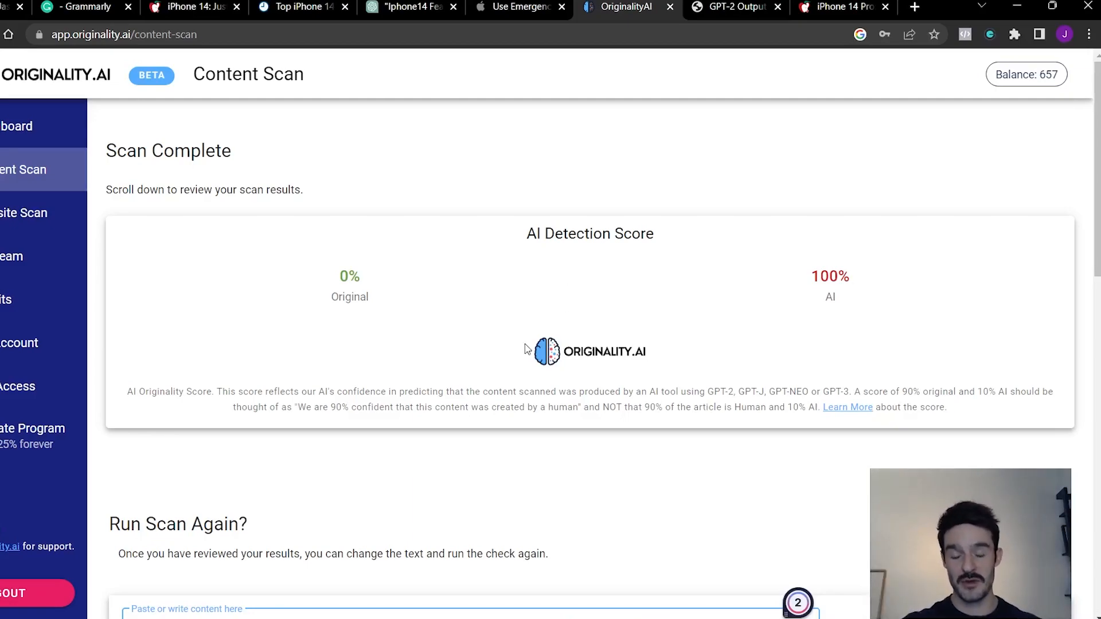
# - Rescan the revised article in Originality.ai, getting 56% original and 44% AI
pyautogui.scroll(-3)
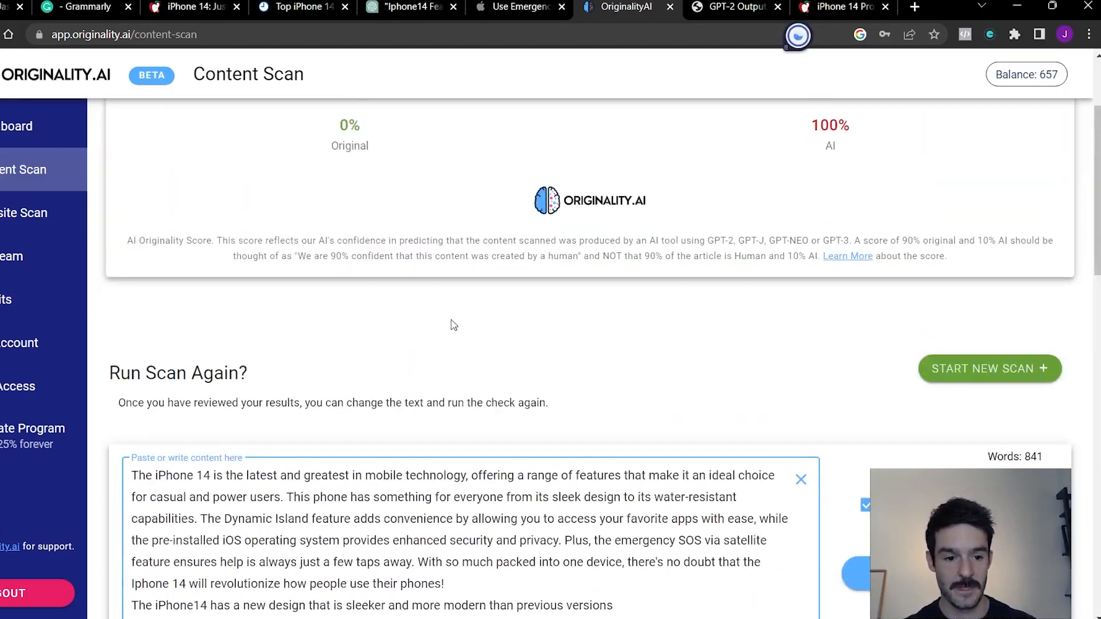
pyautogui.scroll(3)
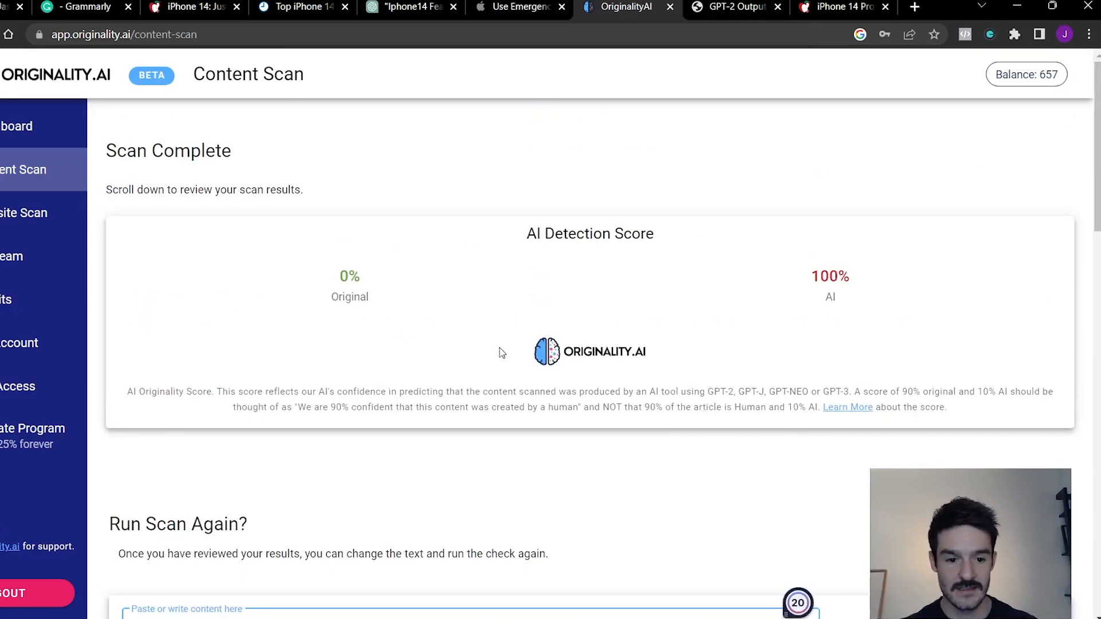
pyautogui.scroll(-3)
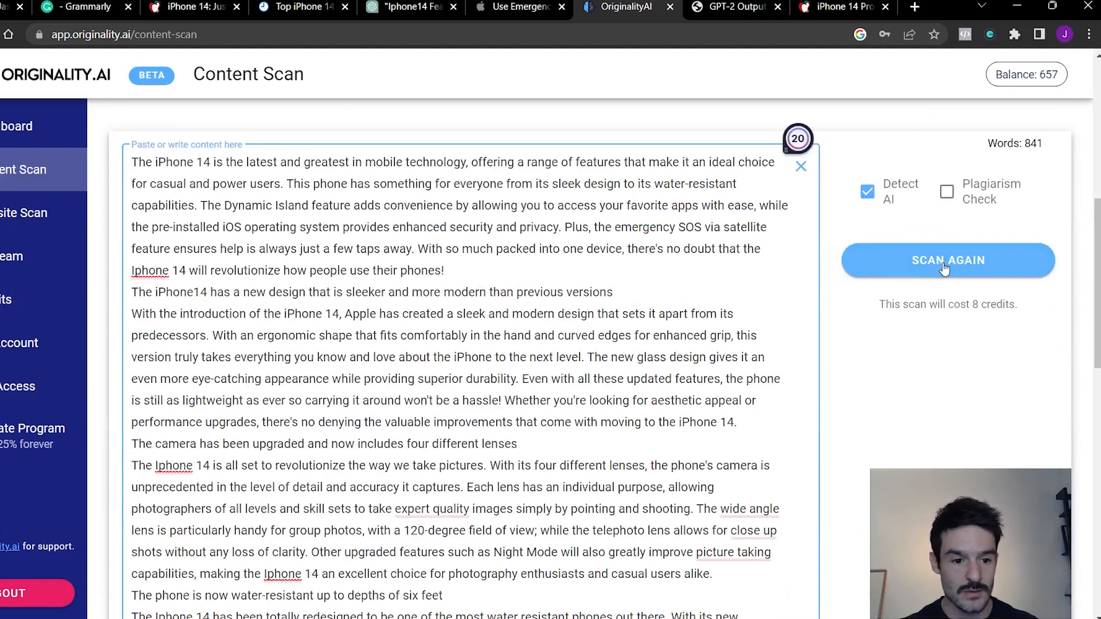
pyautogui.click(948, 259)
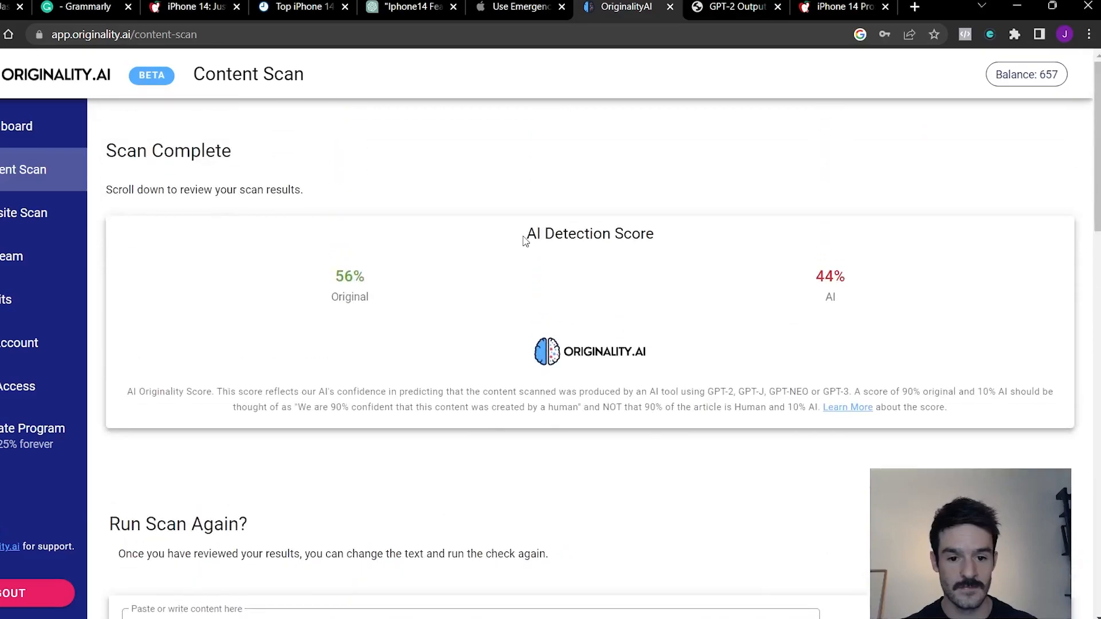
pyautogui.scroll(-3)
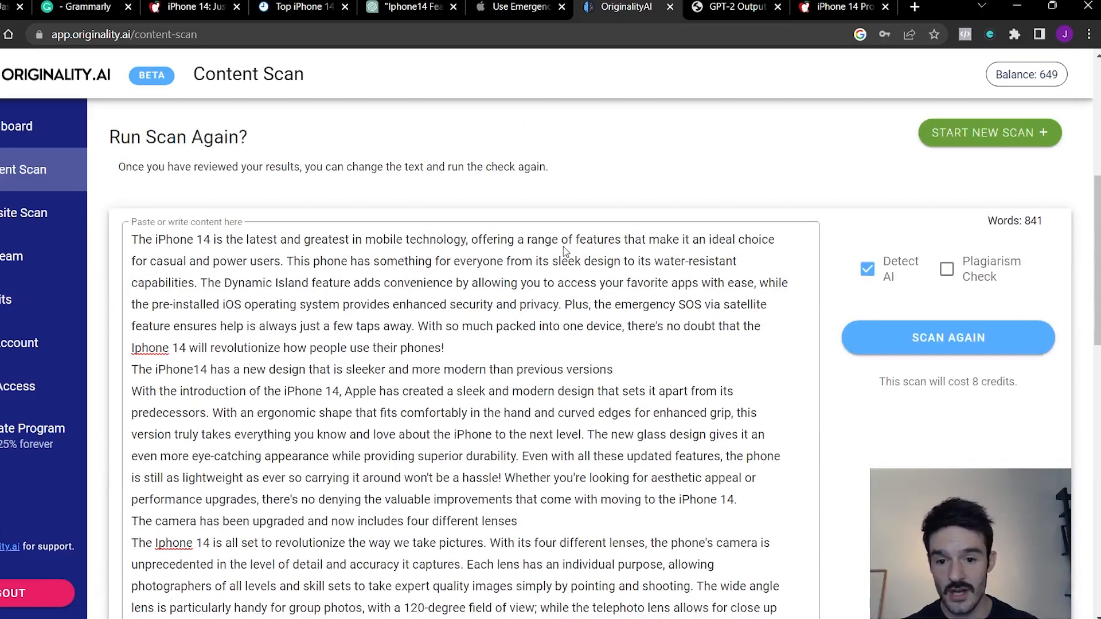
pyautogui.click(947, 338)
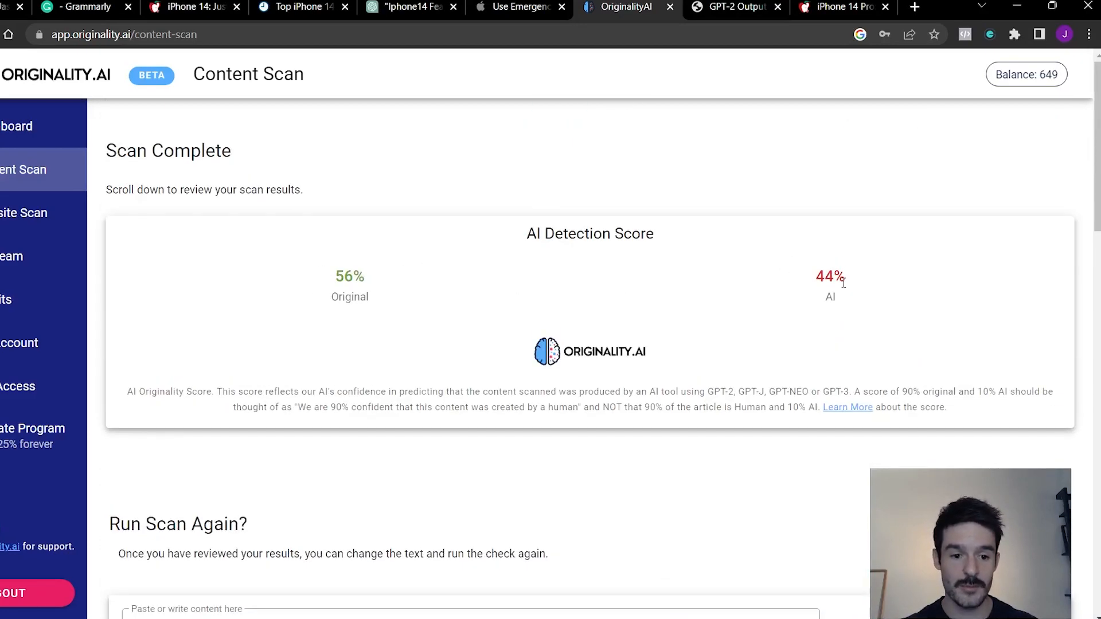
pyautogui.moveTo(383, 259)
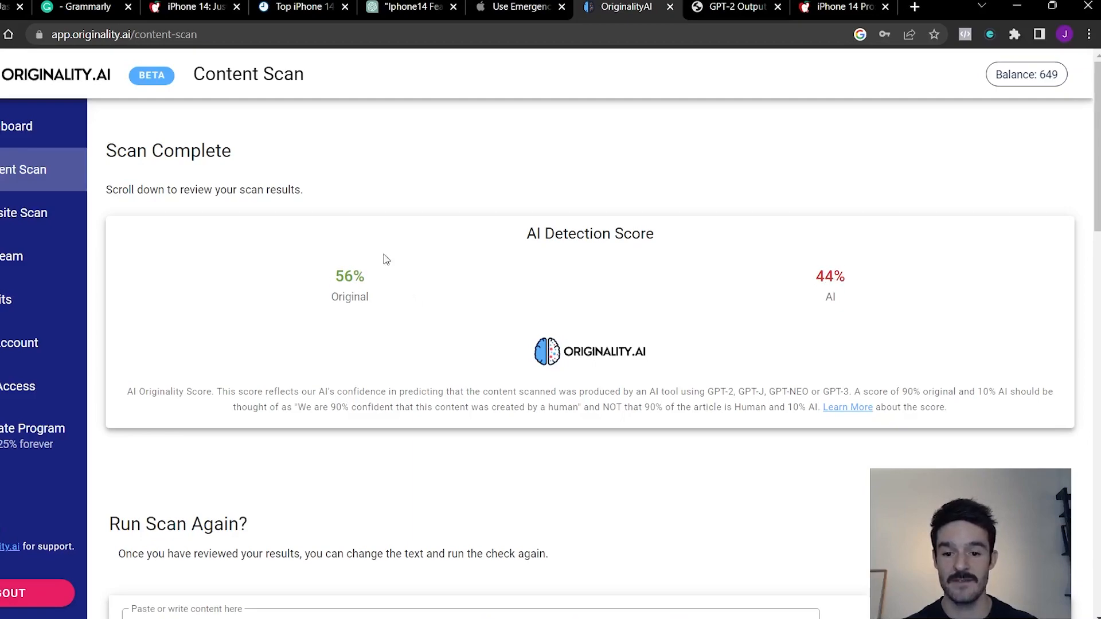
pyautogui.scroll(-3)
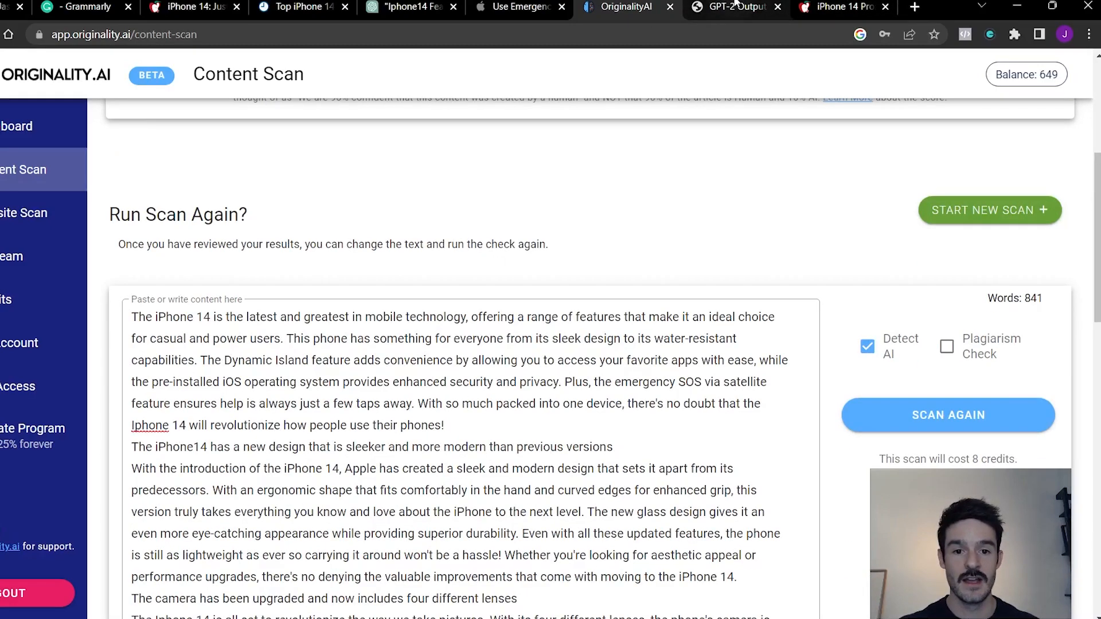
# - Check the article in the GPT-2 Output Detector, which rates it 99.98% real
pyautogui.click(735, 7)
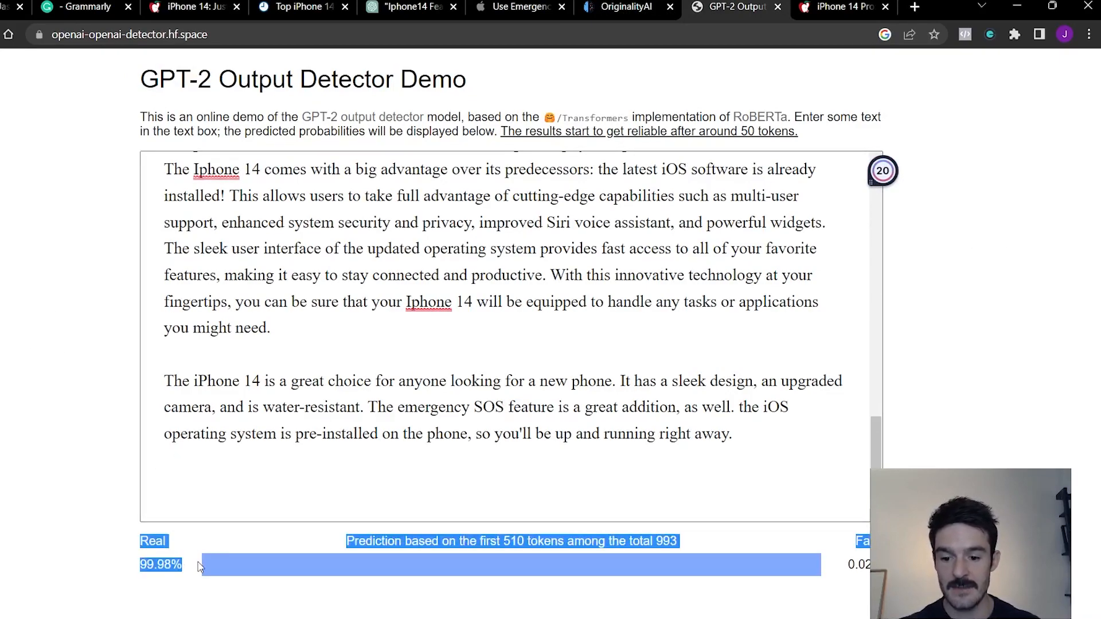
pyautogui.scroll(3)
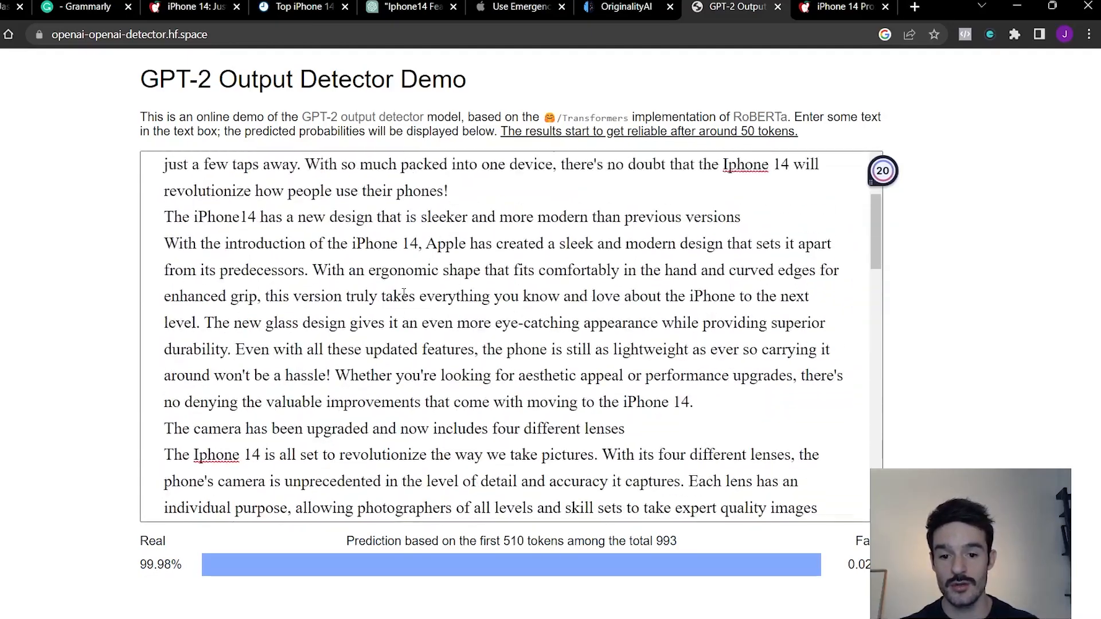
pyautogui.scroll(-3)
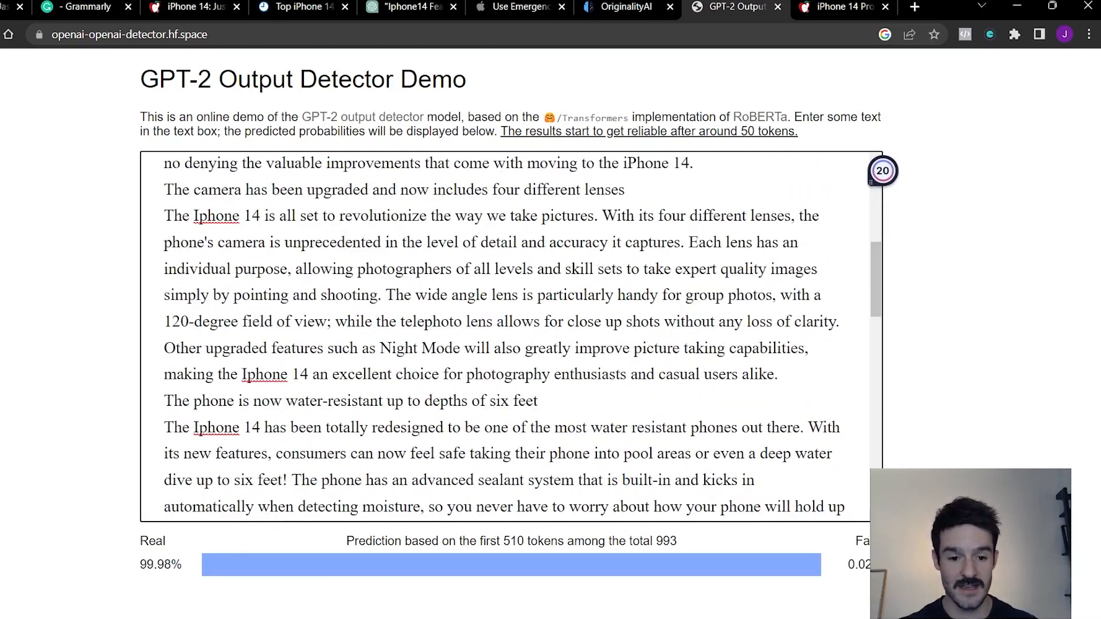
pyautogui.scroll(3)
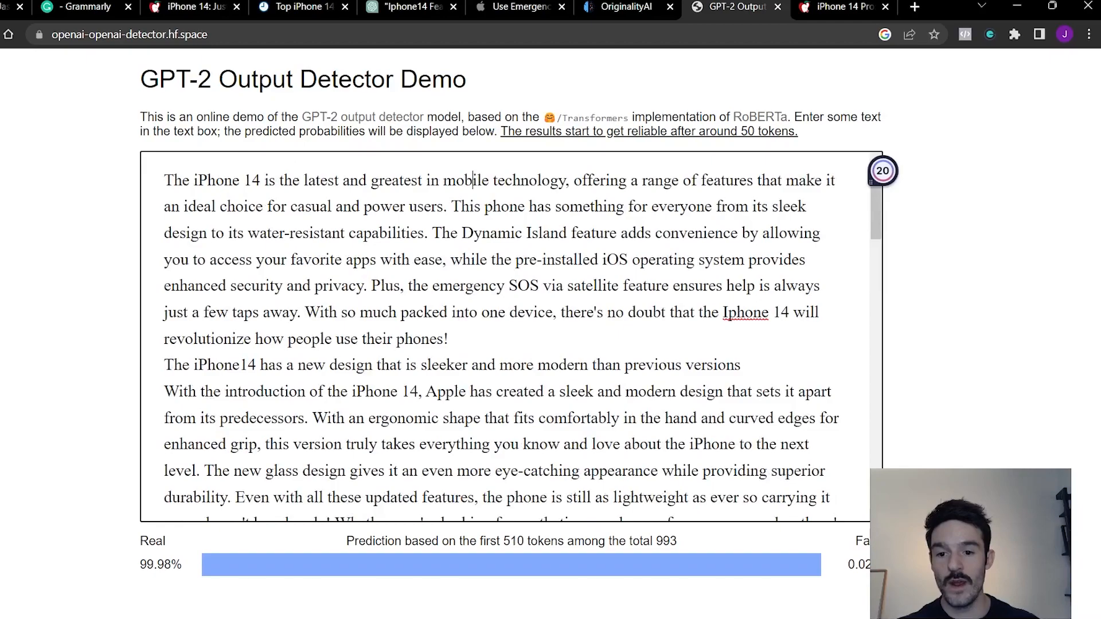
pyautogui.click(624, 8)
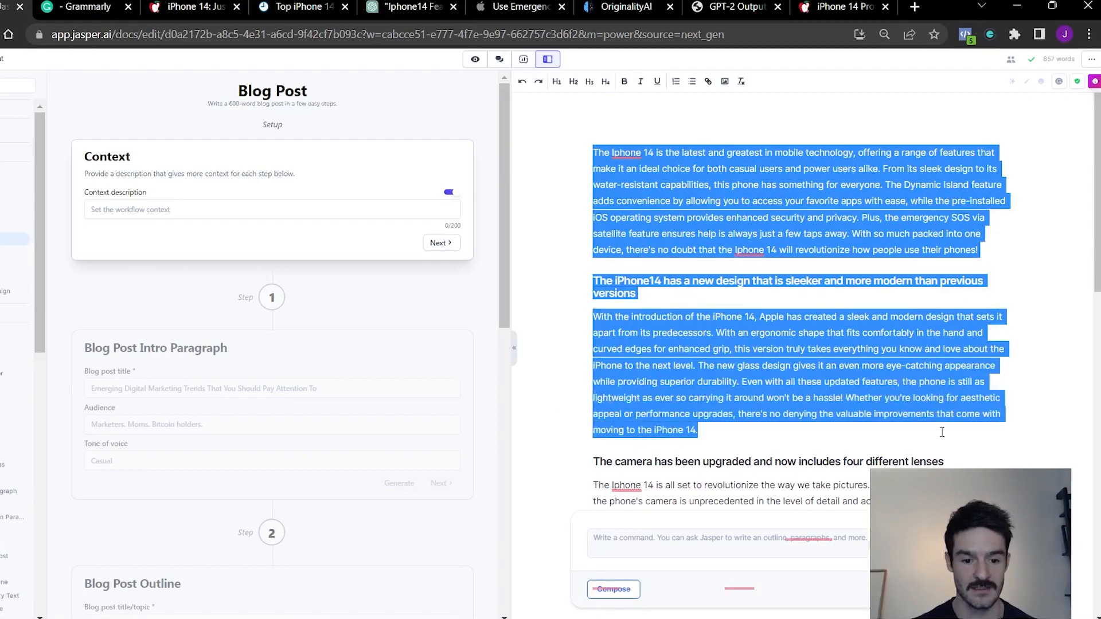
# - Rescan the 235-word intro-and-design excerpt, scoring 99% AI and 1% original
pyautogui.click(732, 6)
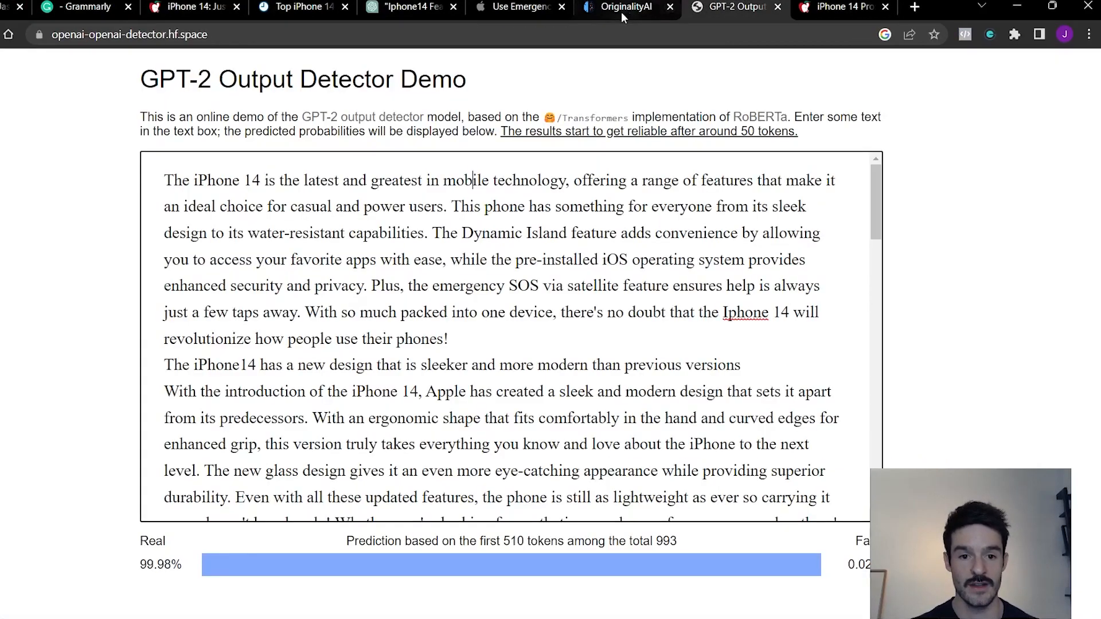
pyautogui.click(625, 7)
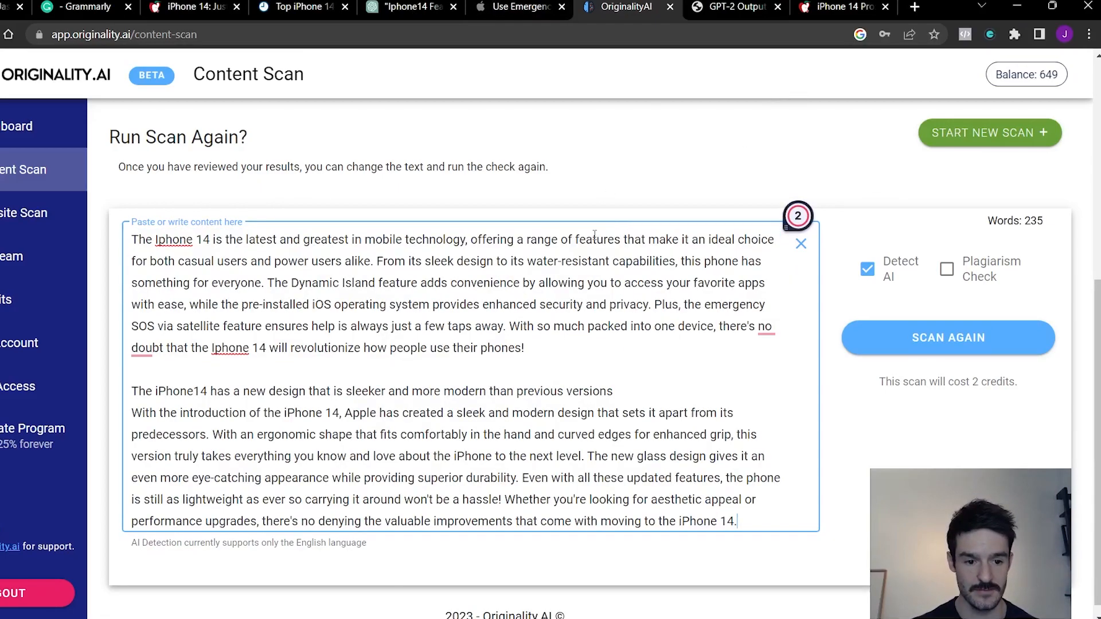
pyautogui.click(948, 337)
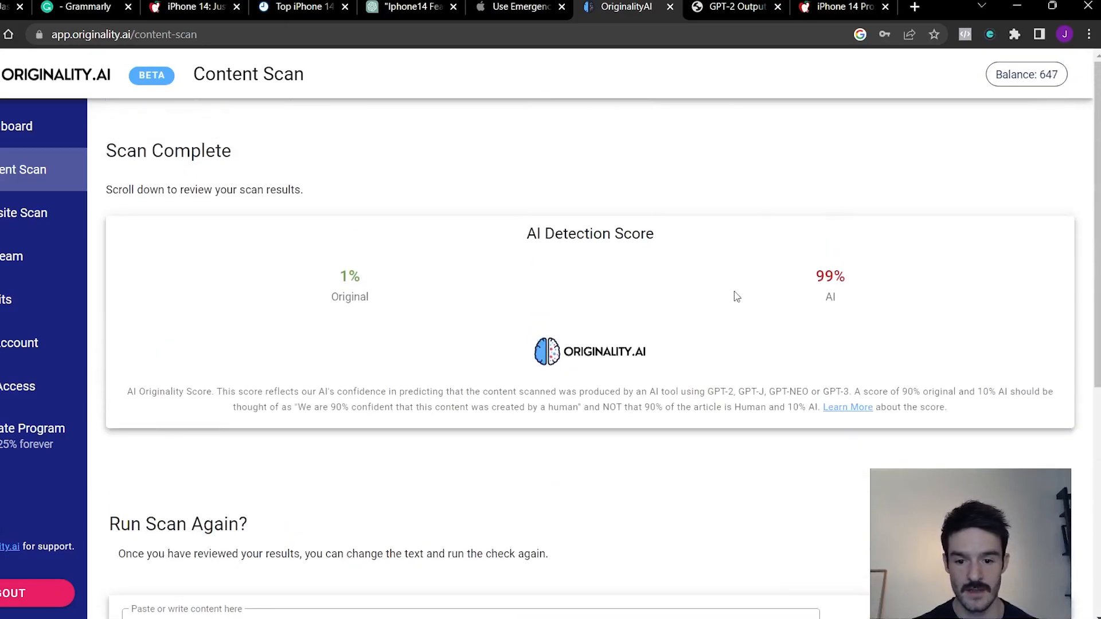
pyautogui.scroll(-3)
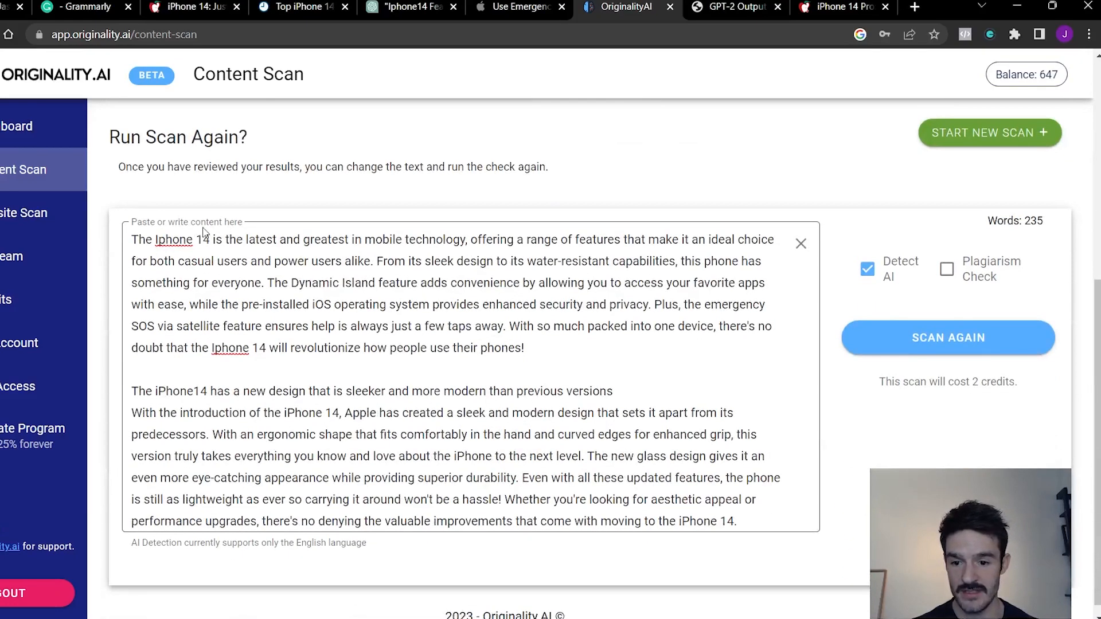
pyautogui.click(947, 337)
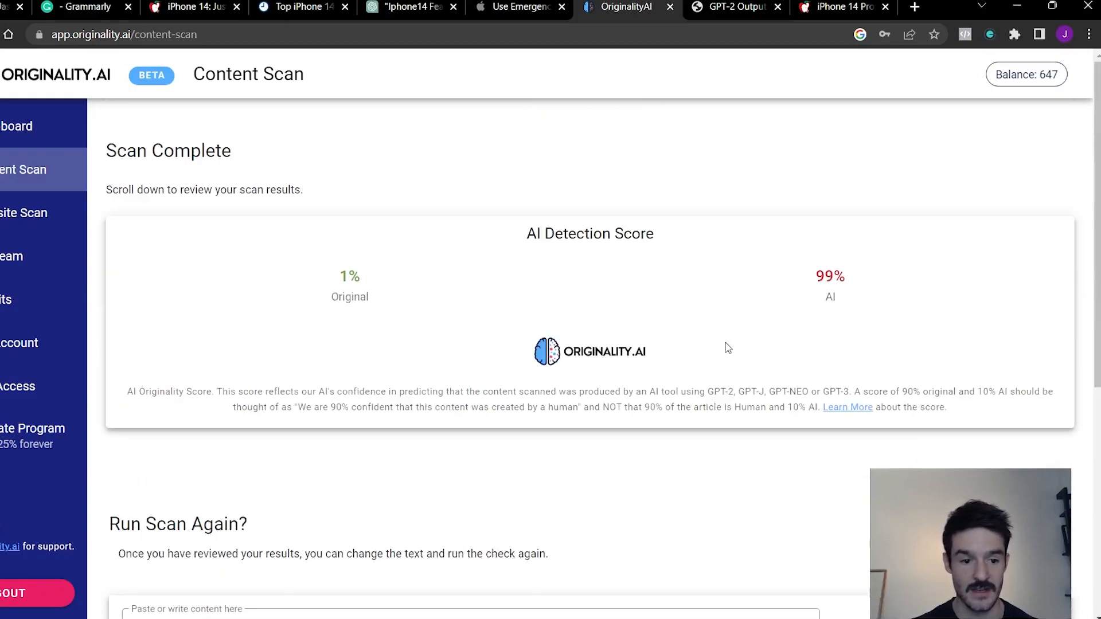
pyautogui.scroll(-3)
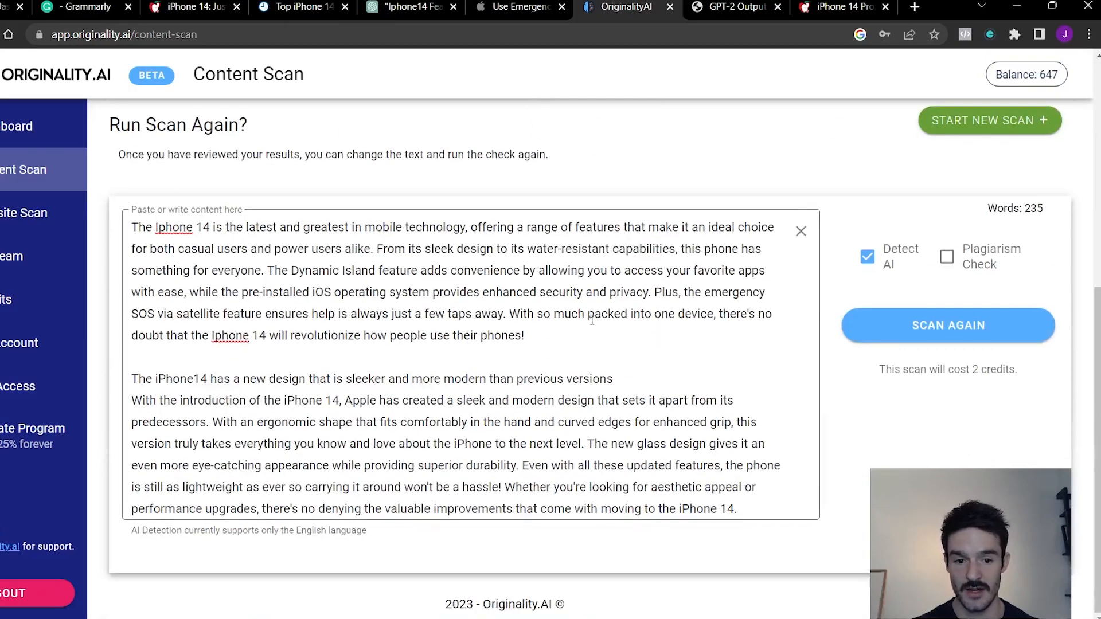
pyautogui.click(947, 325)
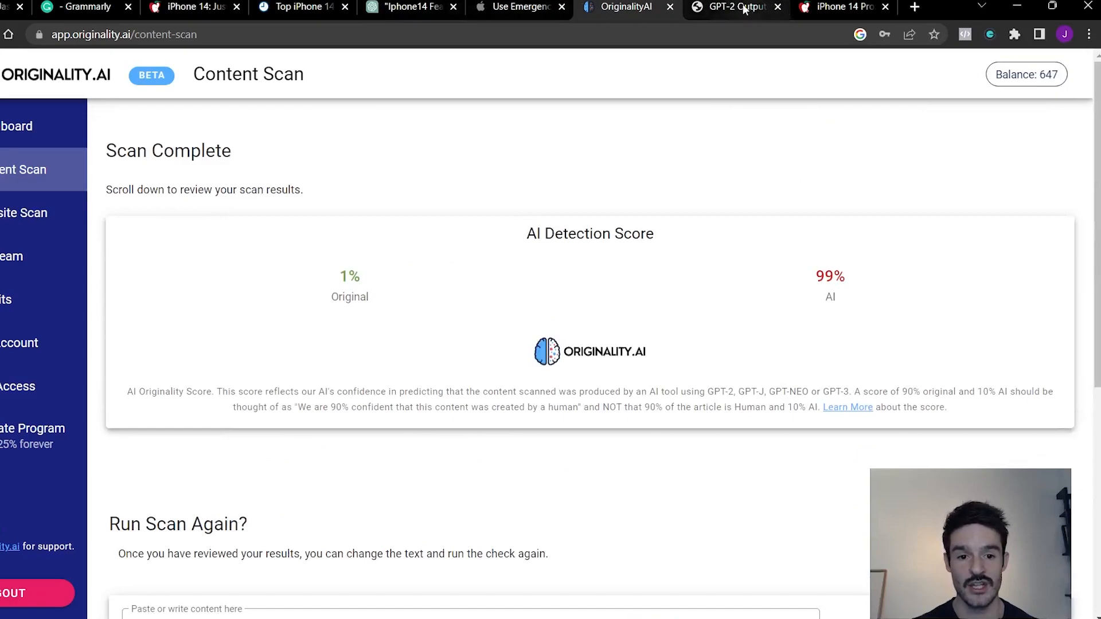
# - Re-phrase the intro and design paragraphs, opening with 'If you're looking for the ultimate…'
pyautogui.click(730, 7)
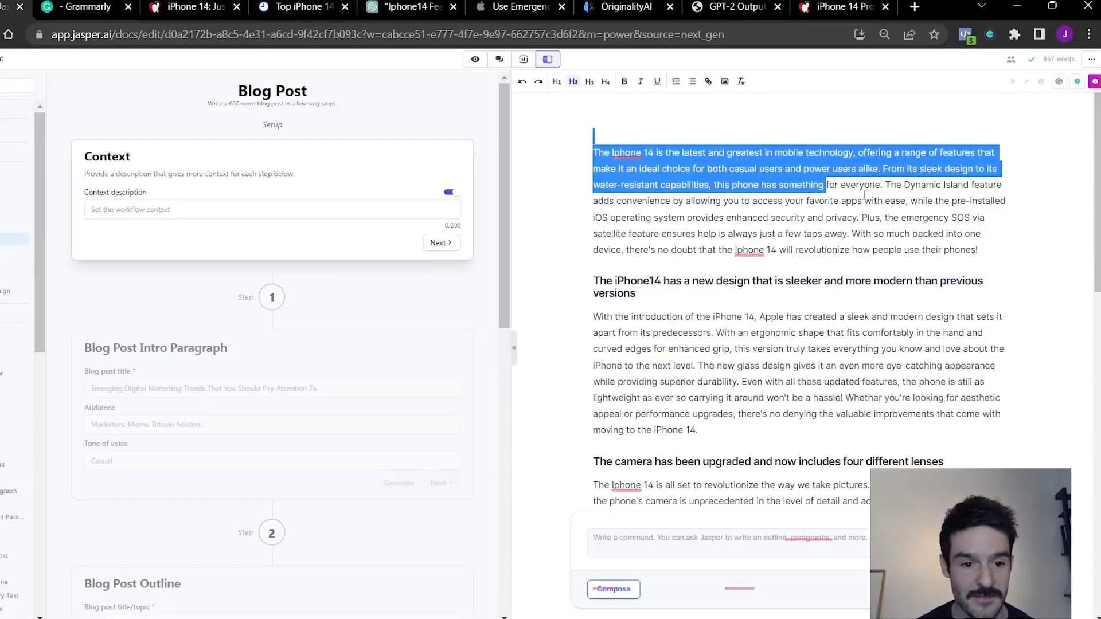
pyautogui.moveTo(1010, 81)
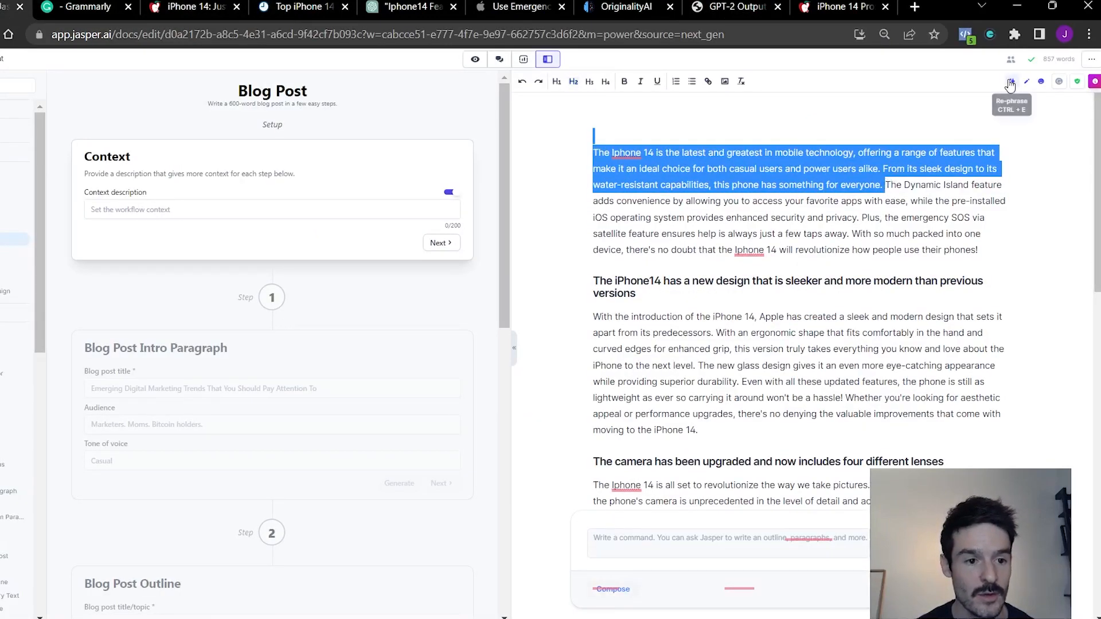
pyautogui.click(1010, 80)
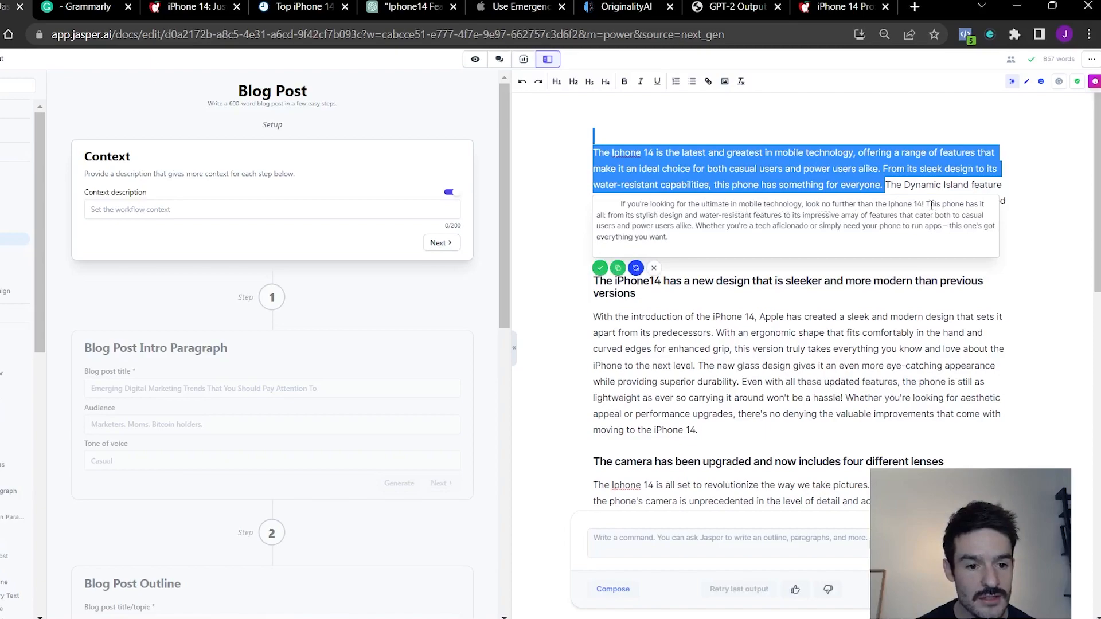
pyautogui.moveTo(610, 225)
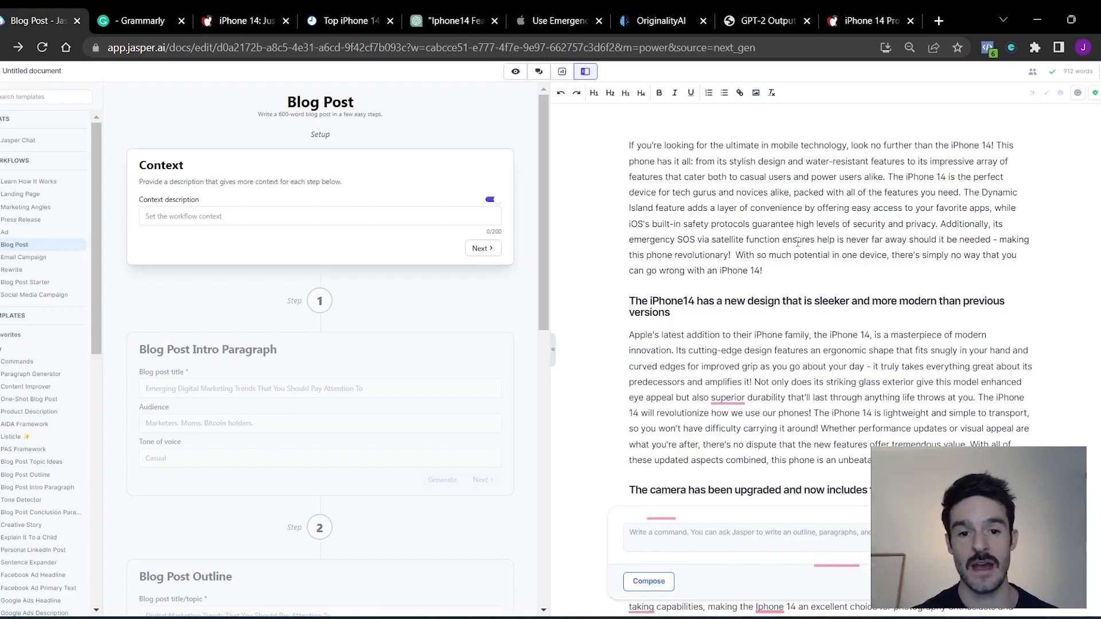
pyautogui.click(762, 272)
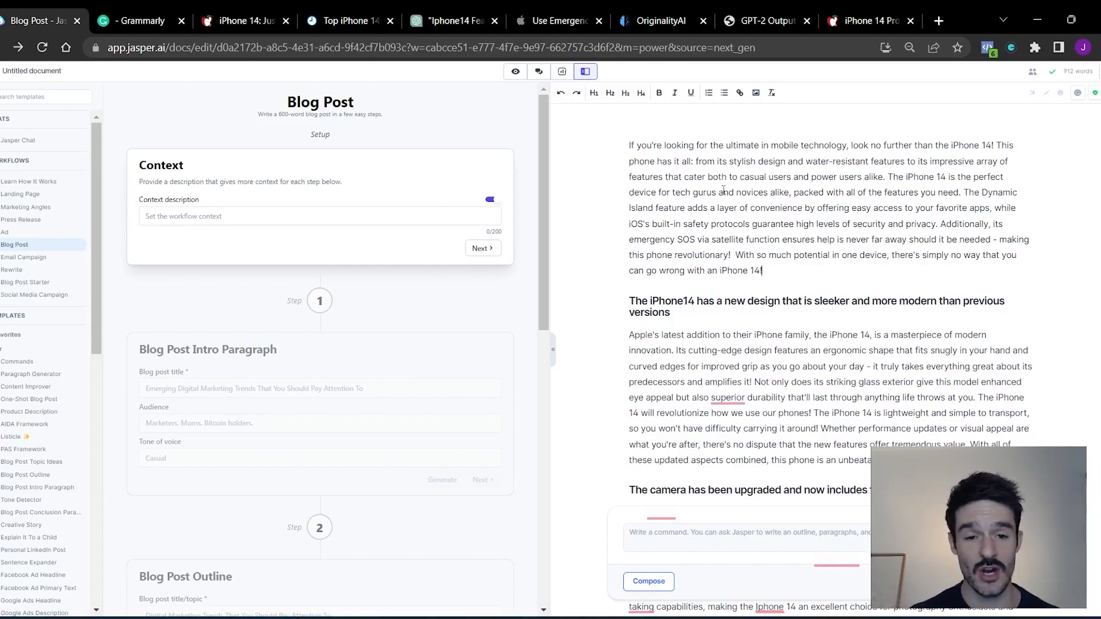
# - Check the rephrased article in GPT-2 Output Detector, rated 99.98% real from 510 of 1066 tokens
pyautogui.click(763, 21)
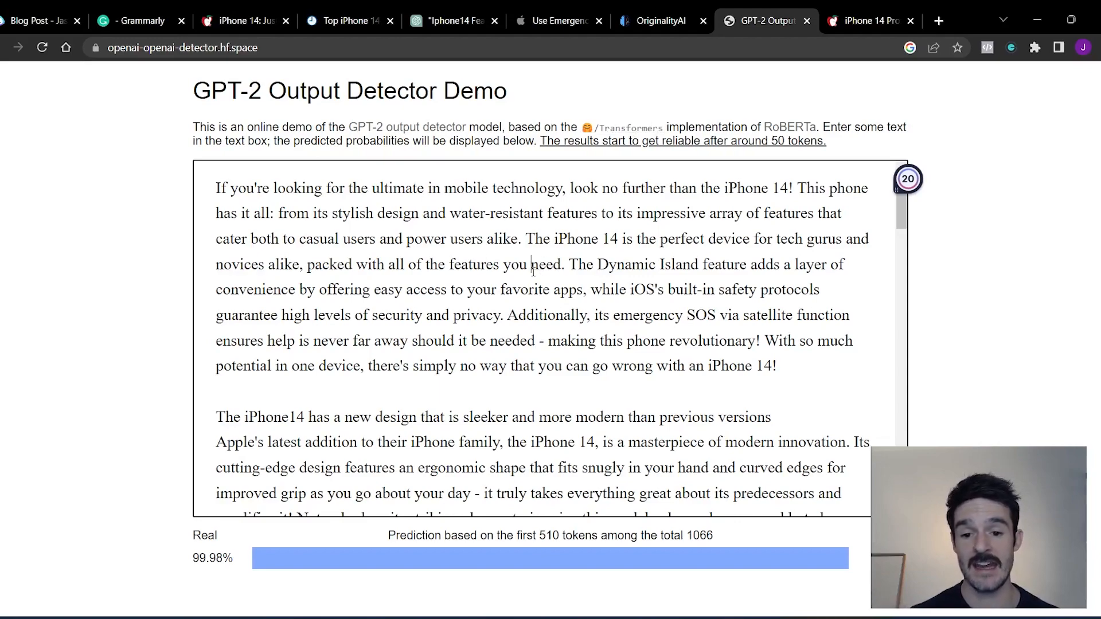
pyautogui.moveTo(520, 287)
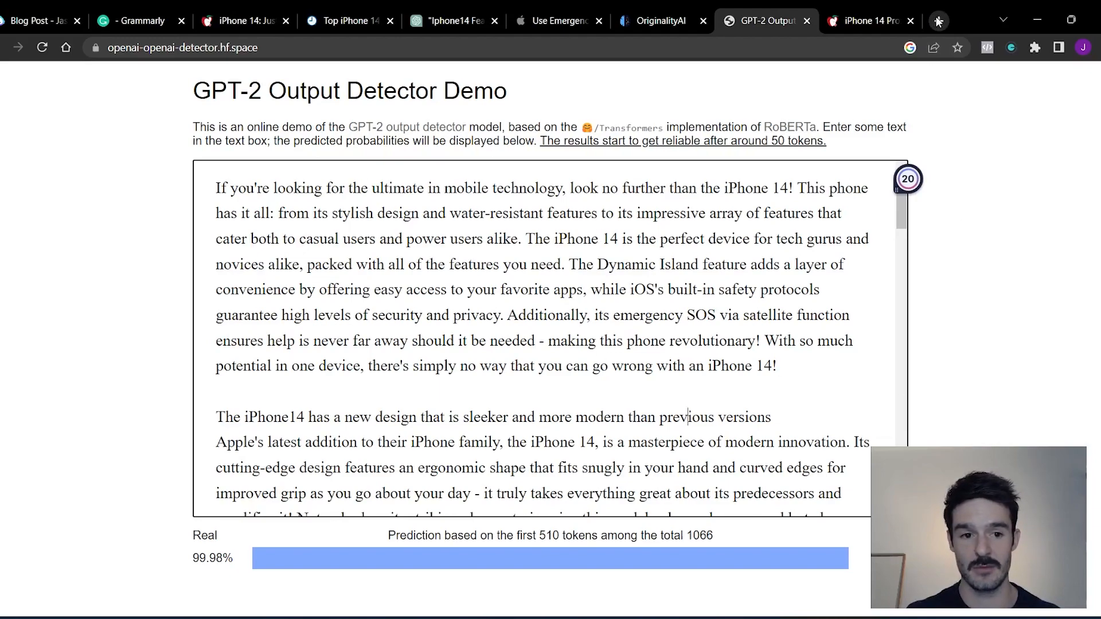
# - Browse Scripted's job board listing Pearly oral-health blog post jobs at $107.80 each
pyautogui.click(867, 21)
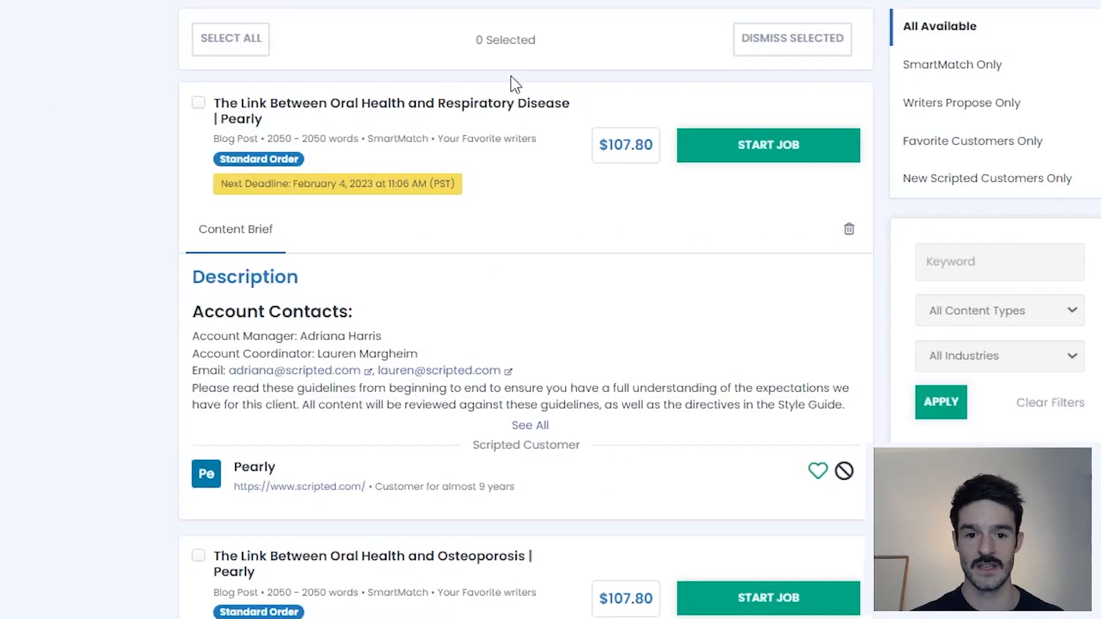
pyautogui.scroll(-3)
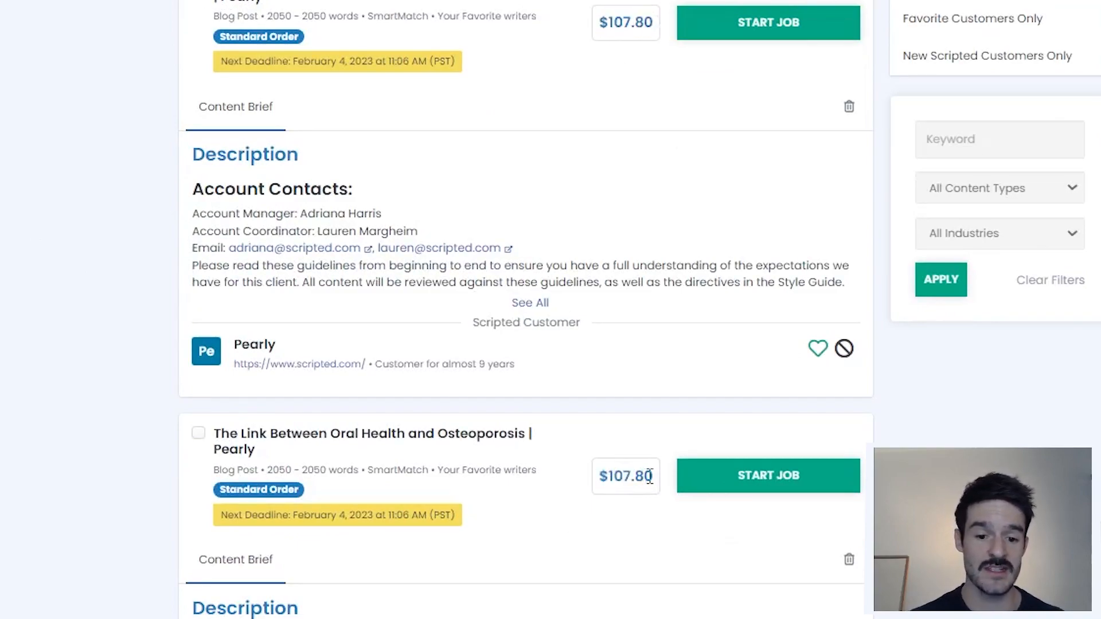
pyautogui.moveTo(369, 455)
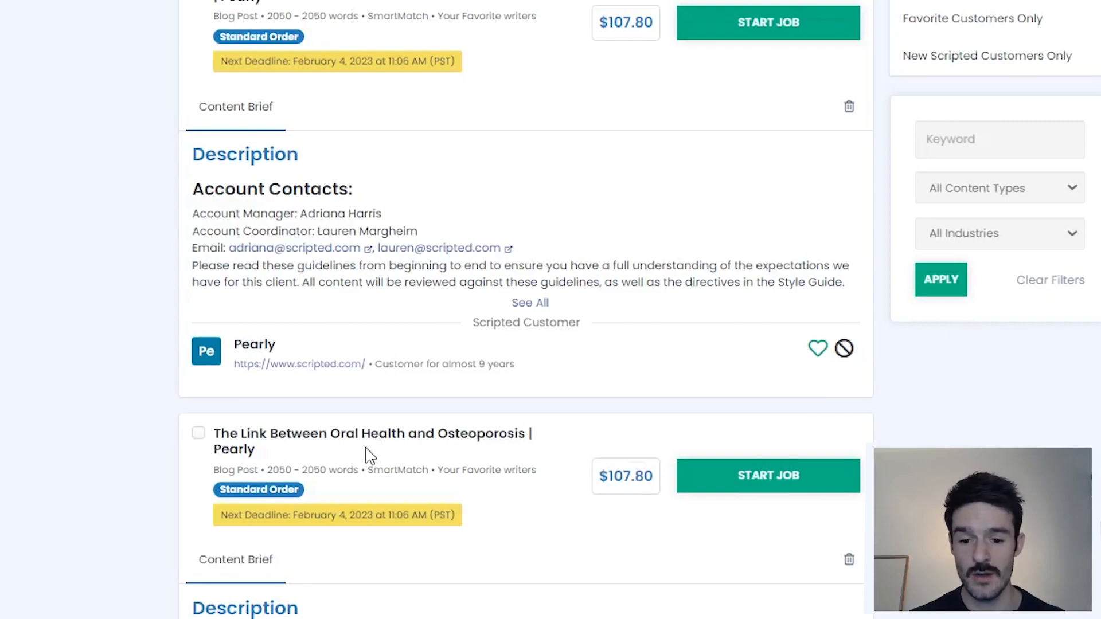
pyautogui.moveTo(453, 439)
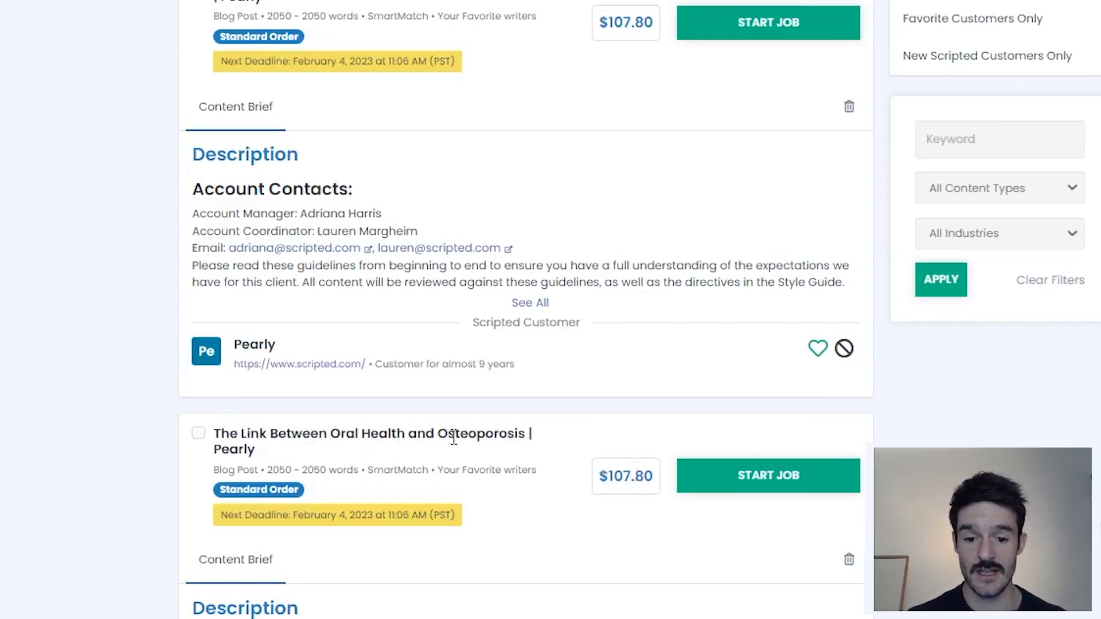
pyautogui.moveTo(535, 425)
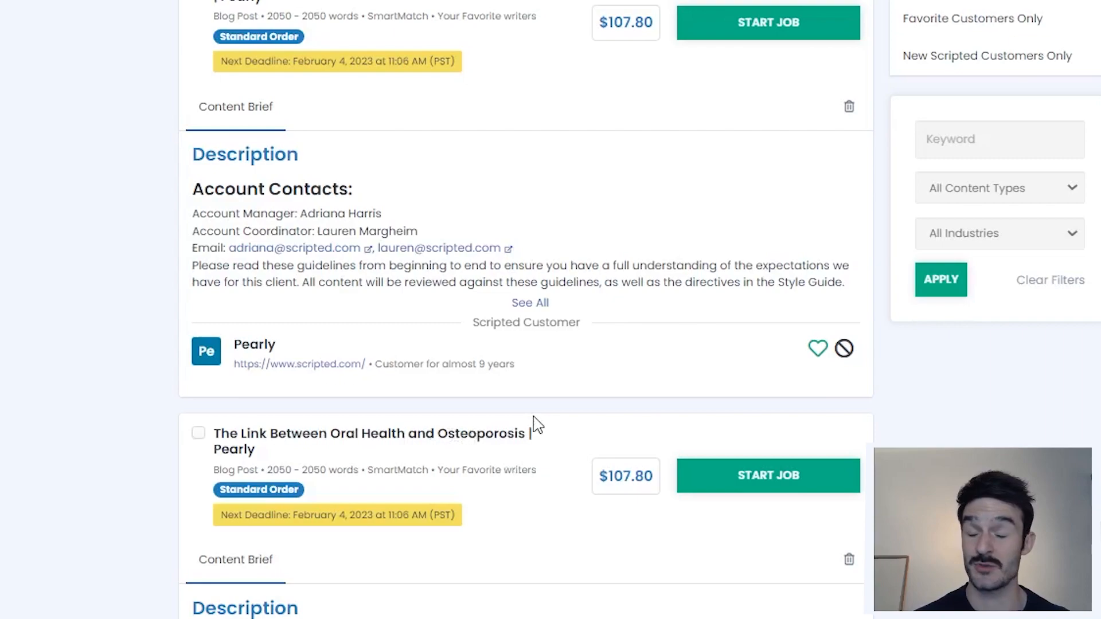
pyautogui.moveTo(550, 244)
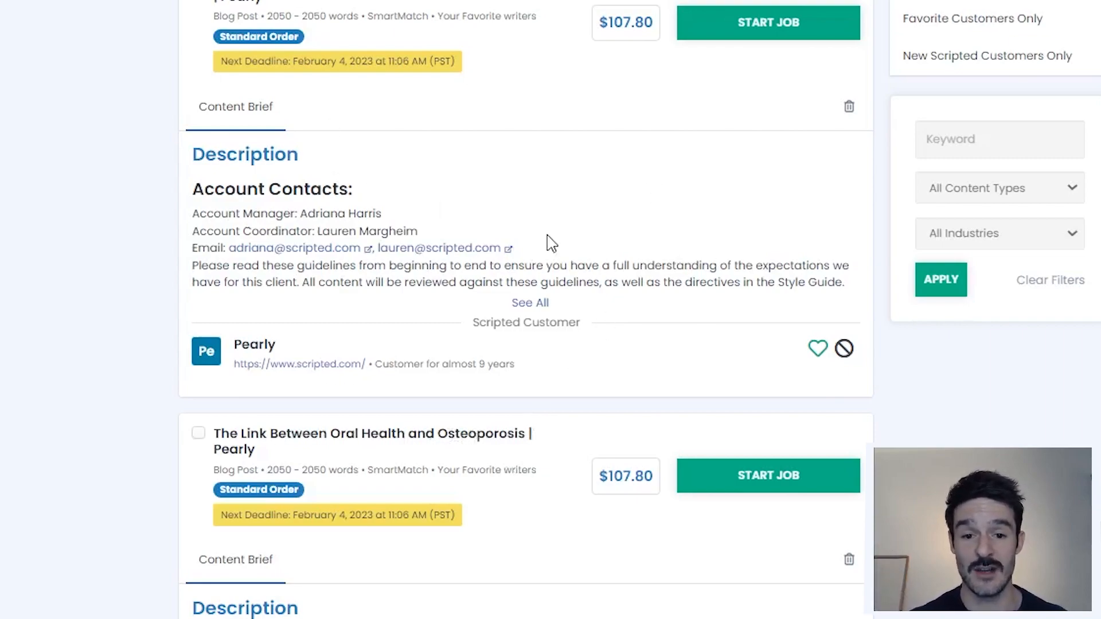
pyautogui.moveTo(694, 541)
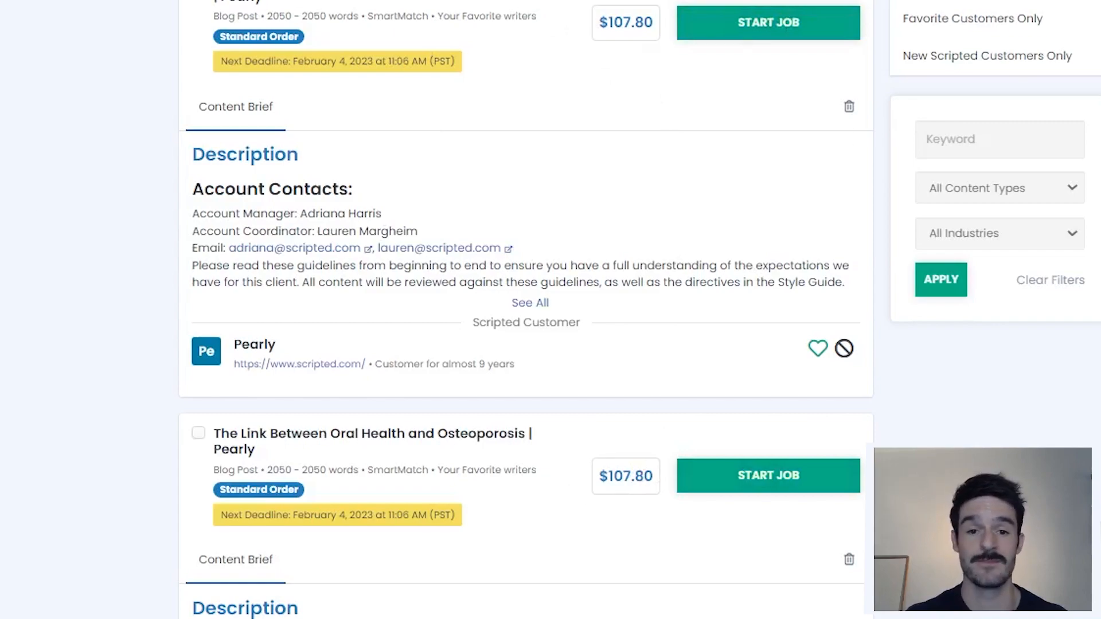
pyautogui.moveTo(138, 75)
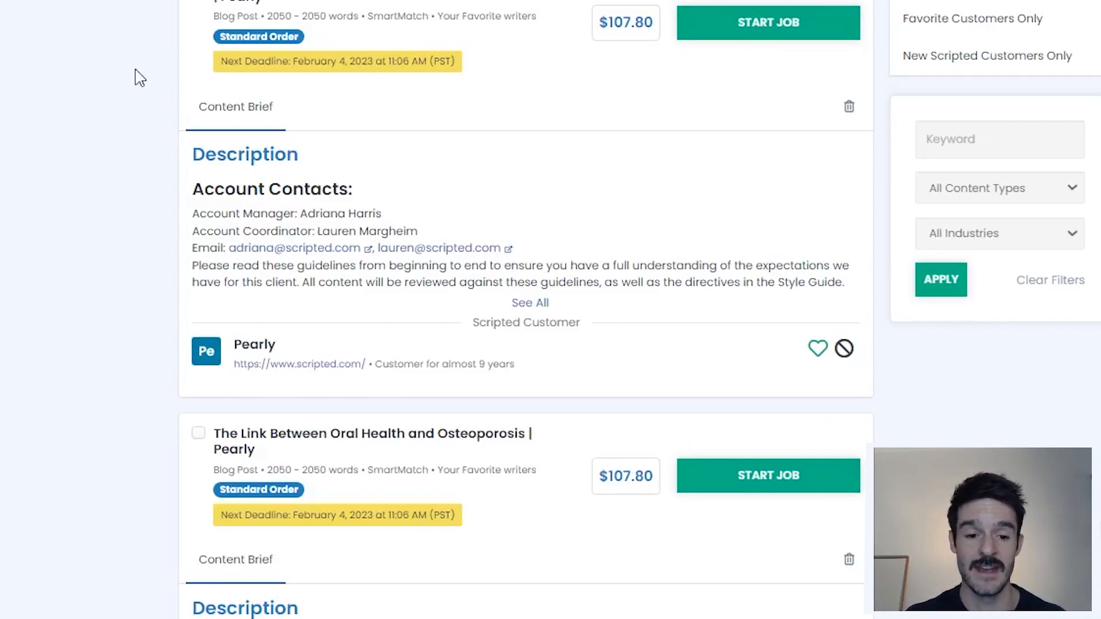